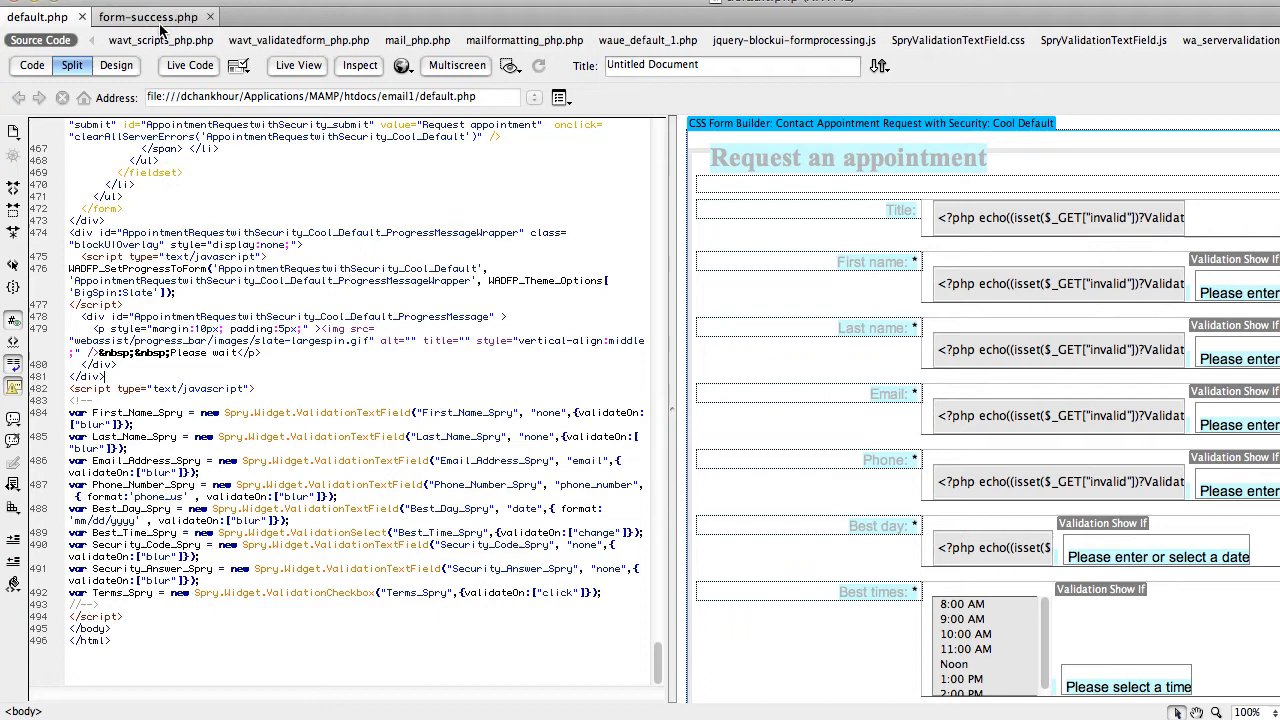
Step: Open the CSS Form Builder for the existing appointment request form
click(147, 17)
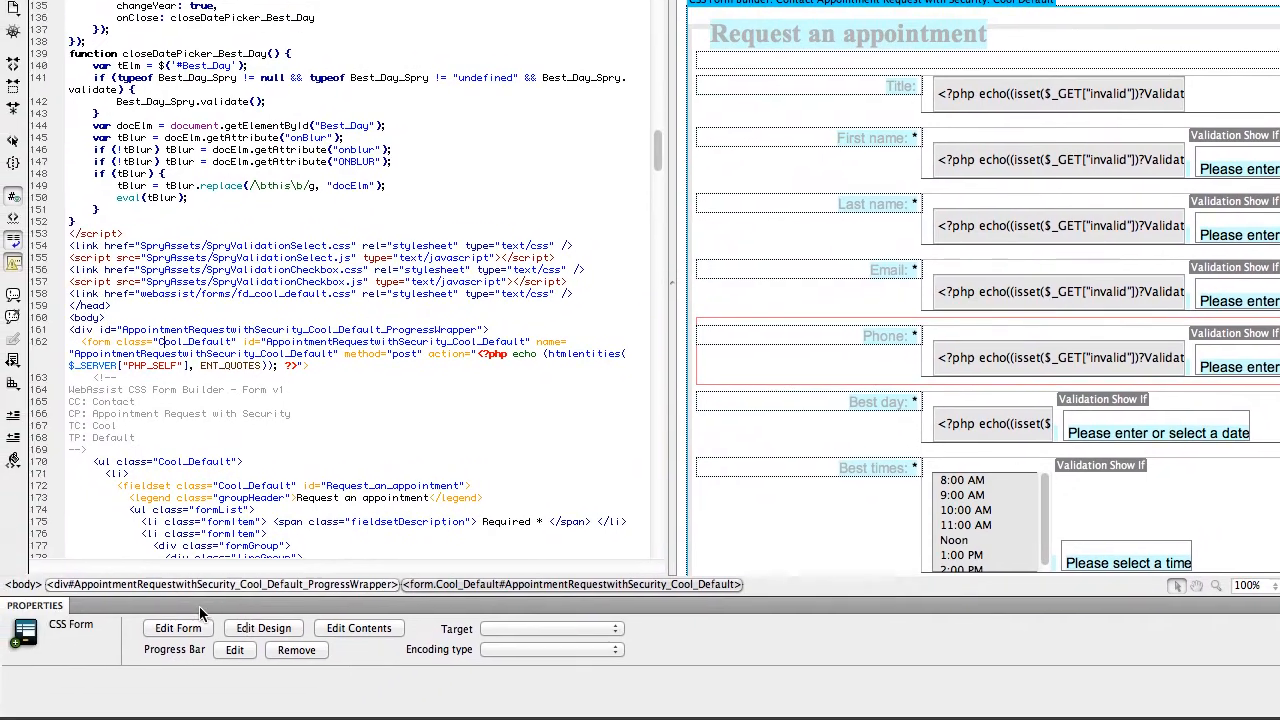
click(177, 628)
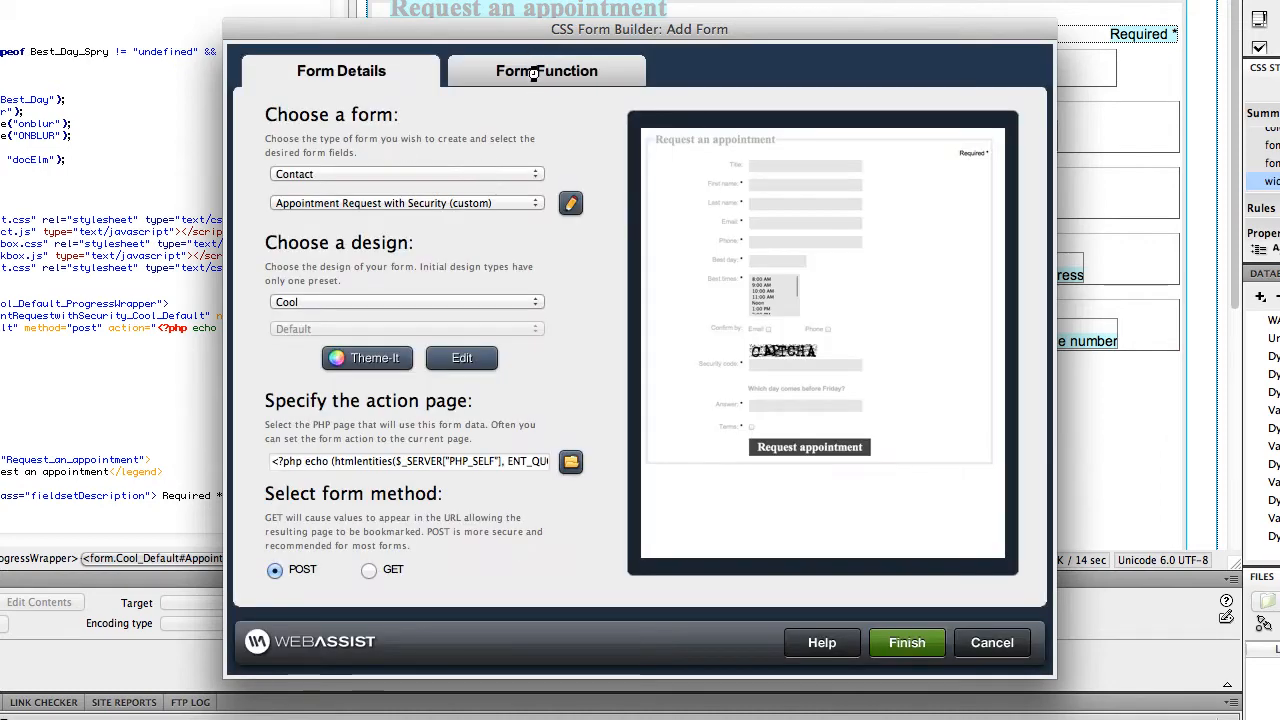
click(546, 70)
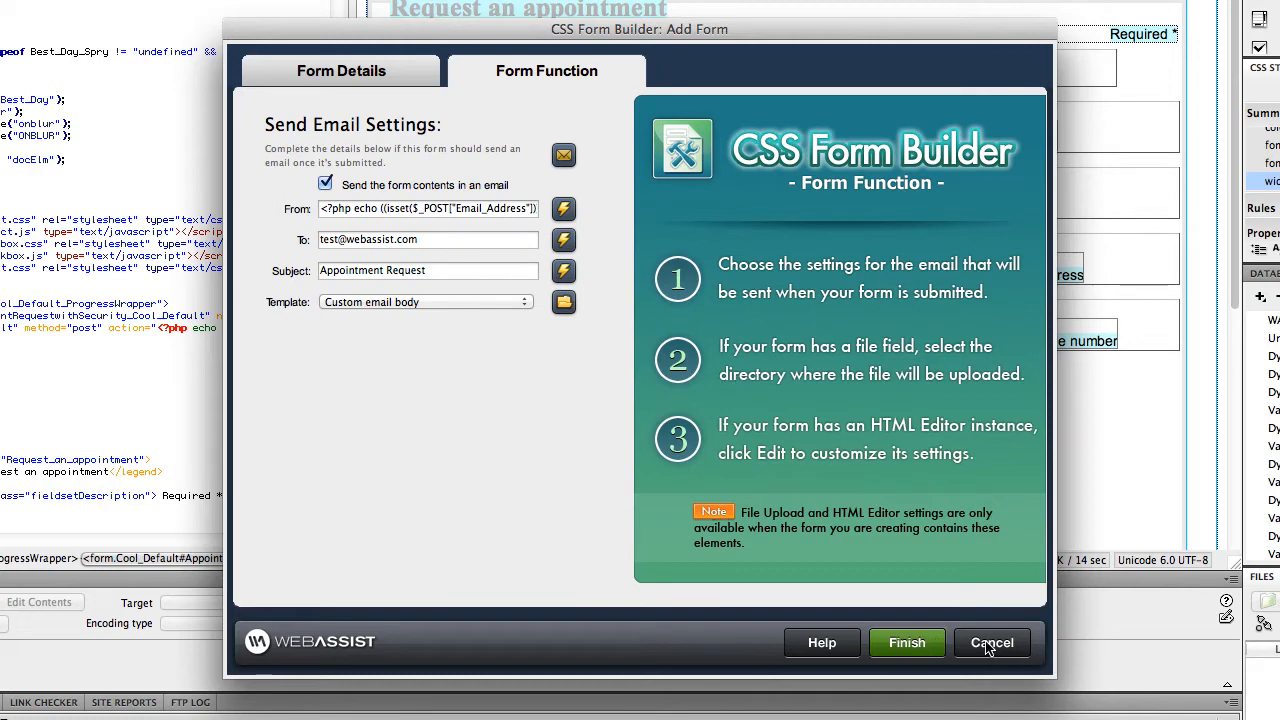
click(906, 642)
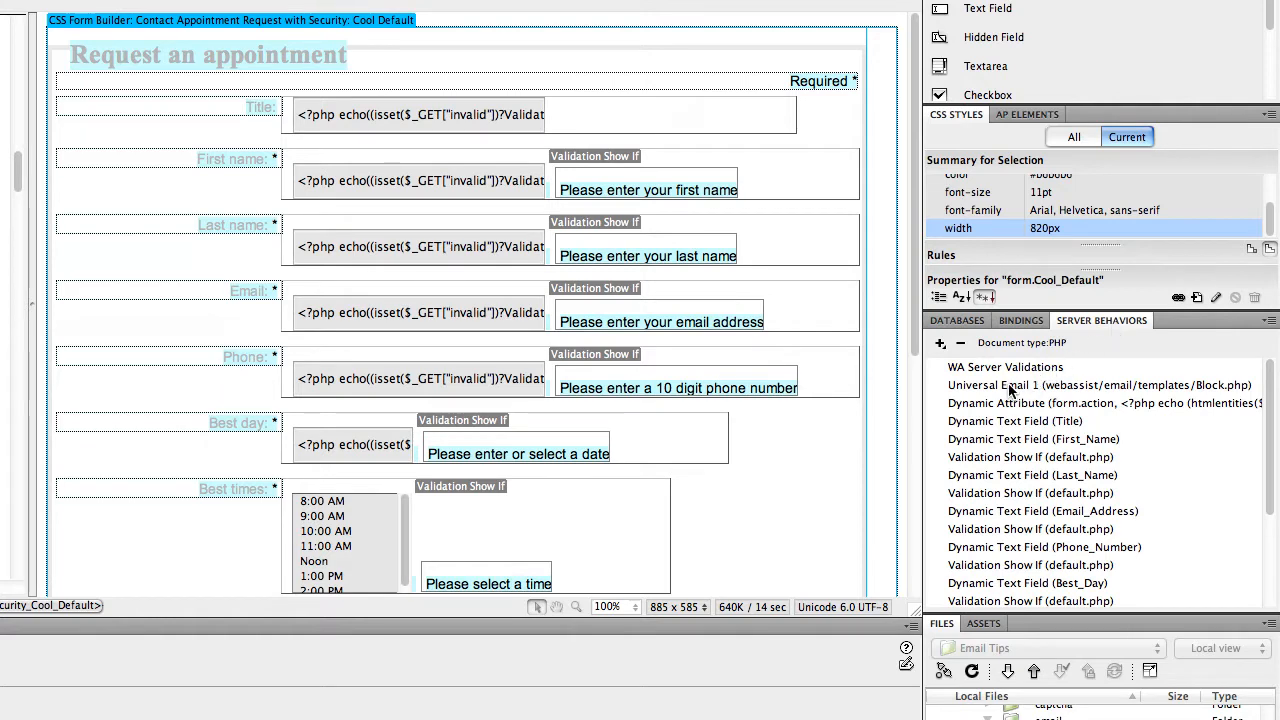
click(1100, 385)
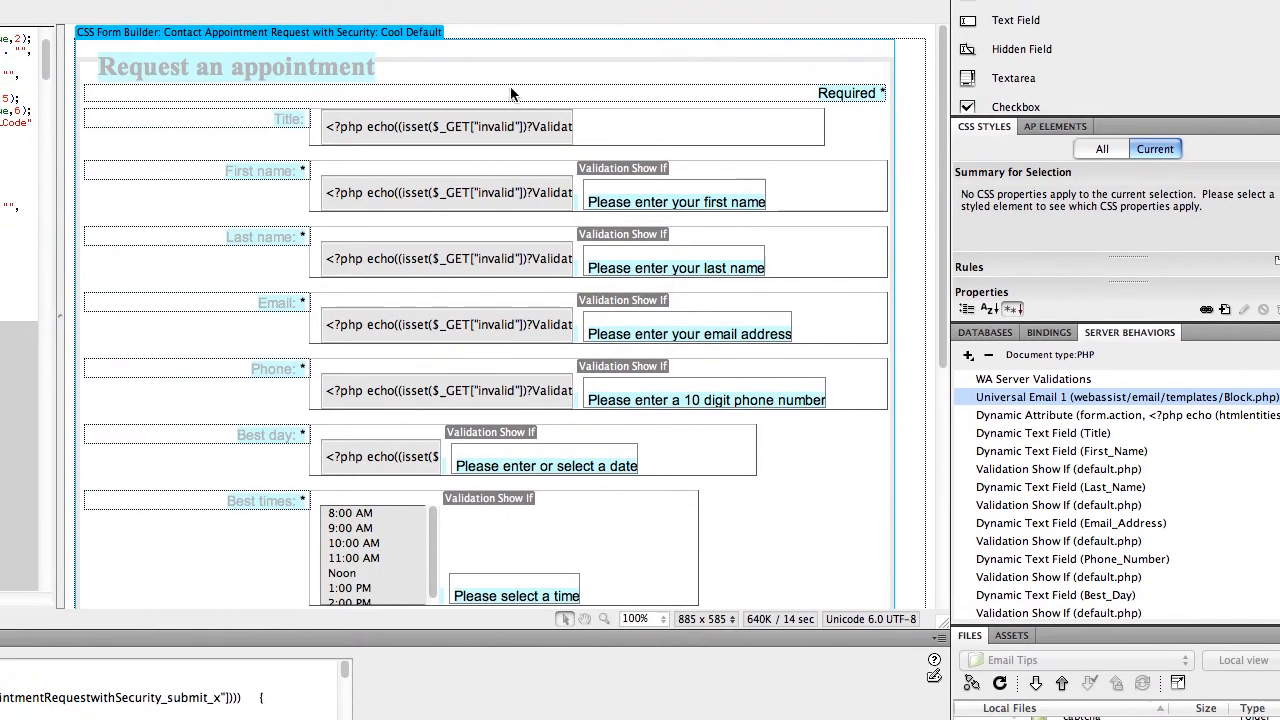
click(405, 11)
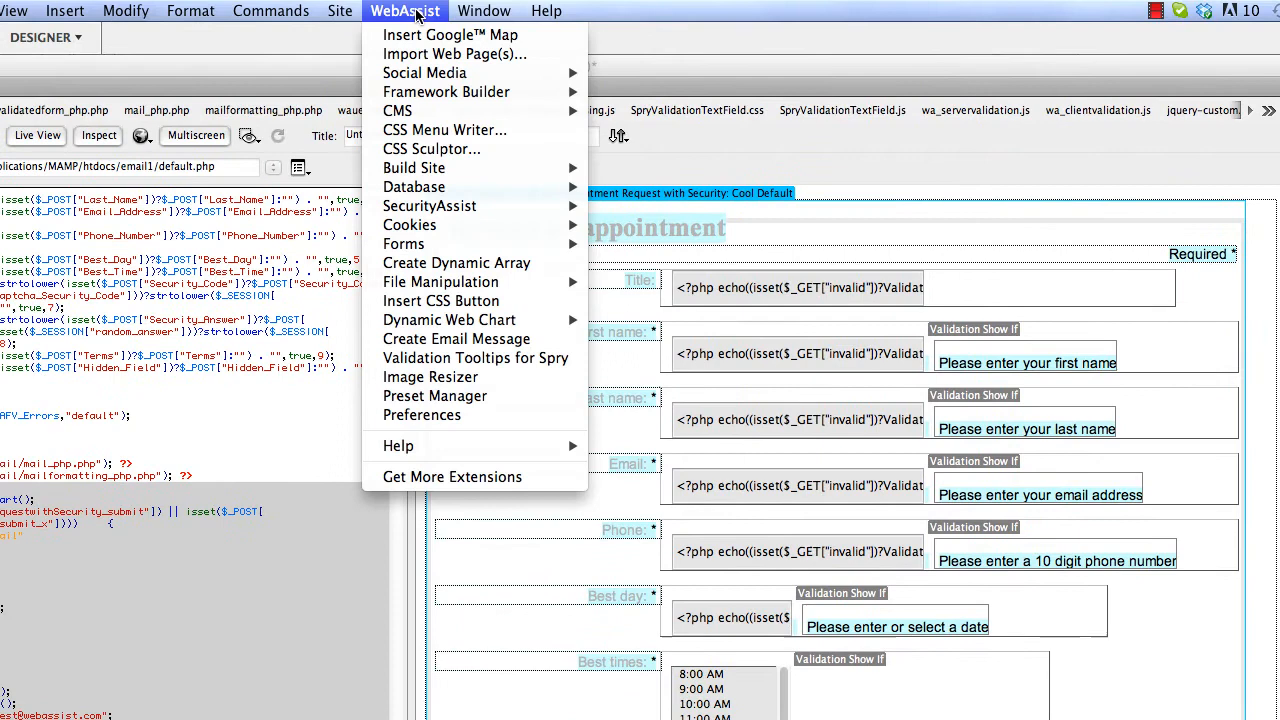
mouse_move(456, 339)
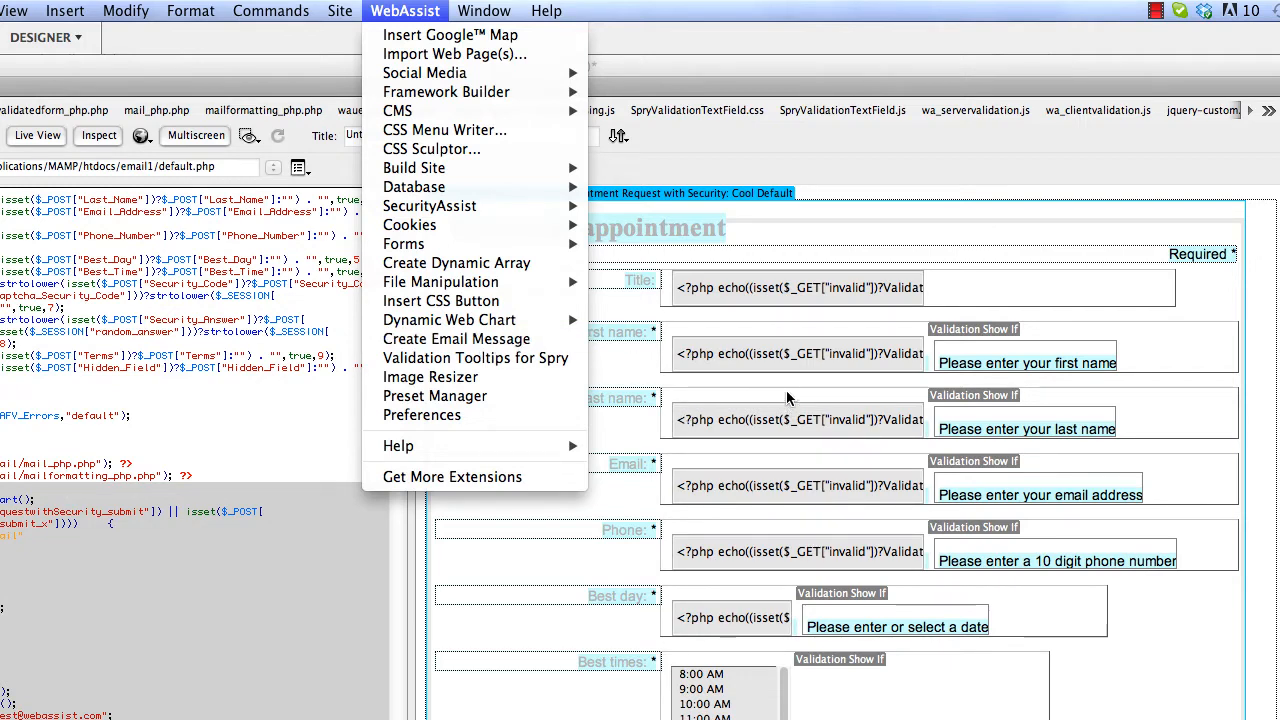
mouse_move(993, 466)
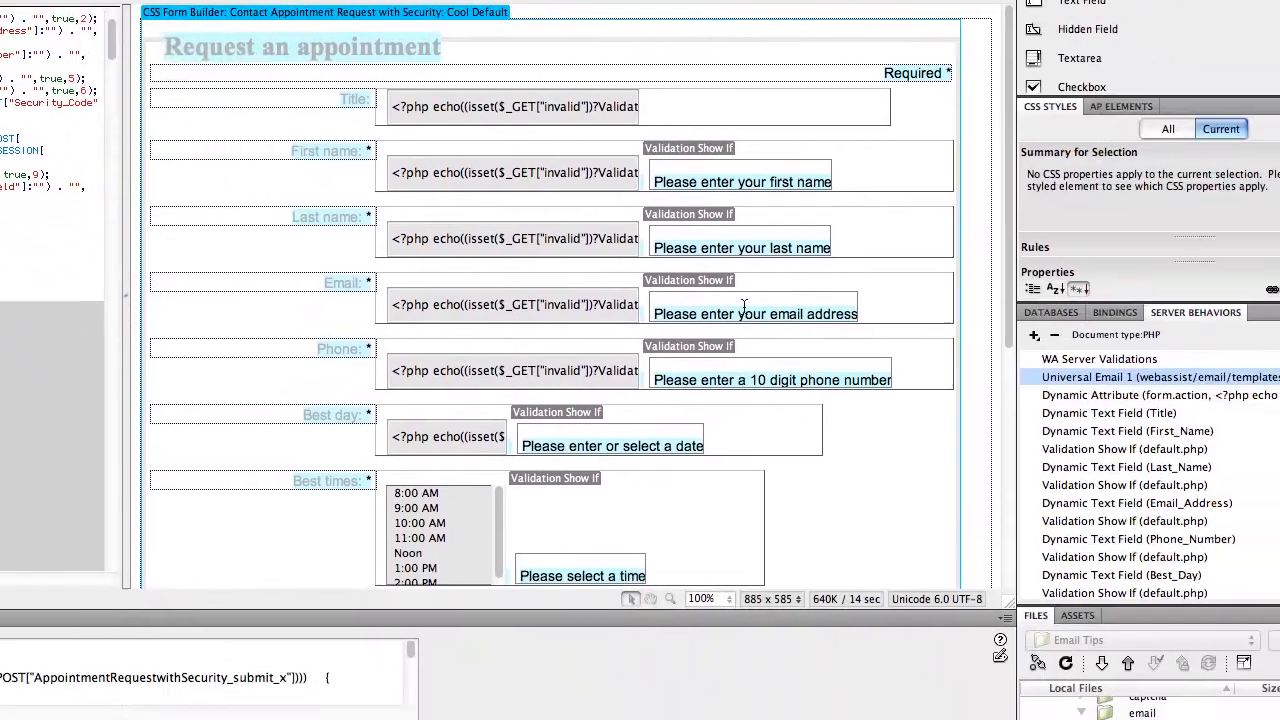
scroll(down, 3)
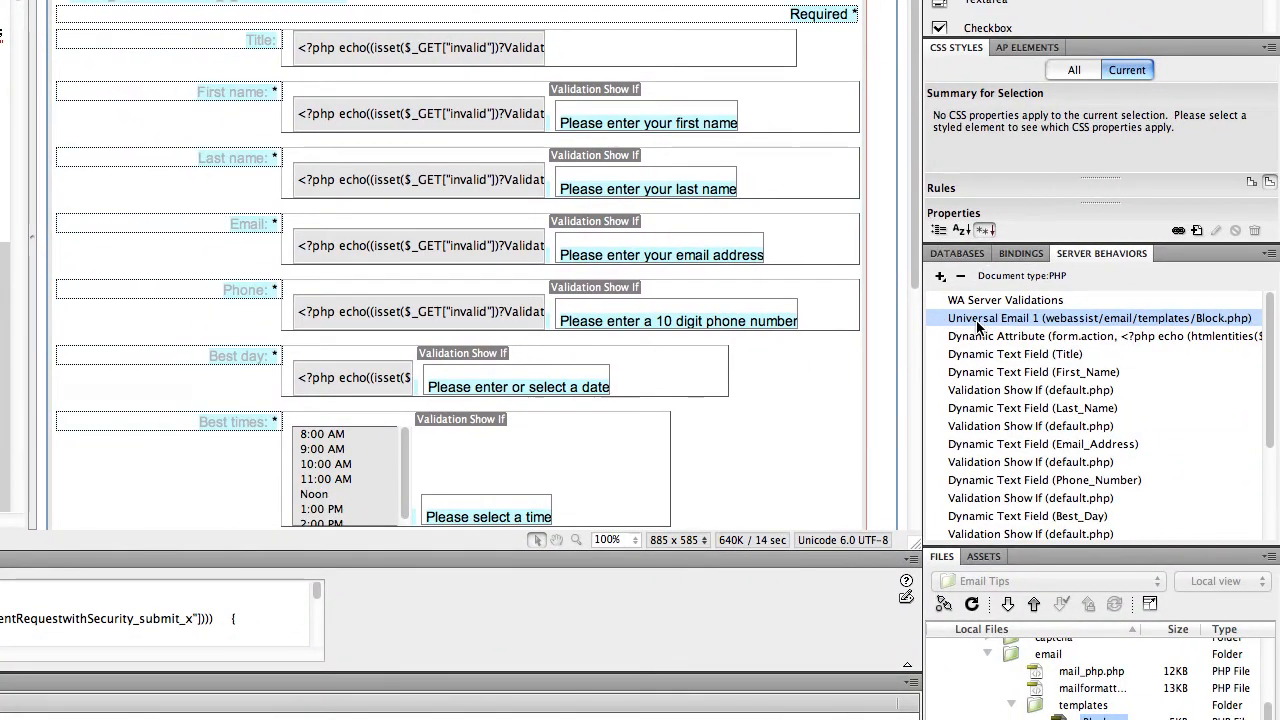
Step: Open Universal Email 1 and keep 'Button: AppointmentRequestwithSecurity_submit pressed' as the trigger
double_click(1098, 318)
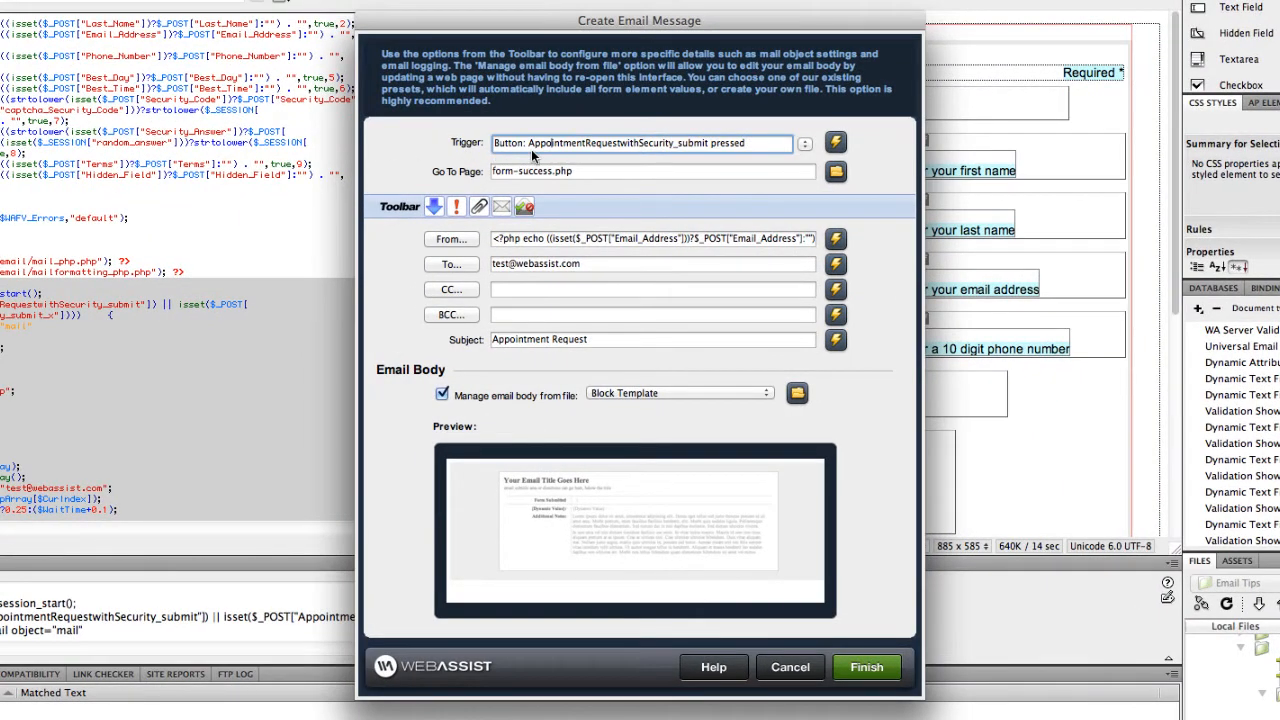
mouse_move(503, 163)
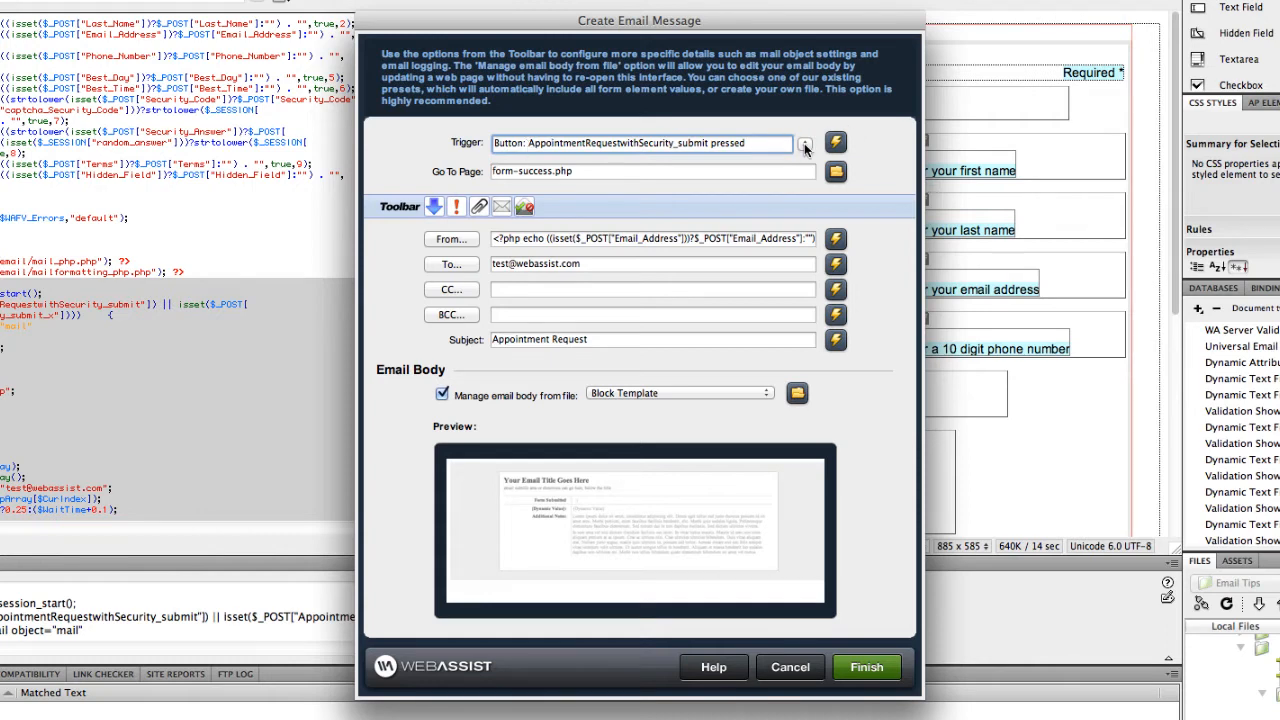
click(805, 142)
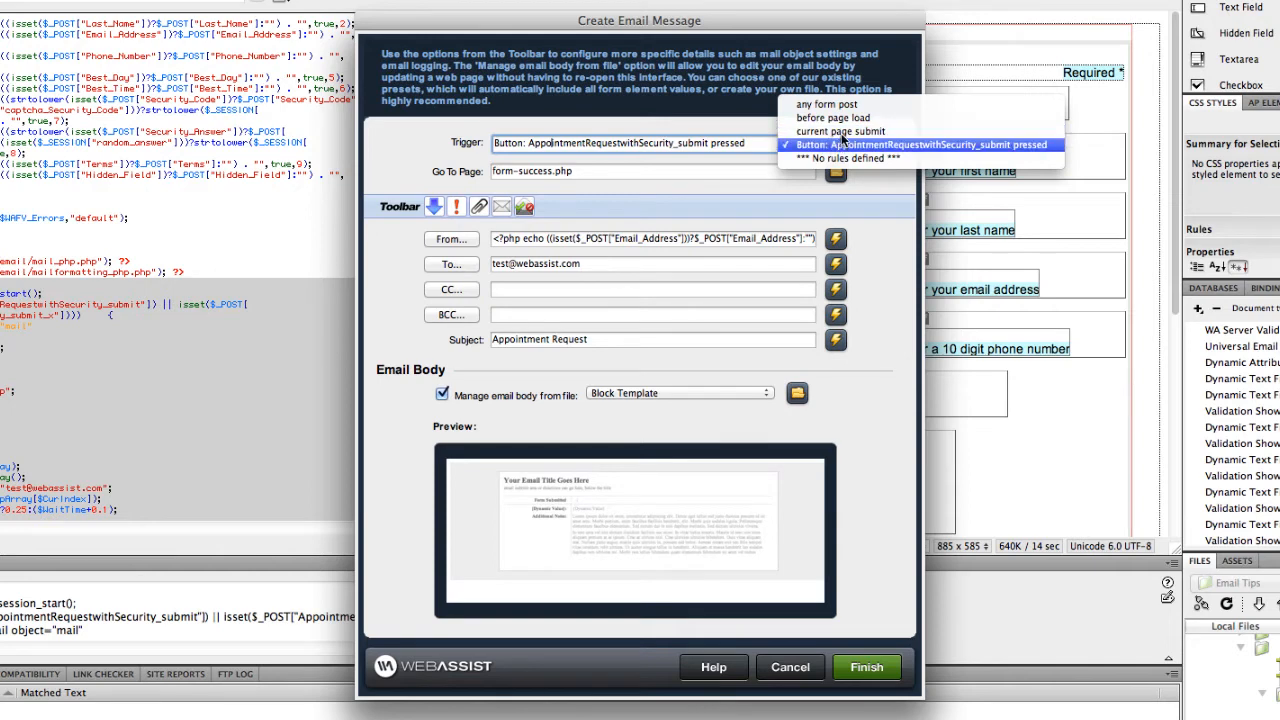
mouse_move(840, 131)
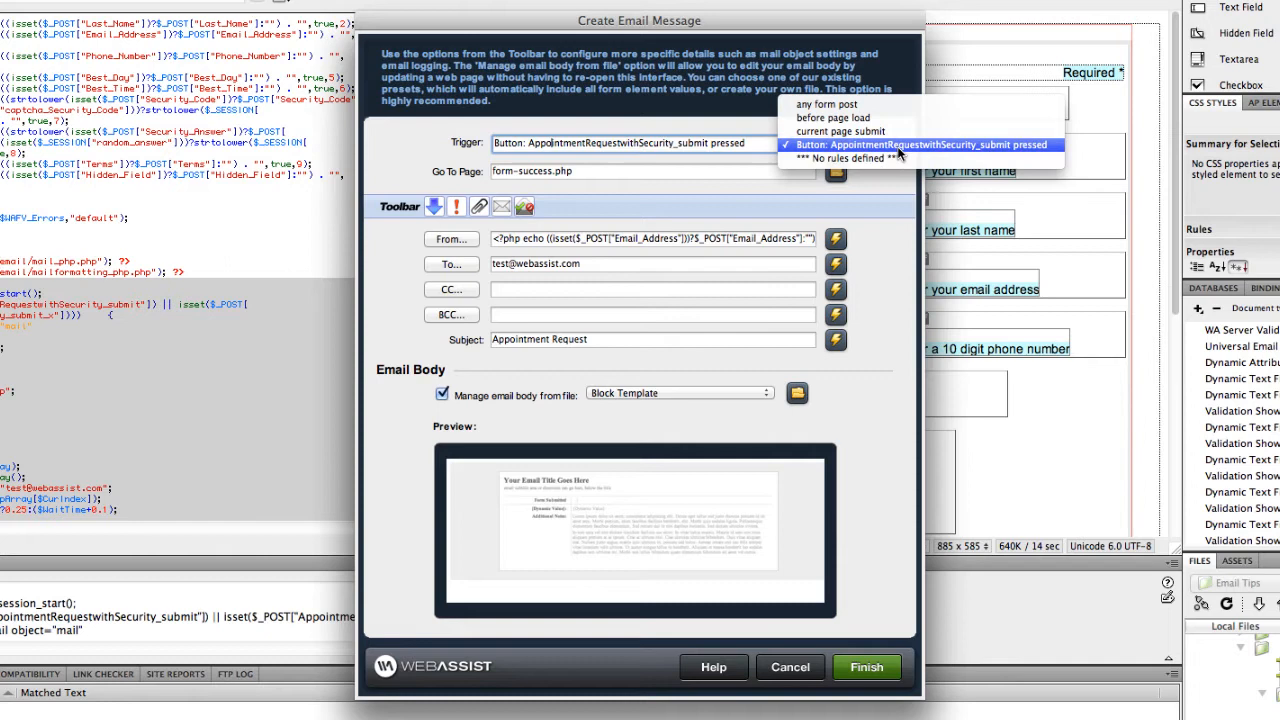
click(918, 144)
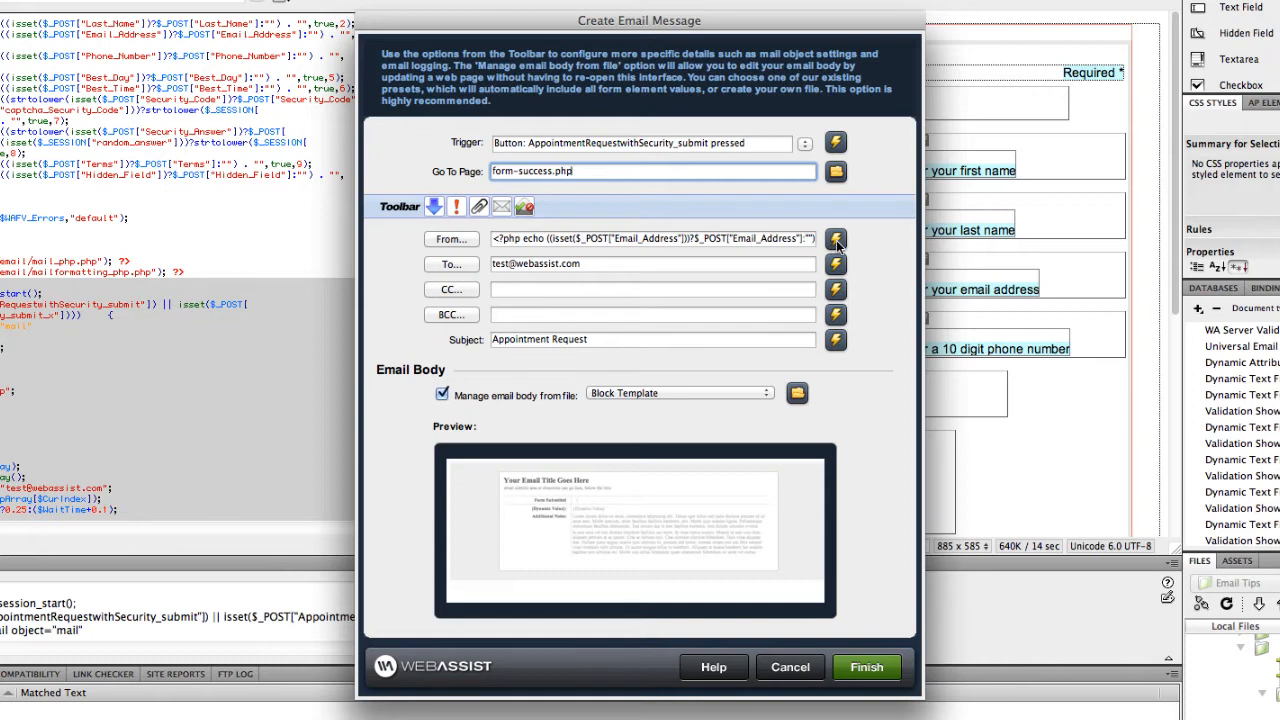
Step: Bind the From address to the Email_Address form field through Select Data Bindings
click(835, 240)
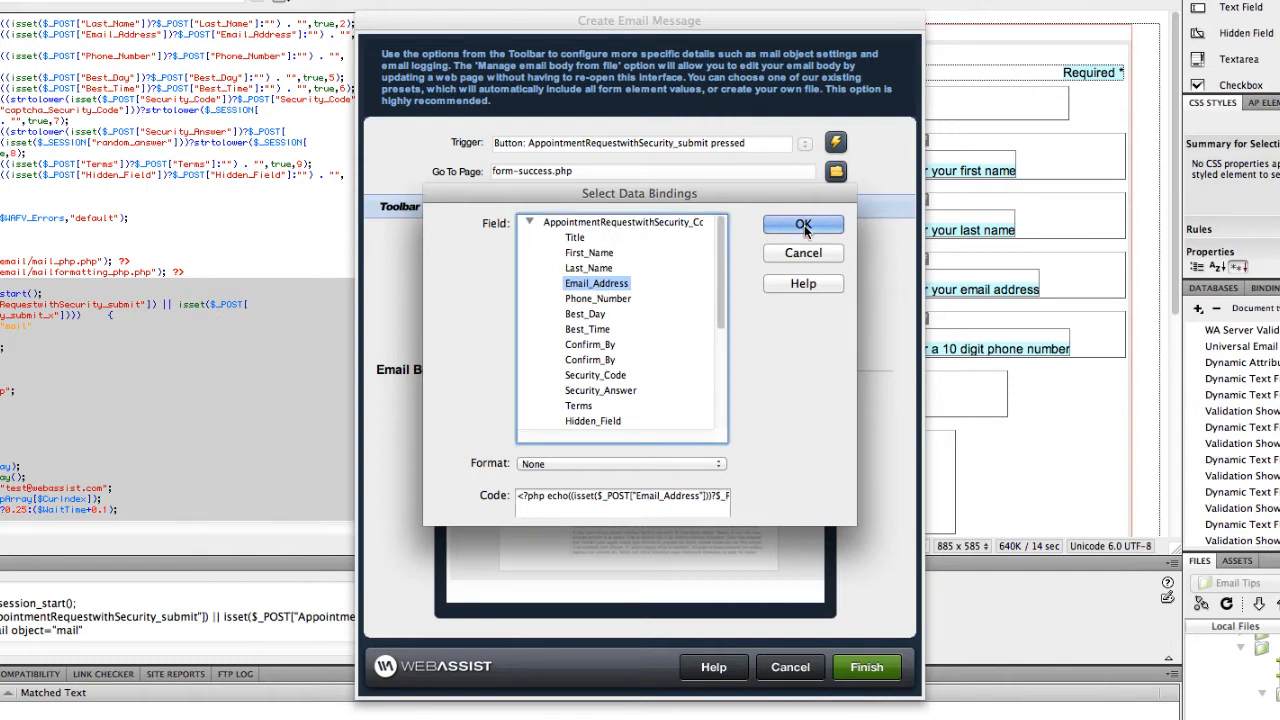
click(803, 224)
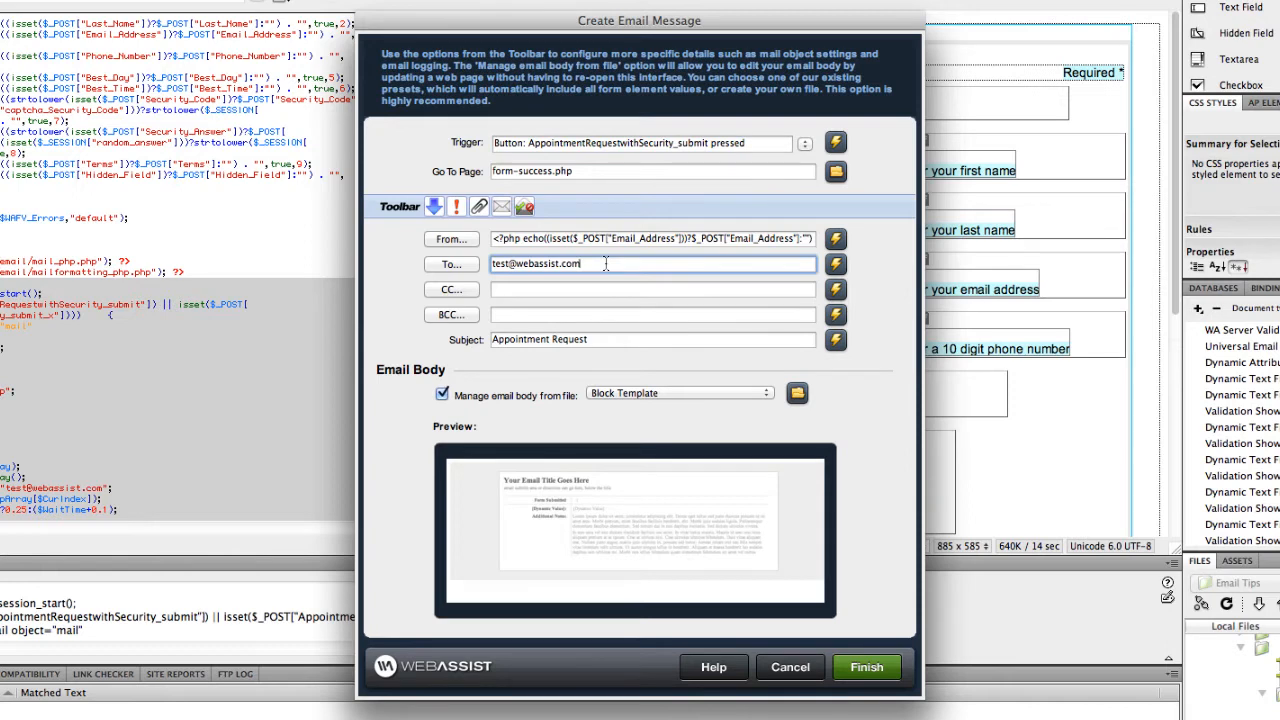
mouse_move(480, 303)
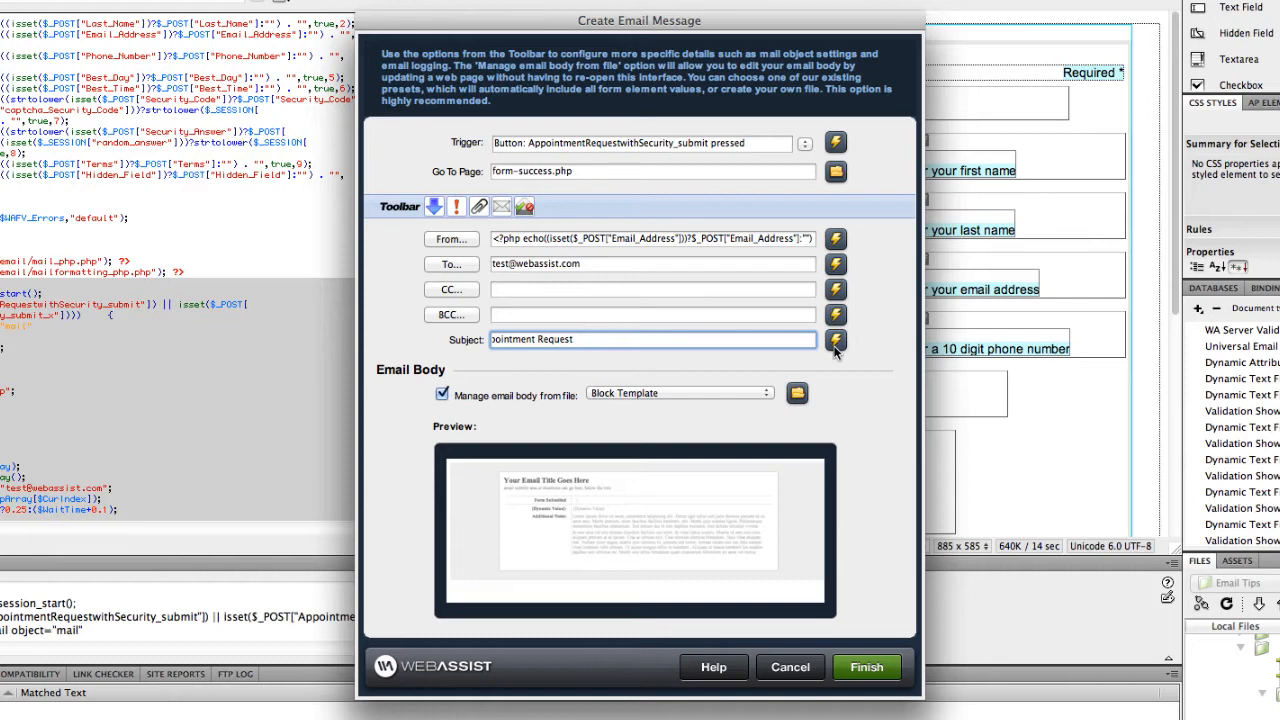
mouse_move(862, 376)
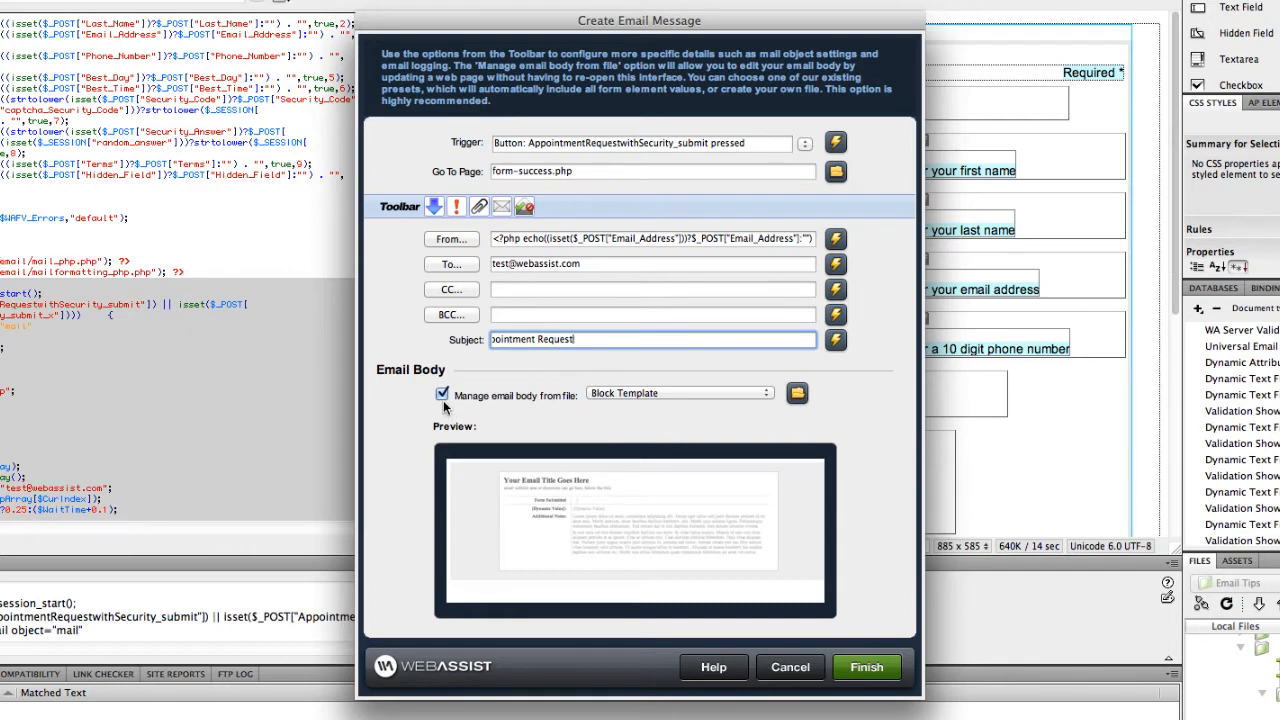
mouse_move(448, 414)
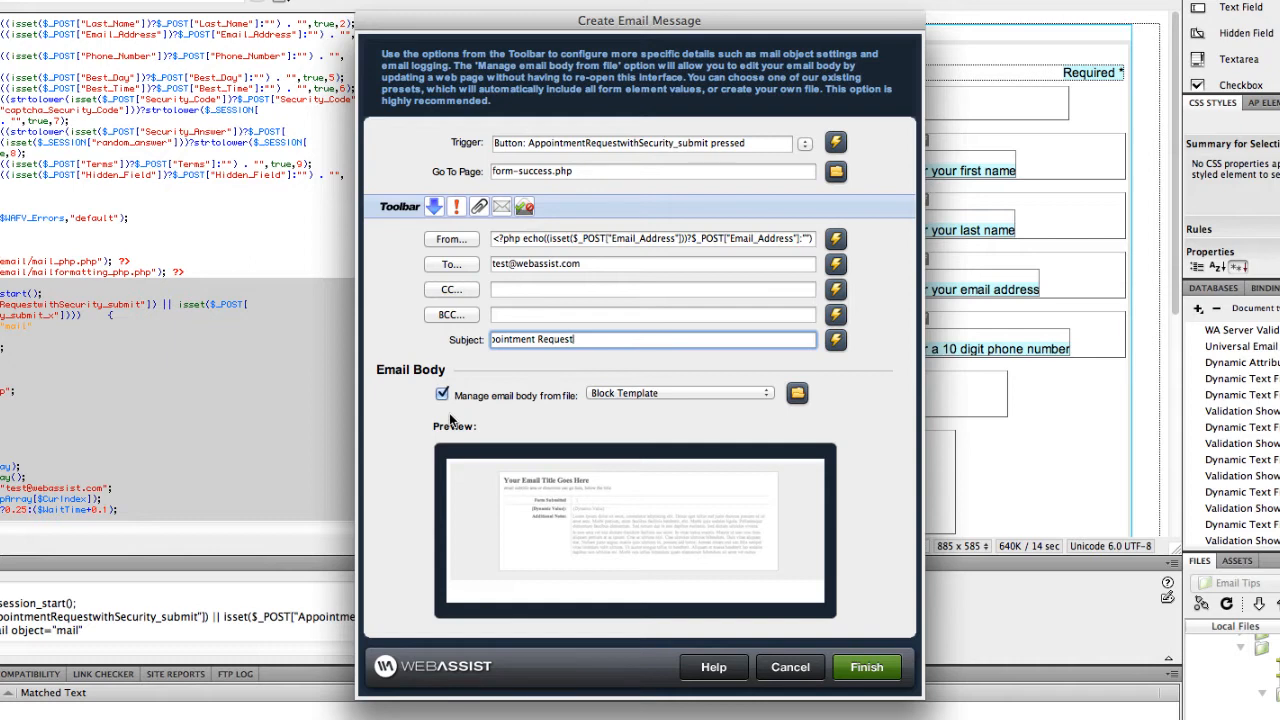
mouse_move(640, 430)
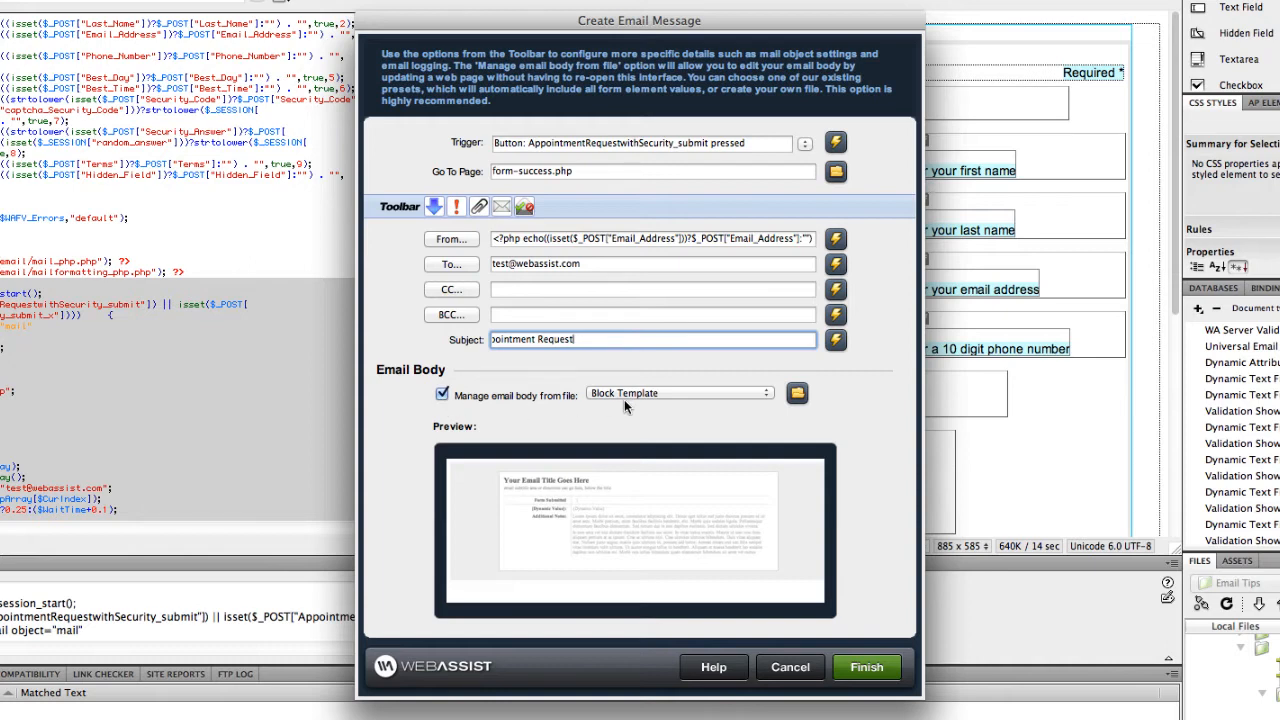
mouse_move(732, 451)
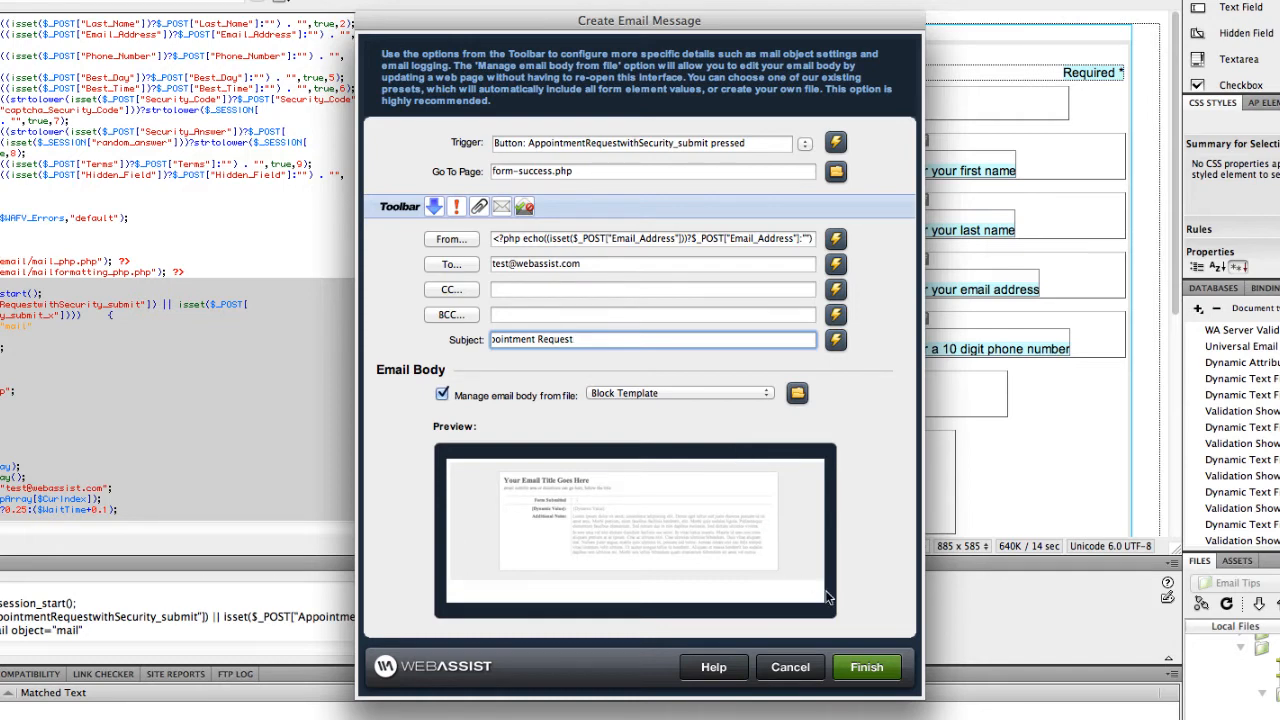
Step: Close the Create Email Message dialog and expand email > templates to reveal the Block template
click(866, 667)
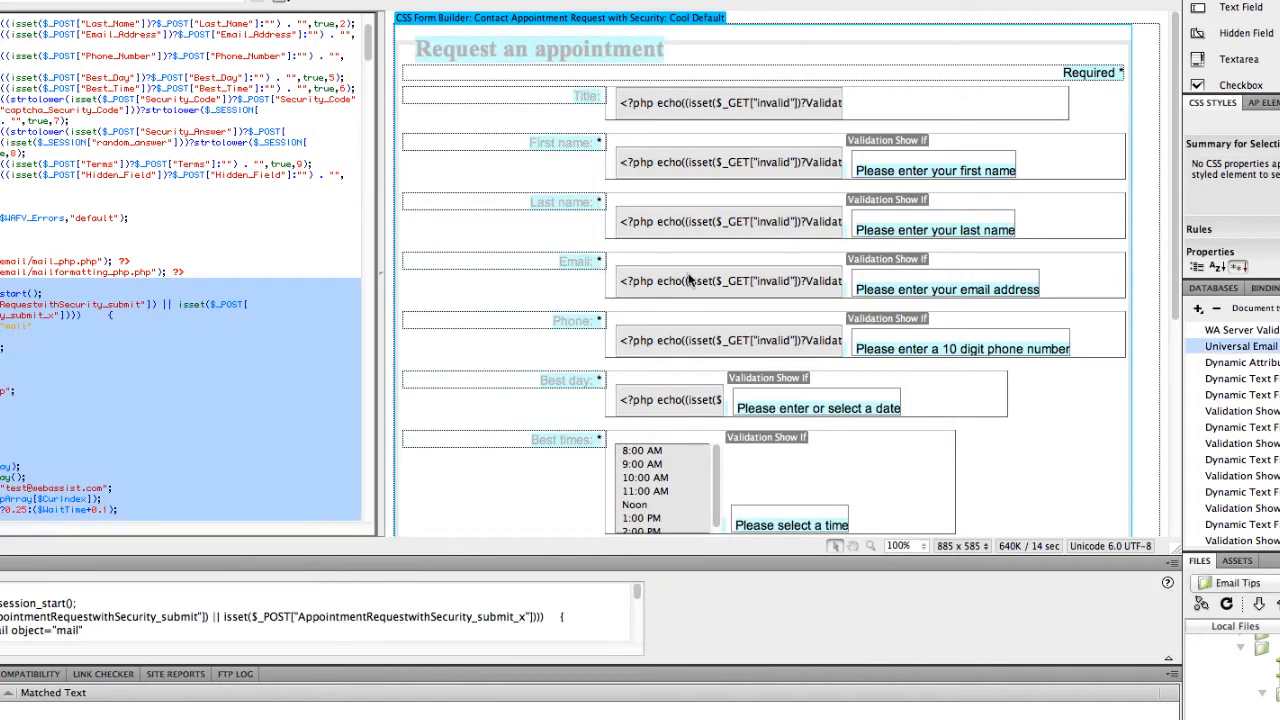
click(730, 340)
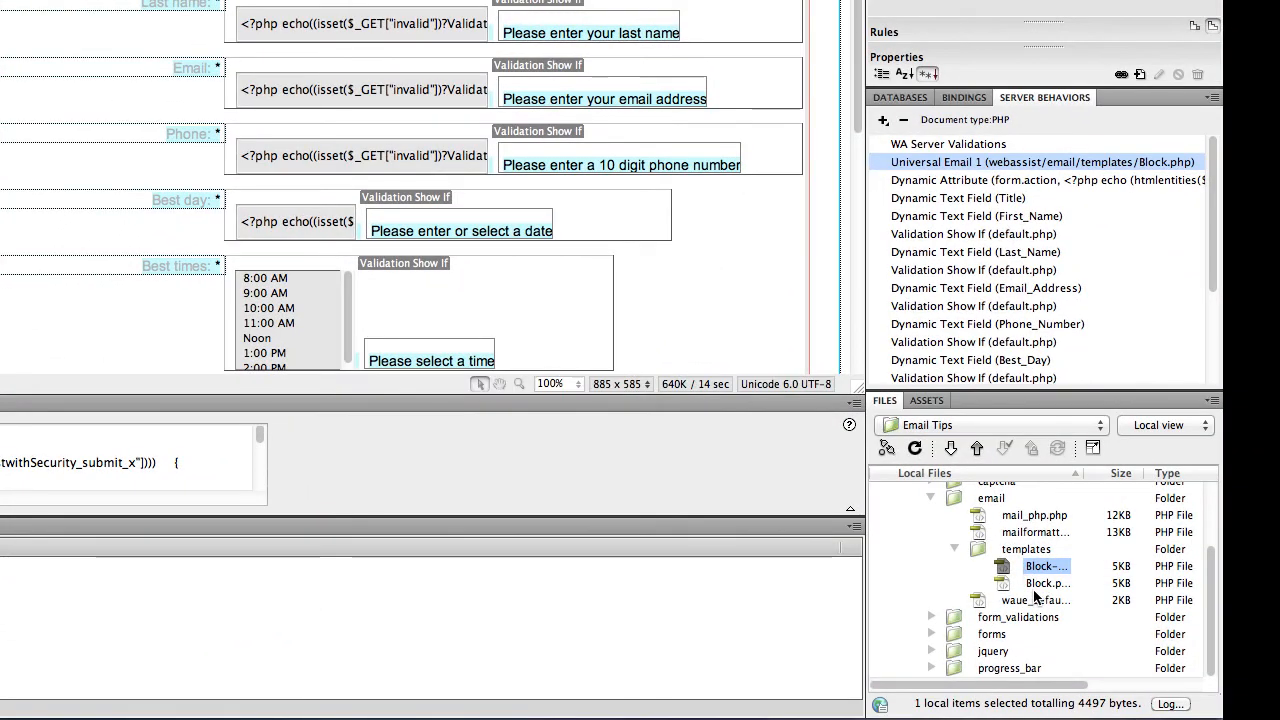
mouse_move(1105, 605)
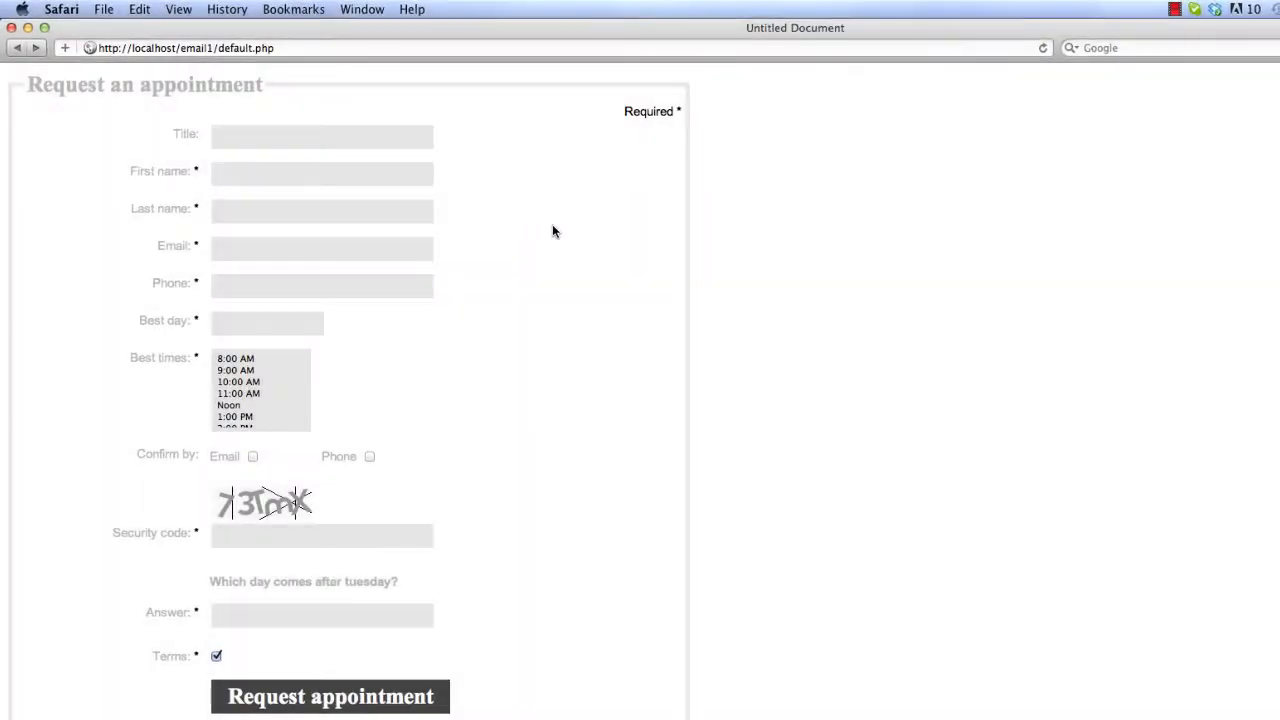
mouse_move(480, 207)
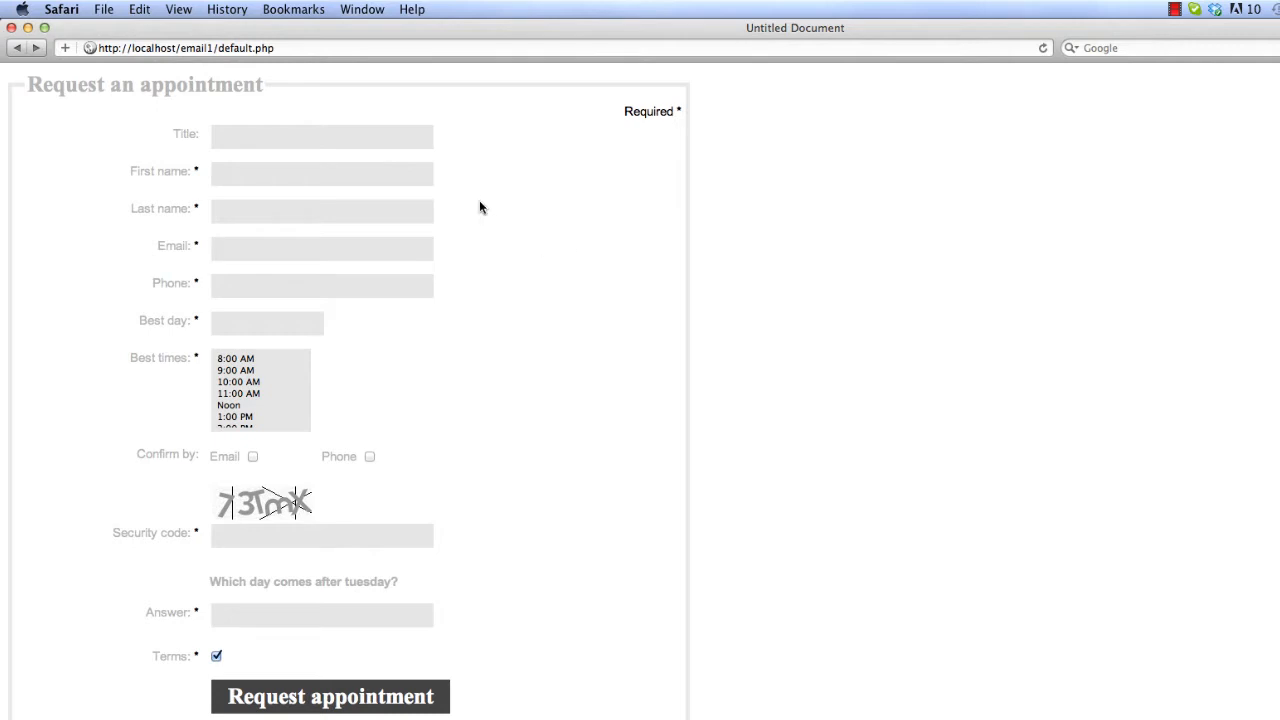
Step: Fill in the appointment form for Ms. Jane Doe and submit the request
click(321, 136)
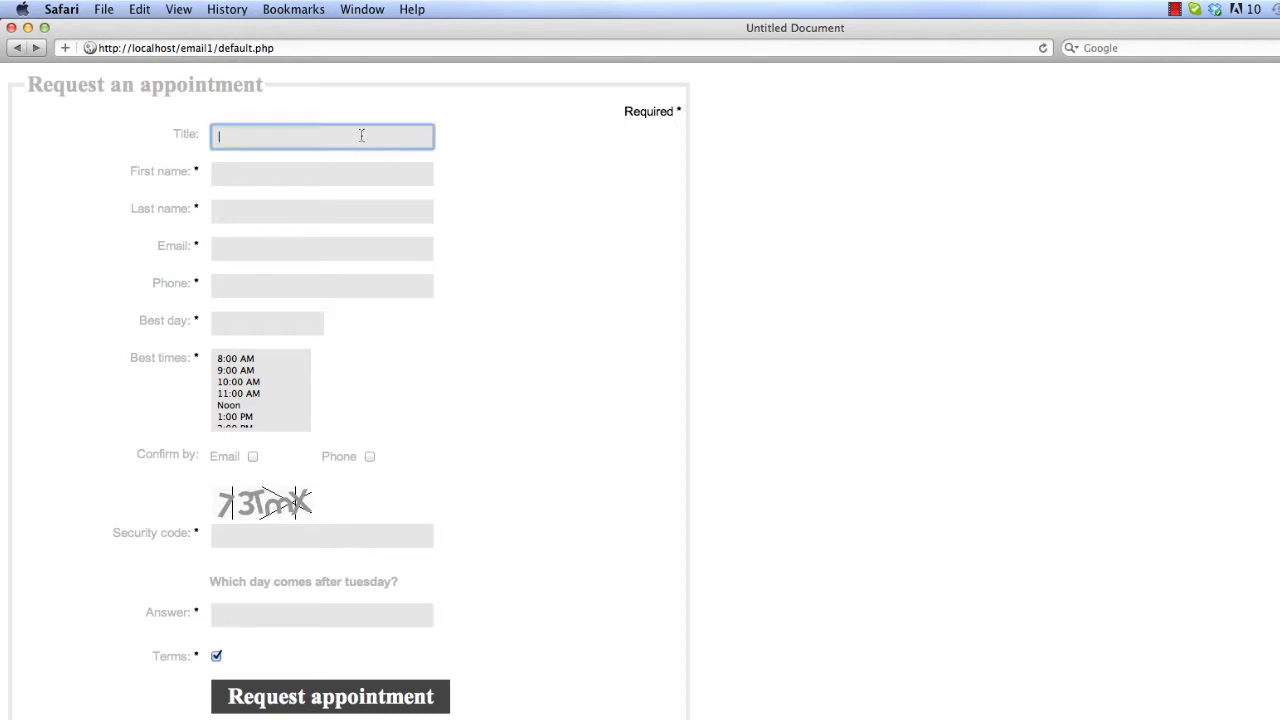
text(Ms.)
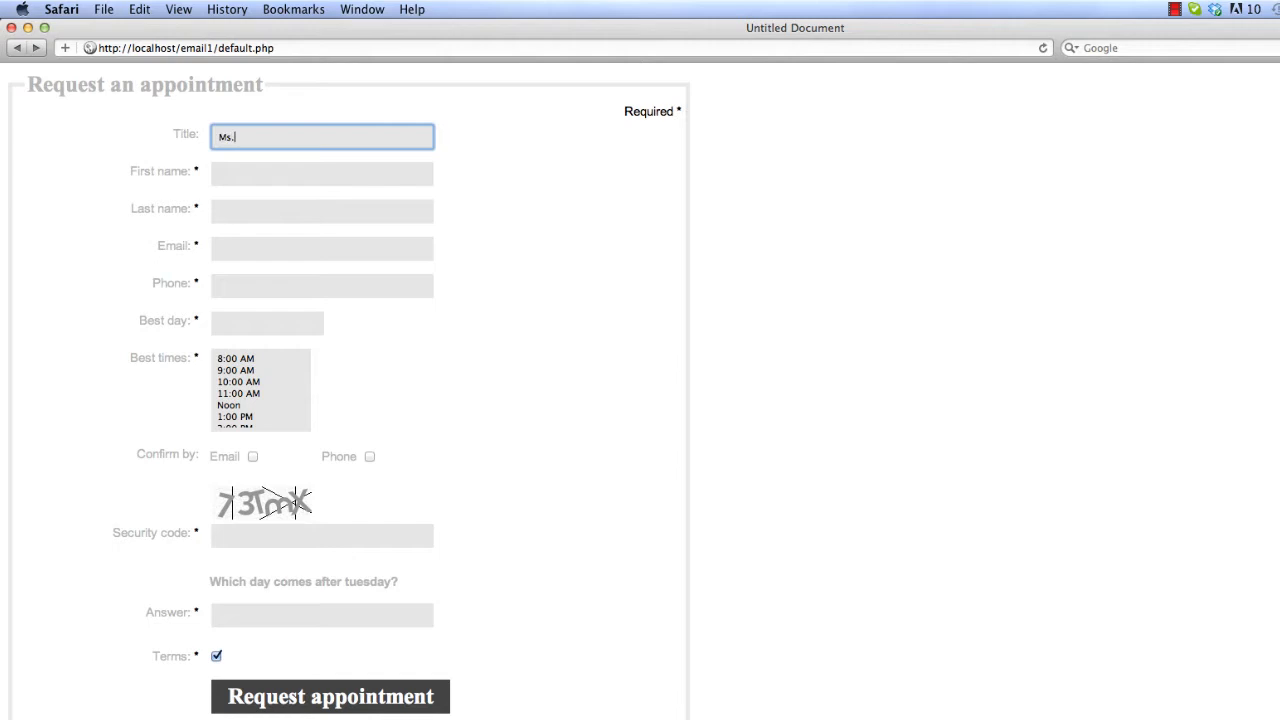
text(Doe)
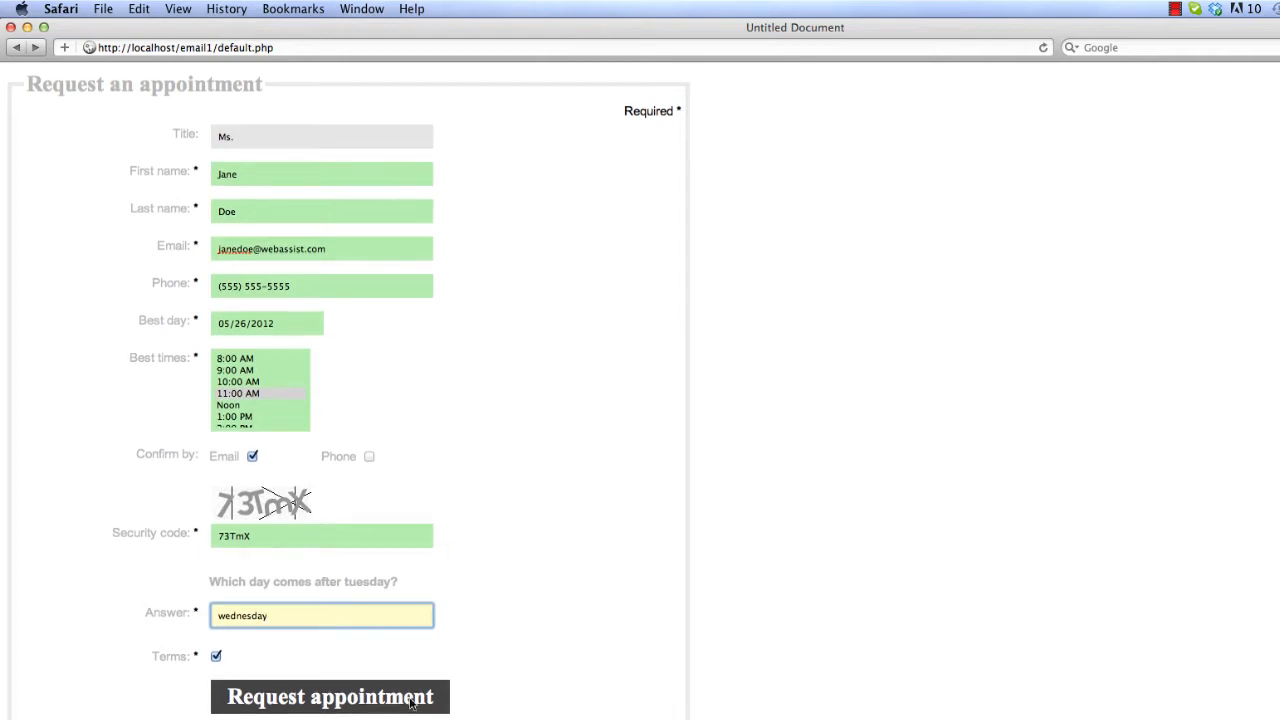
click(330, 697)
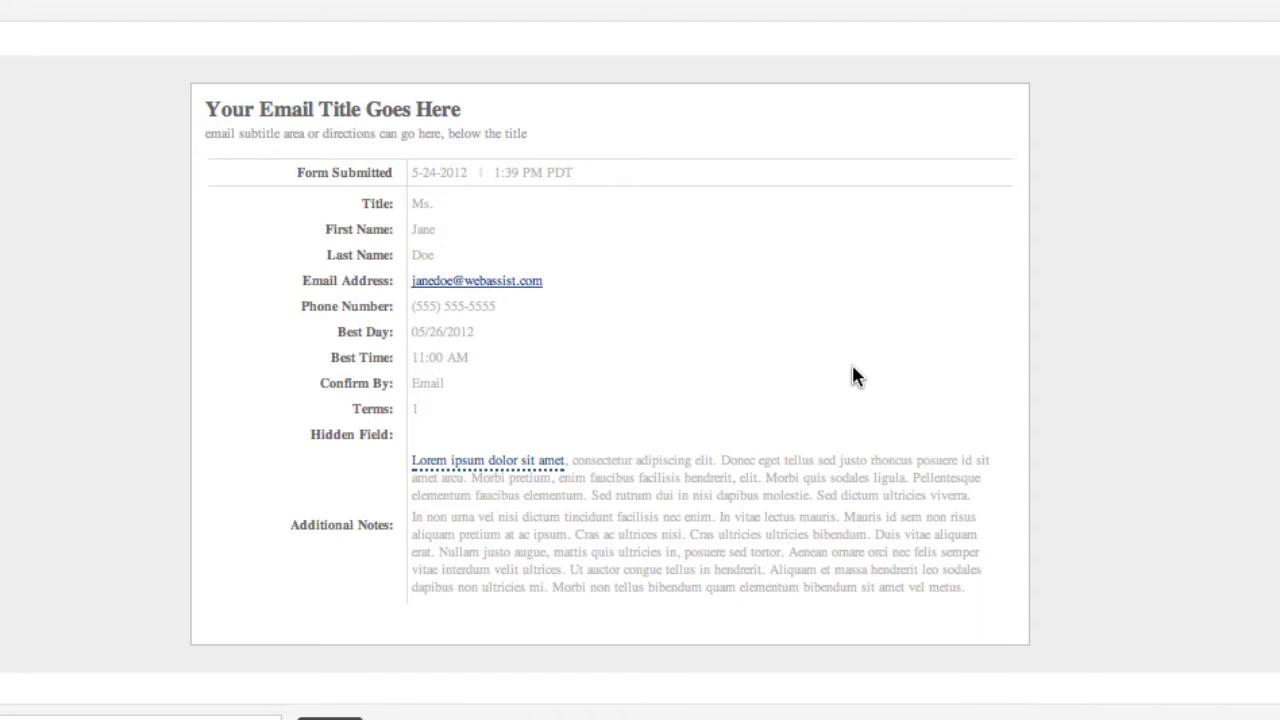
mouse_move(580, 318)
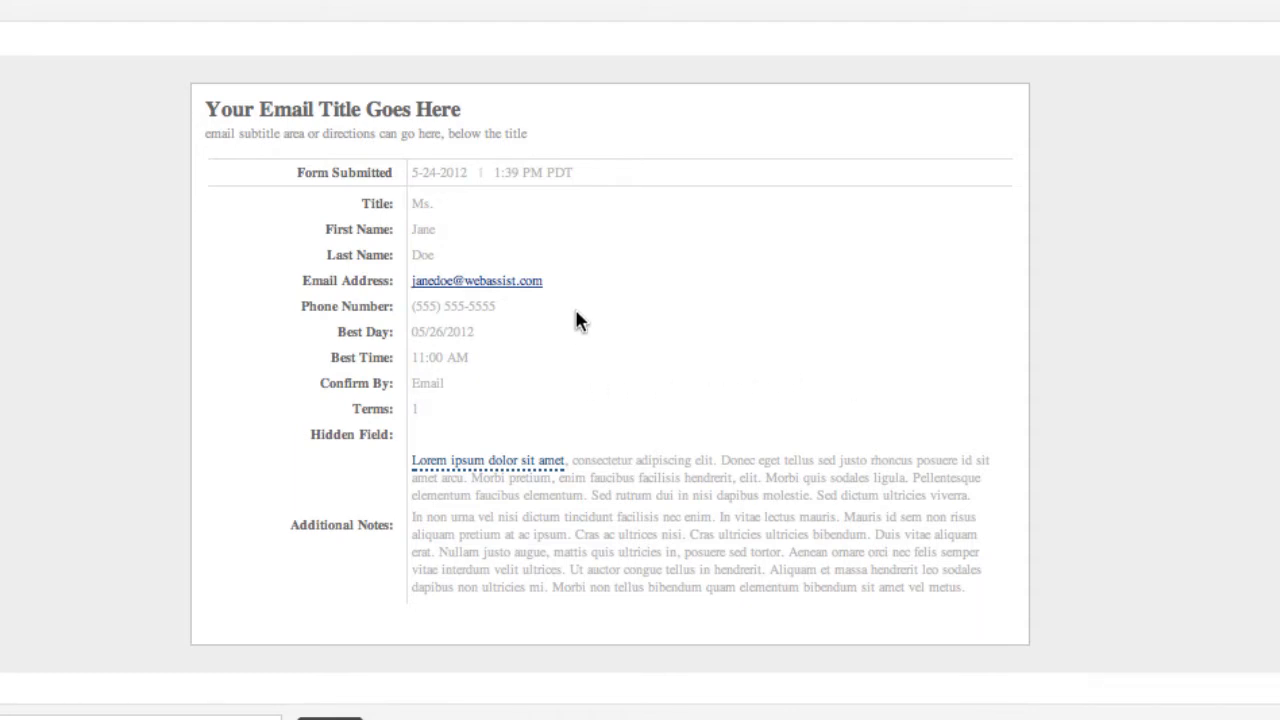
mouse_move(418, 281)
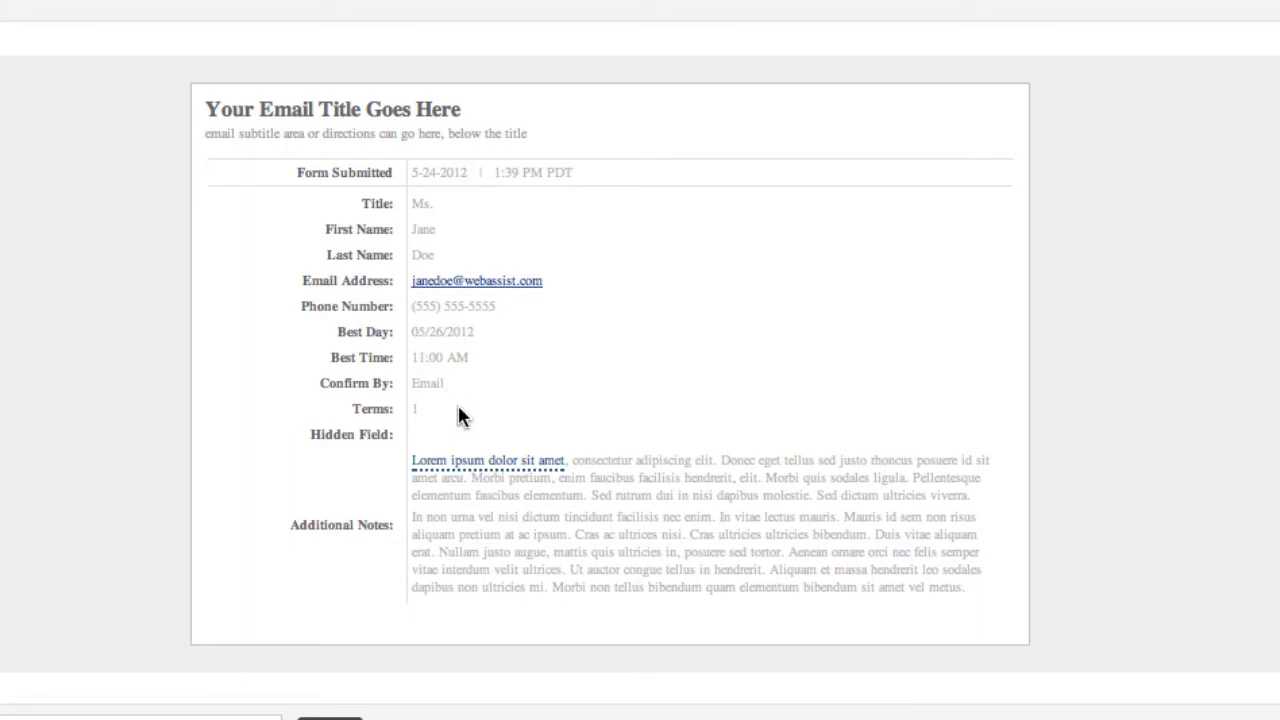
mouse_move(418, 430)
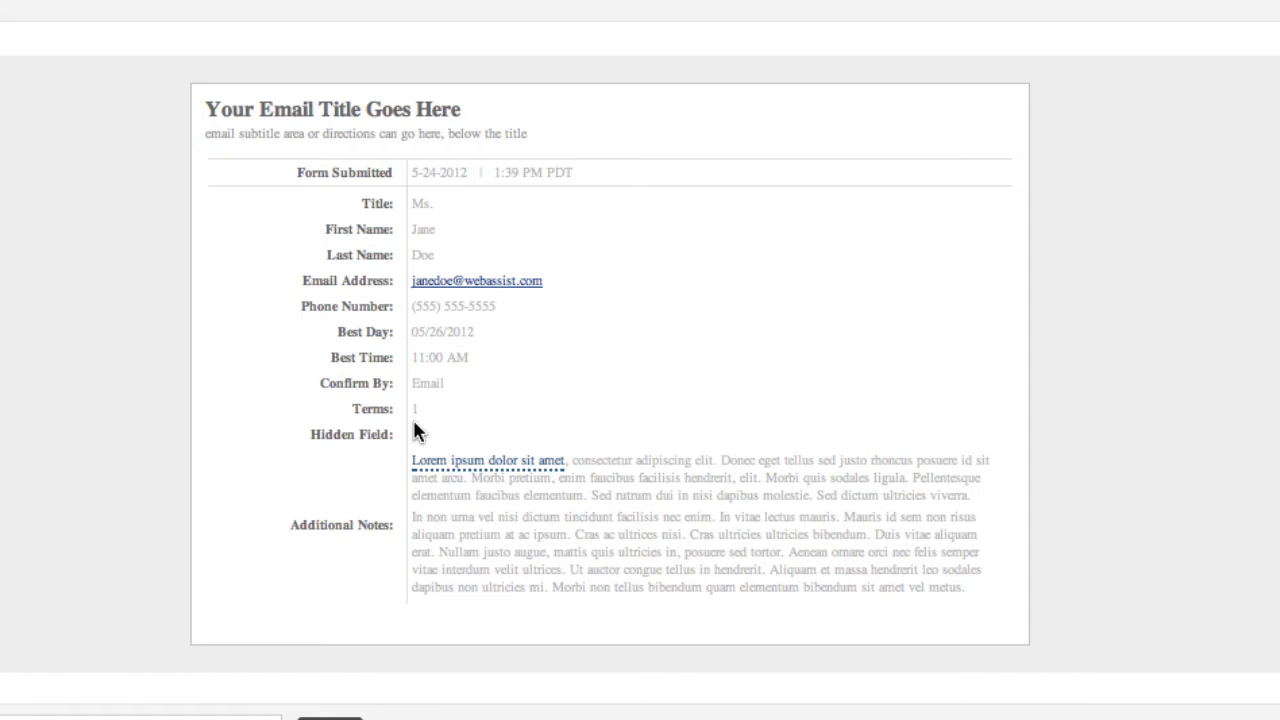
mouse_move(369, 414)
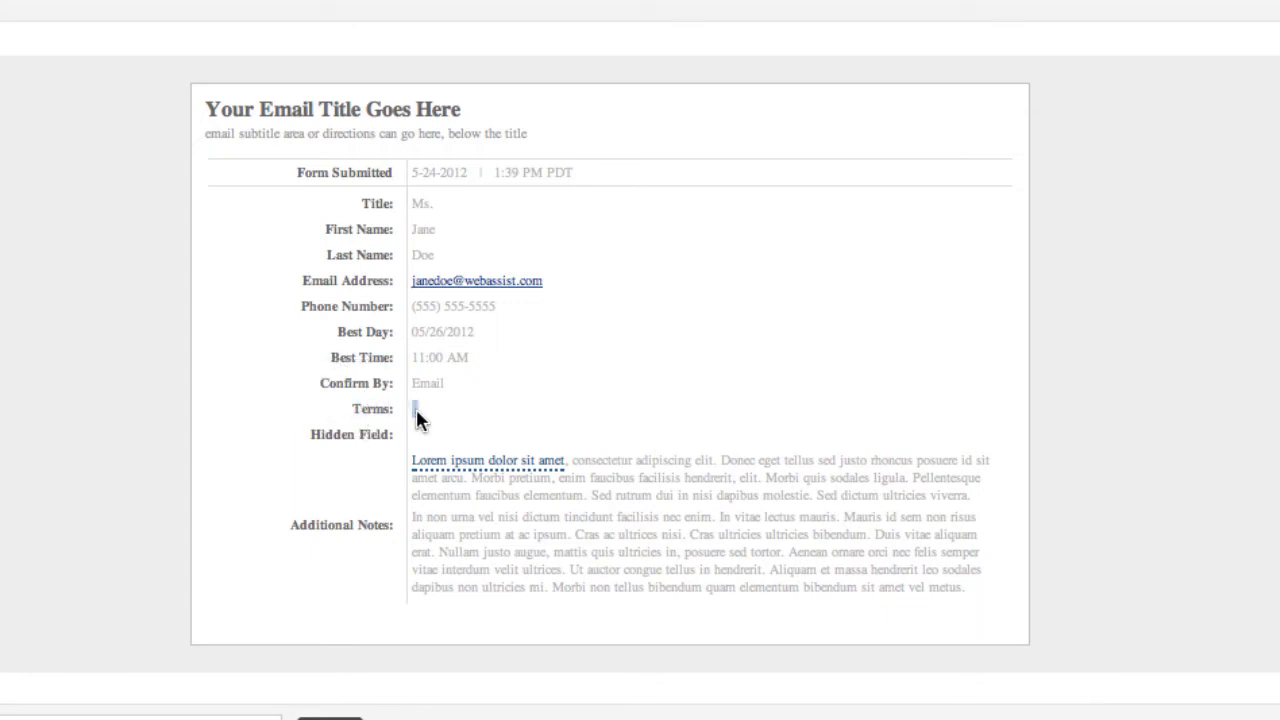
mouse_move(620, 428)
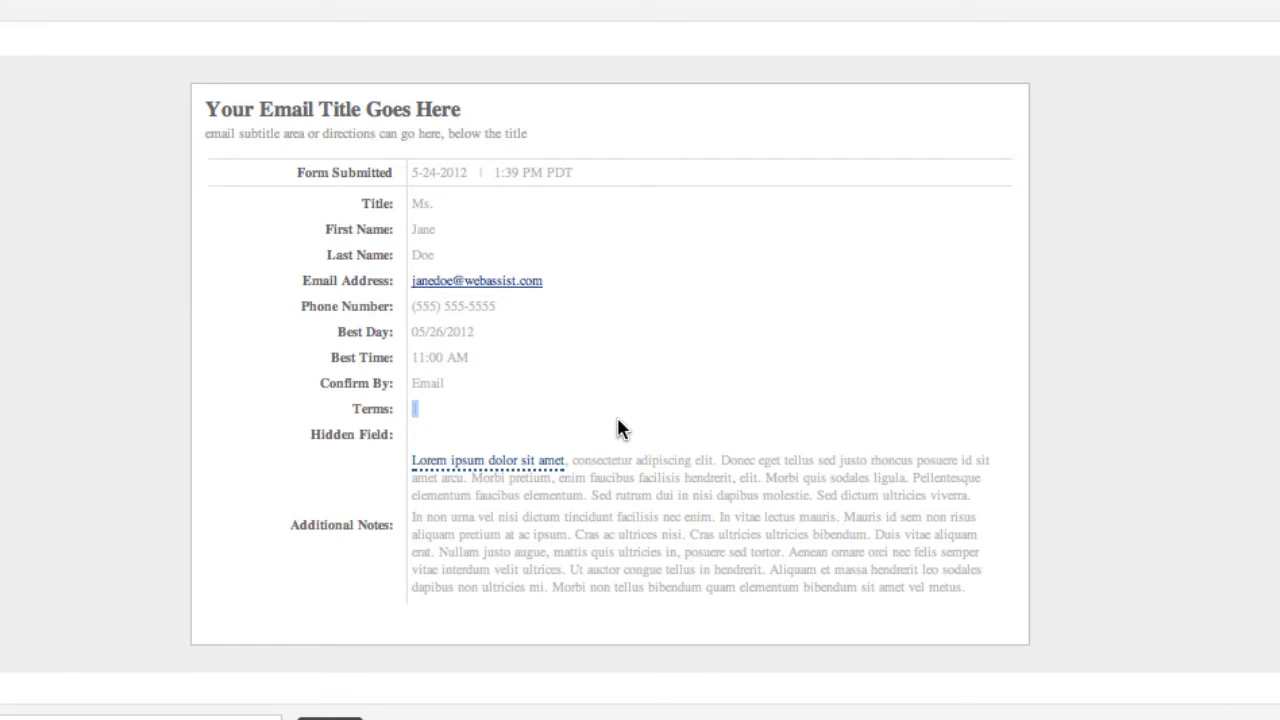
text(1)
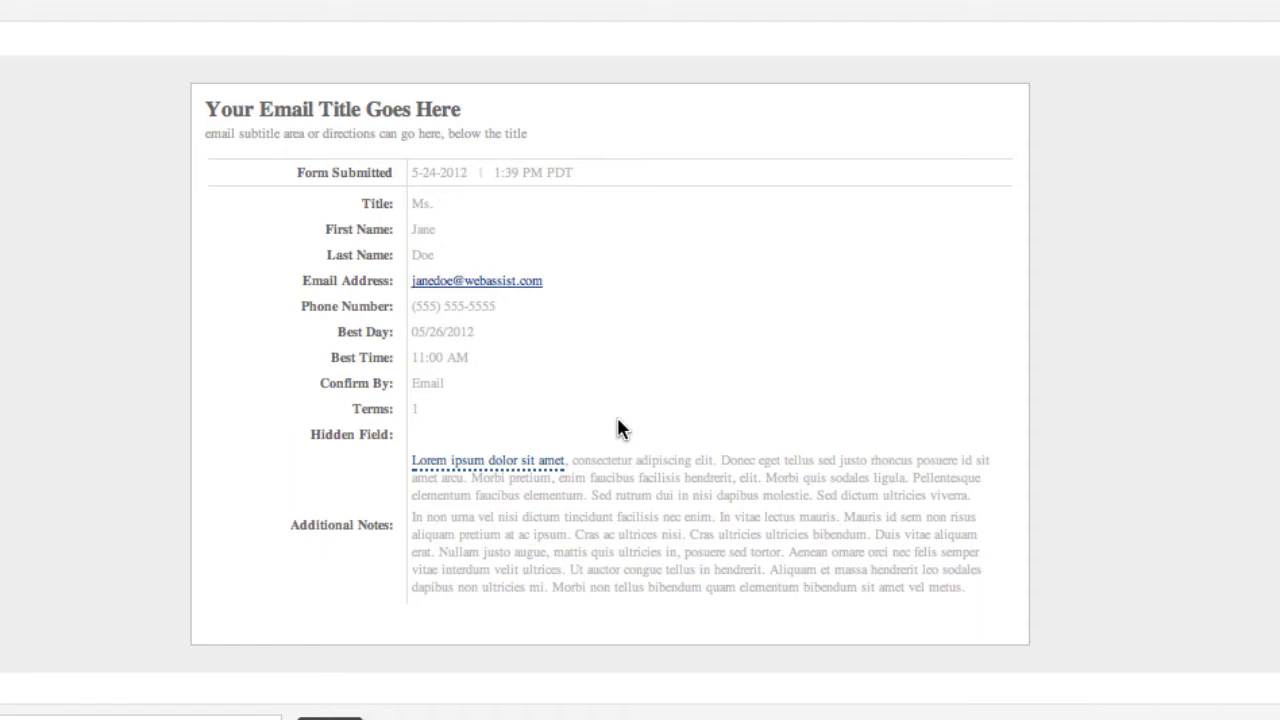
mouse_move(360, 423)
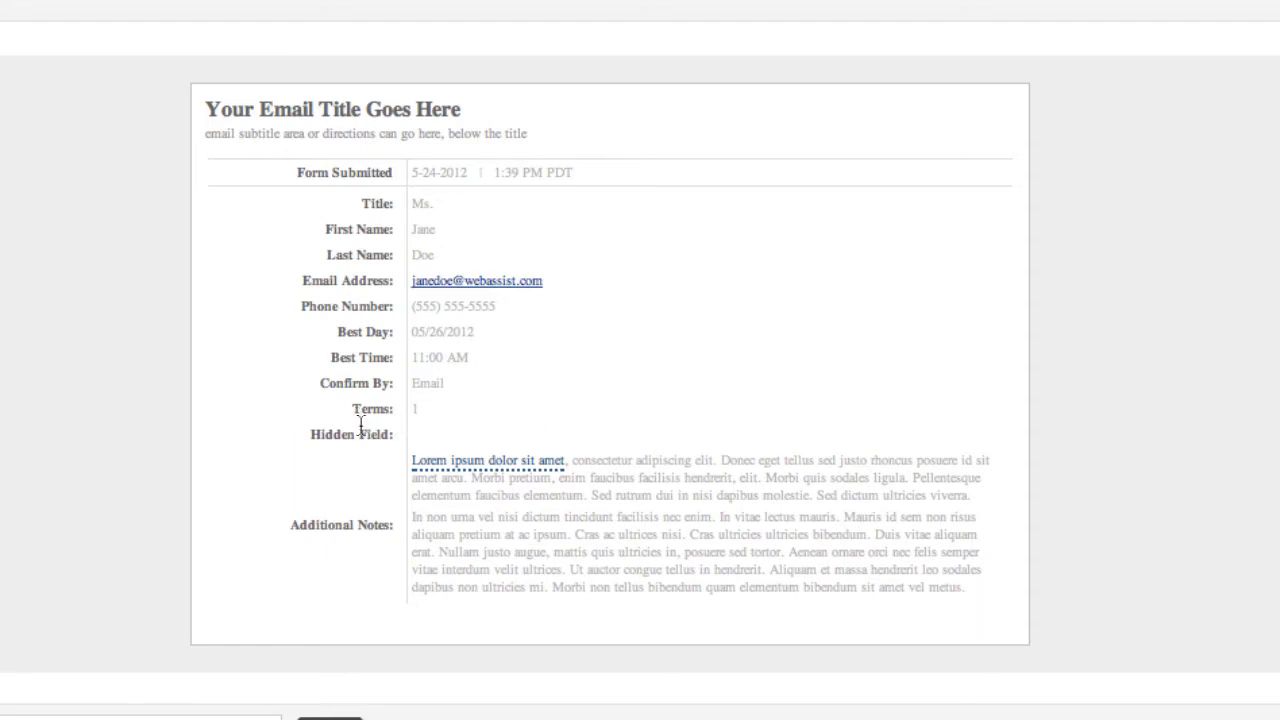
mouse_move(392, 414)
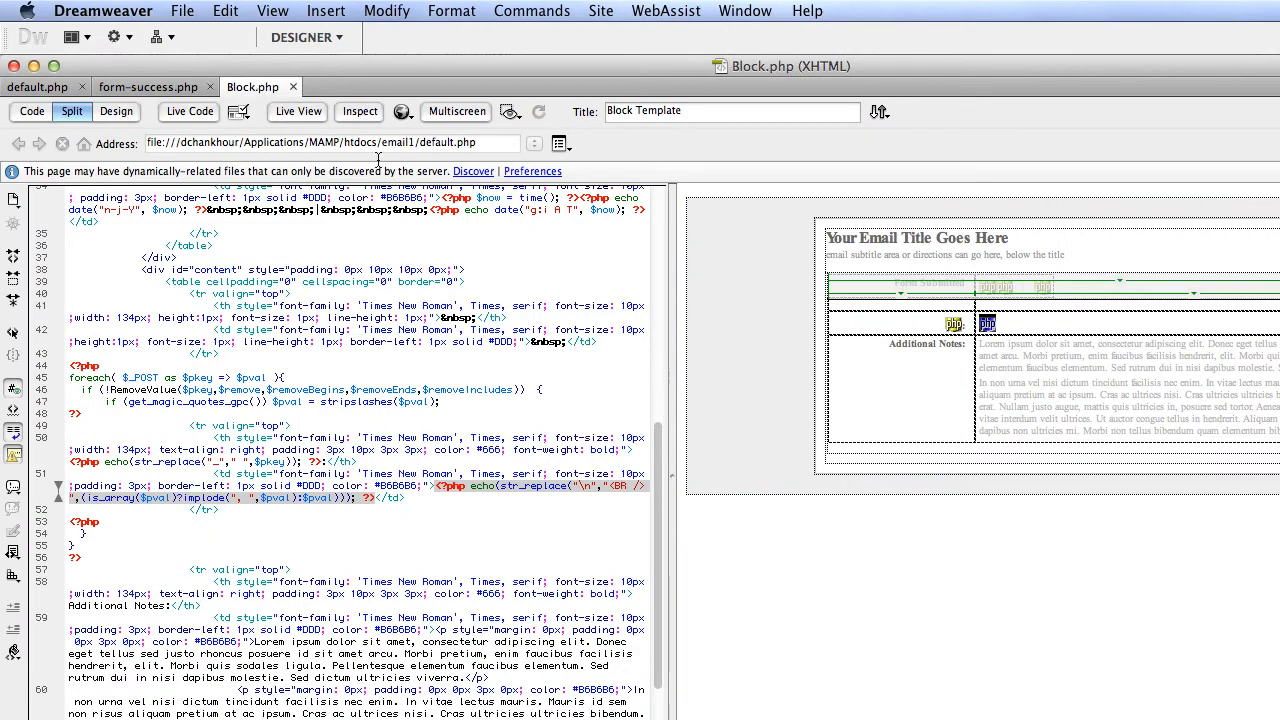
mouse_move(655, 544)
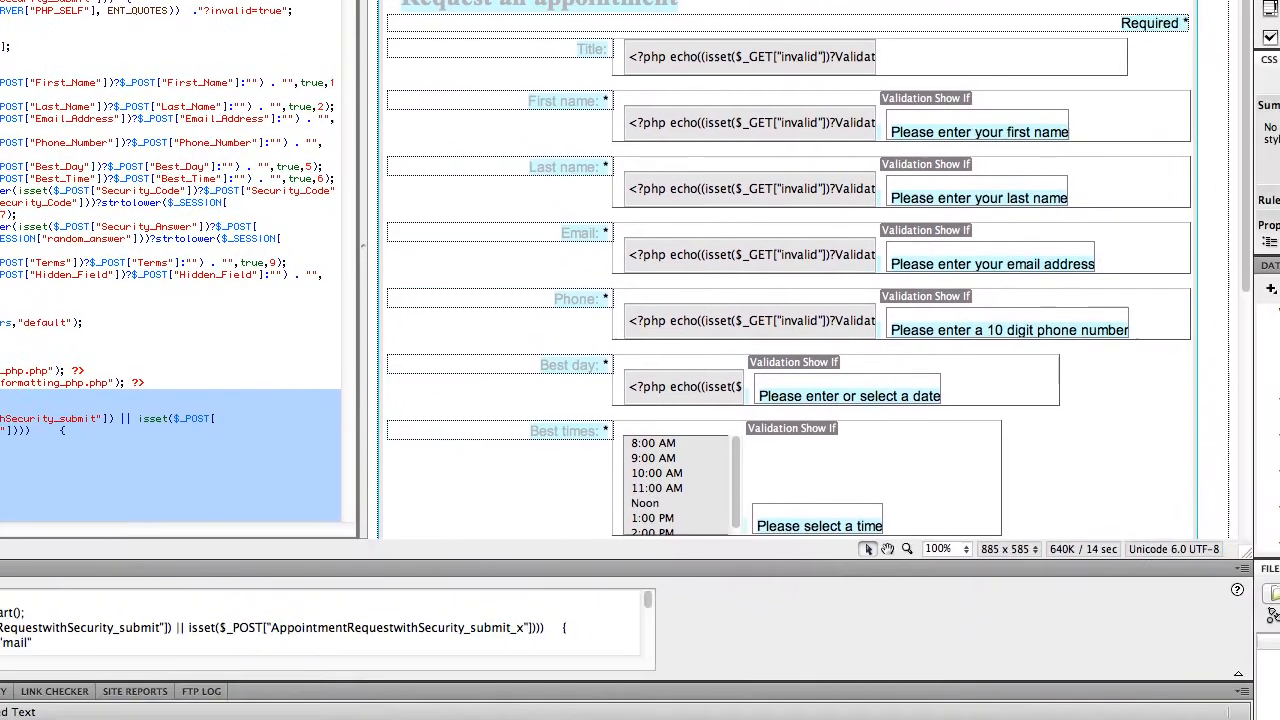
Step: Select the Terms checkbox and highlight its name in the Property inspector
scroll(down, 3)
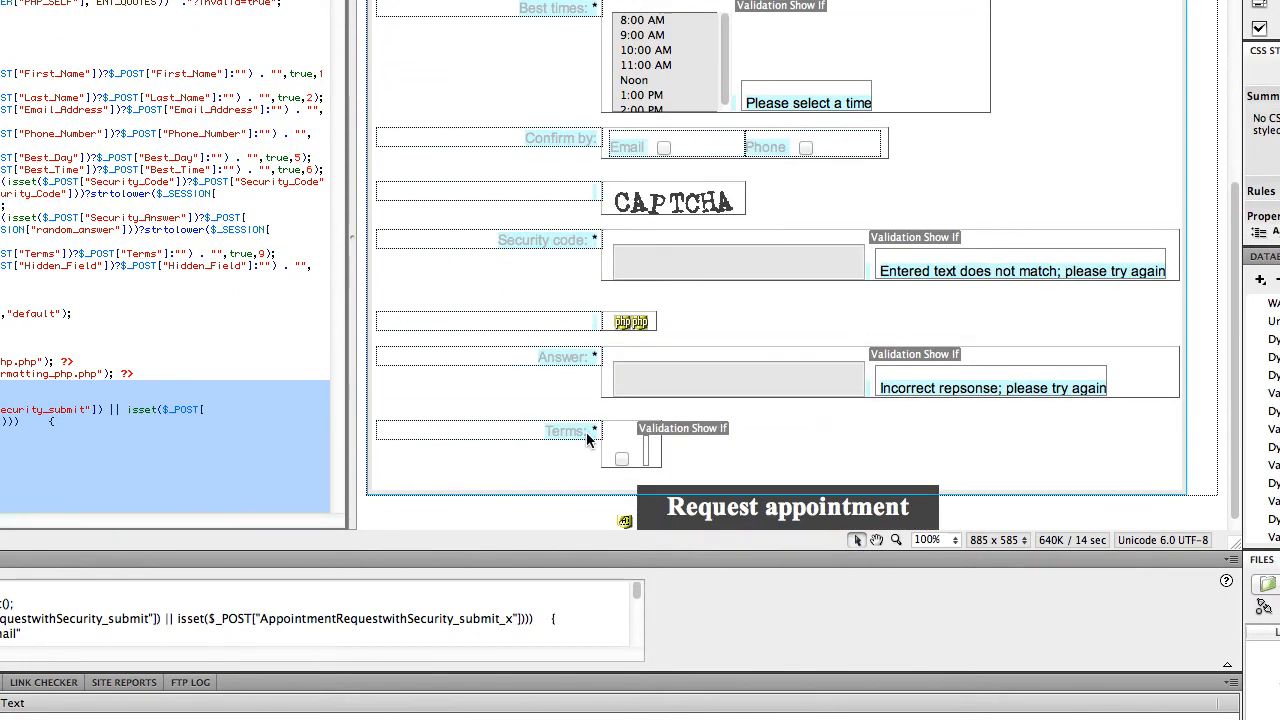
click(622, 459)
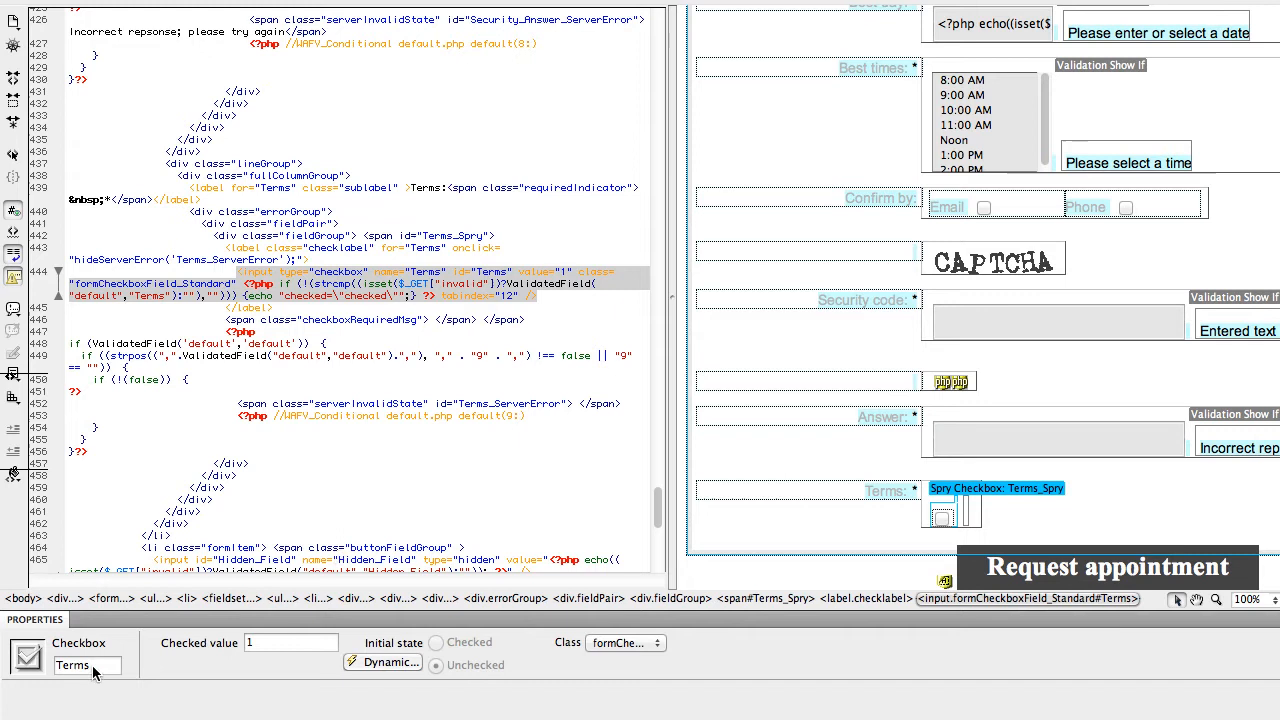
click(85, 665)
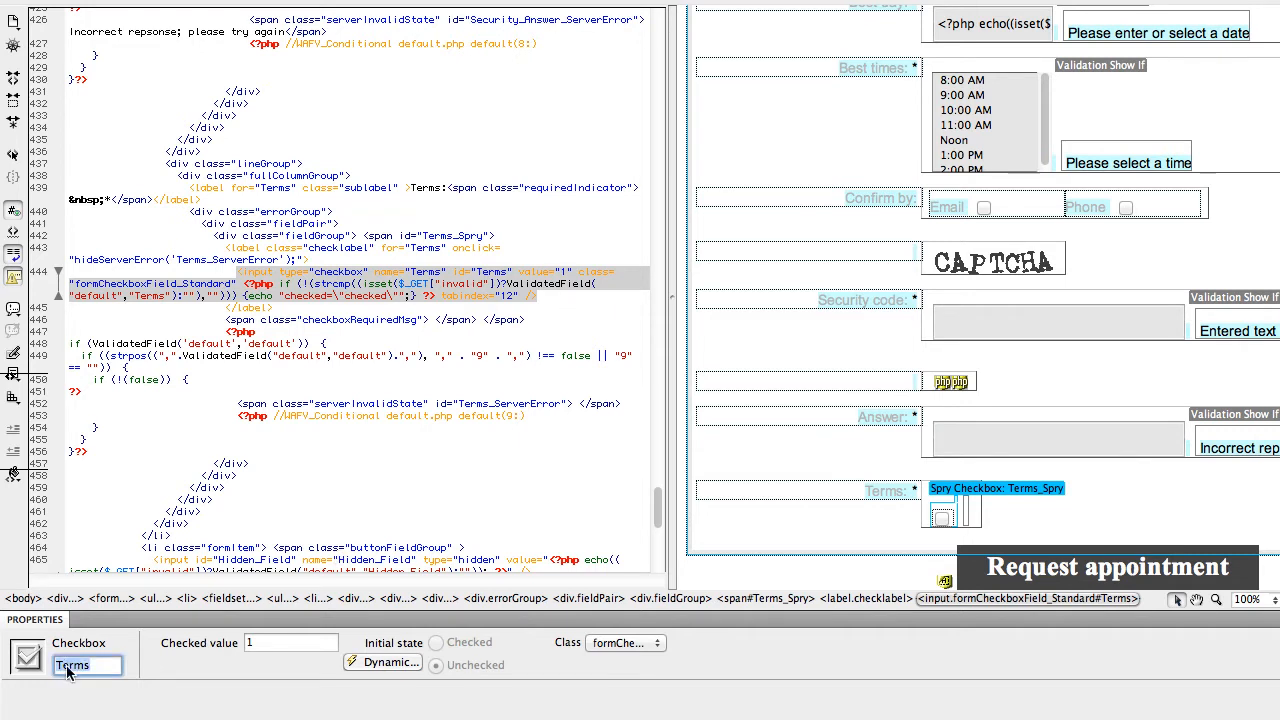
mouse_move(105, 700)
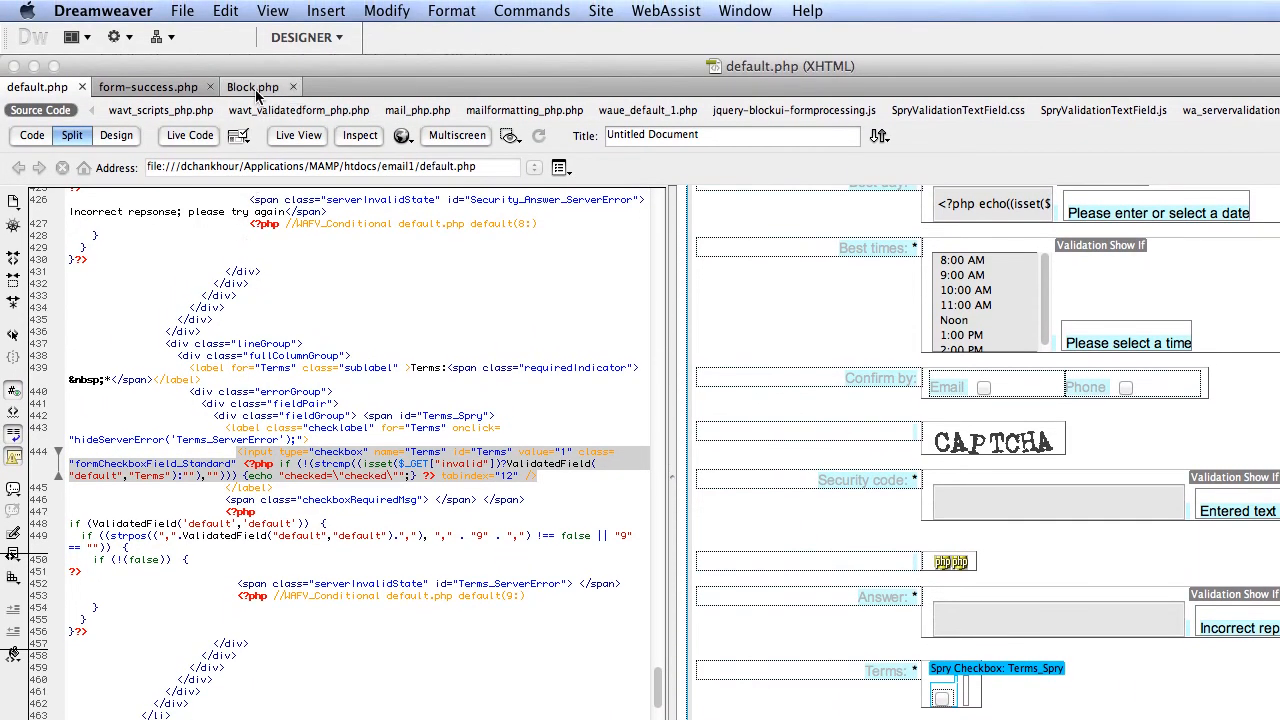
Step: In Block.php, type Terms into an empty $remove[] entry
click(253, 87)
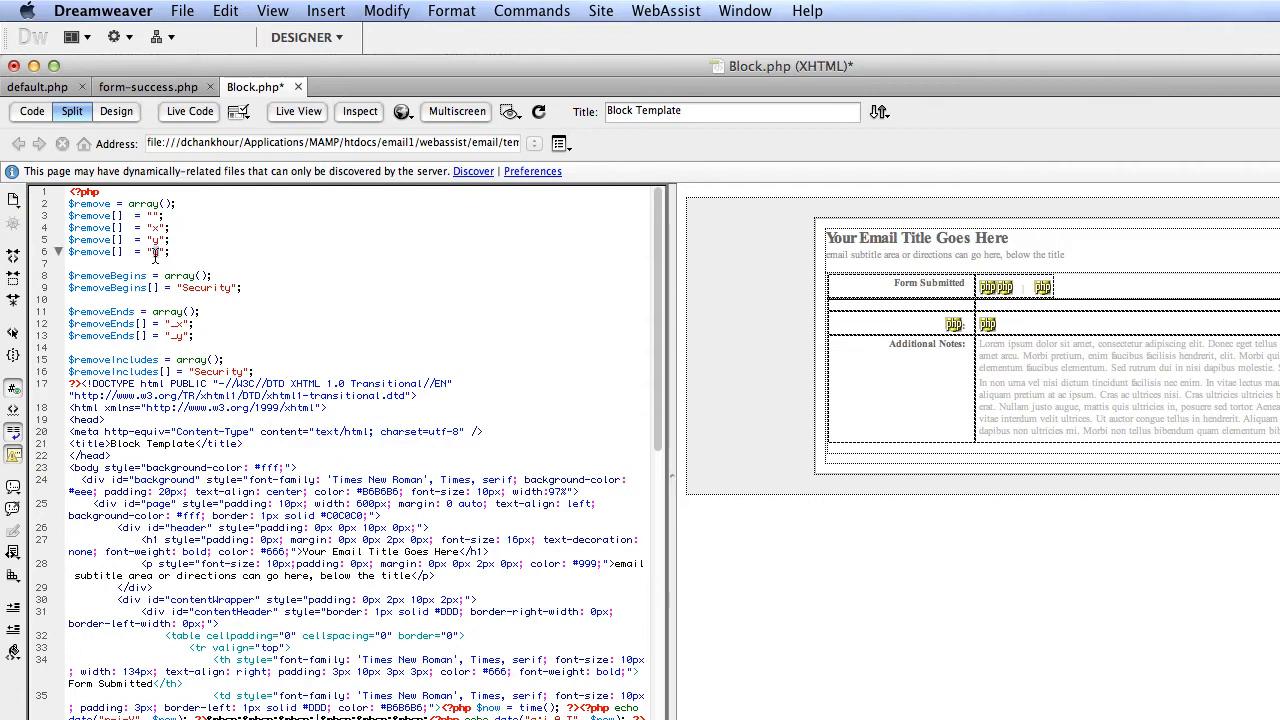
text(Term)
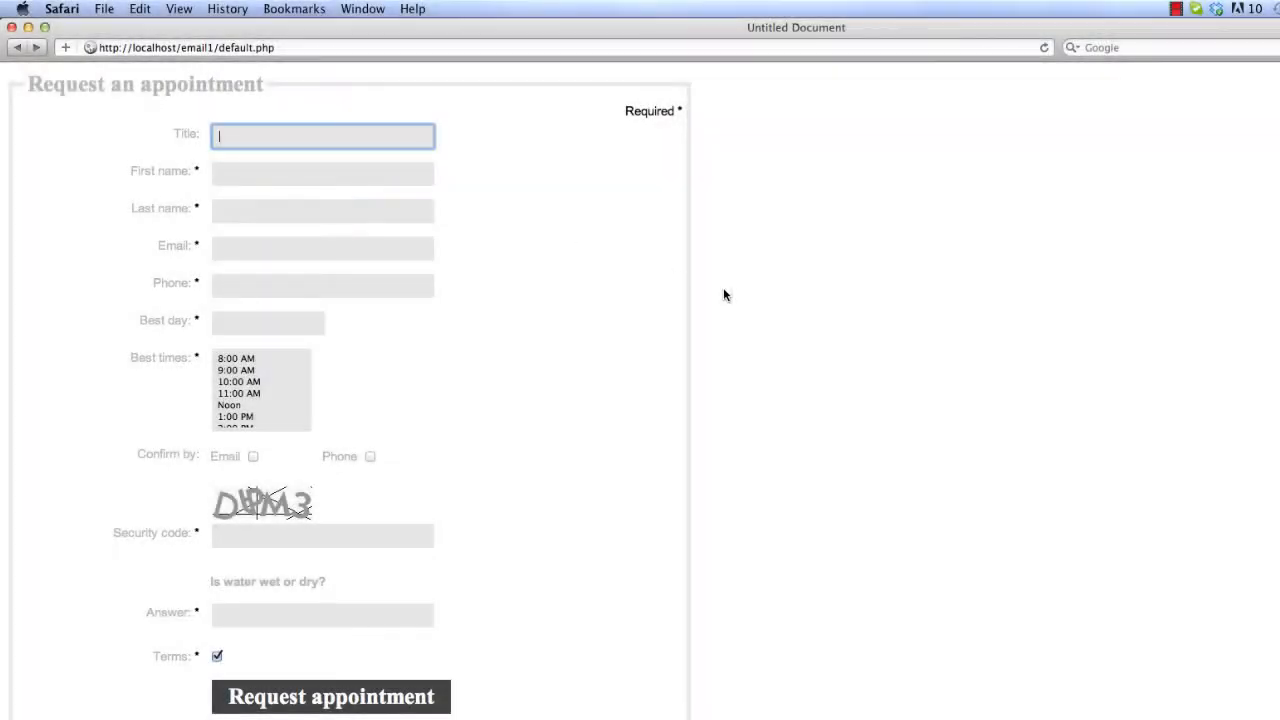
text(Mr.)
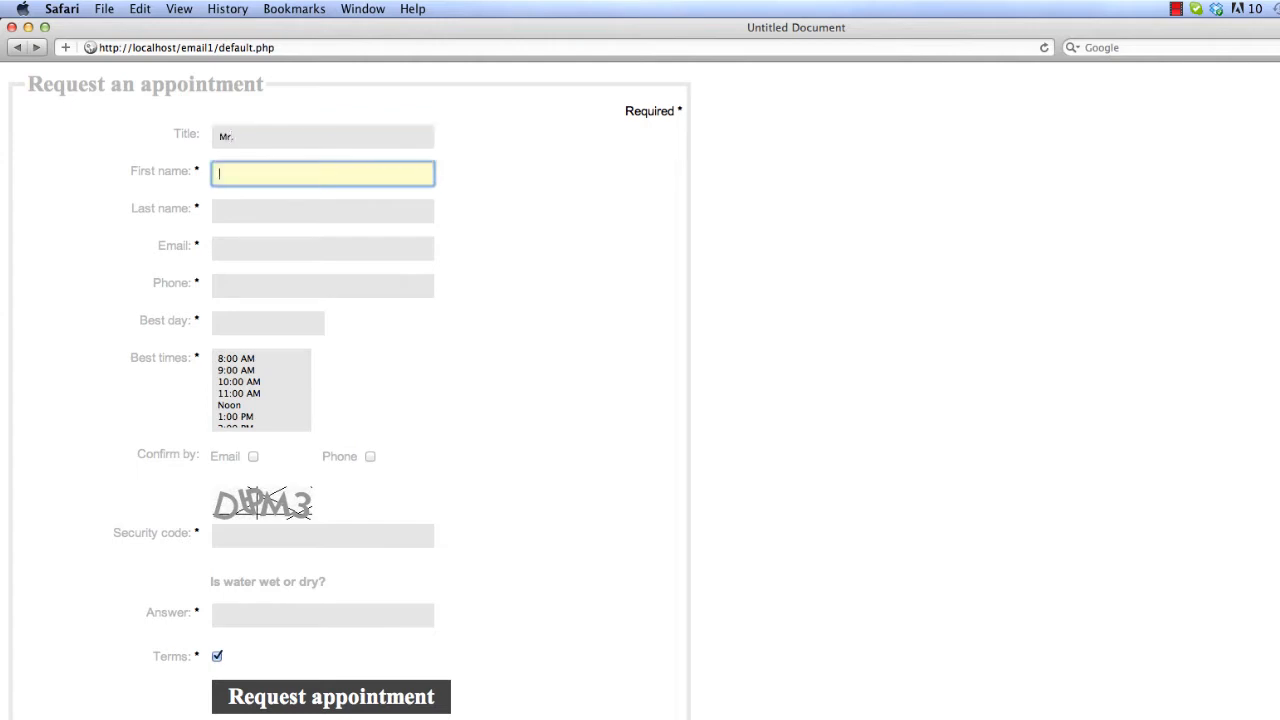
text(John)
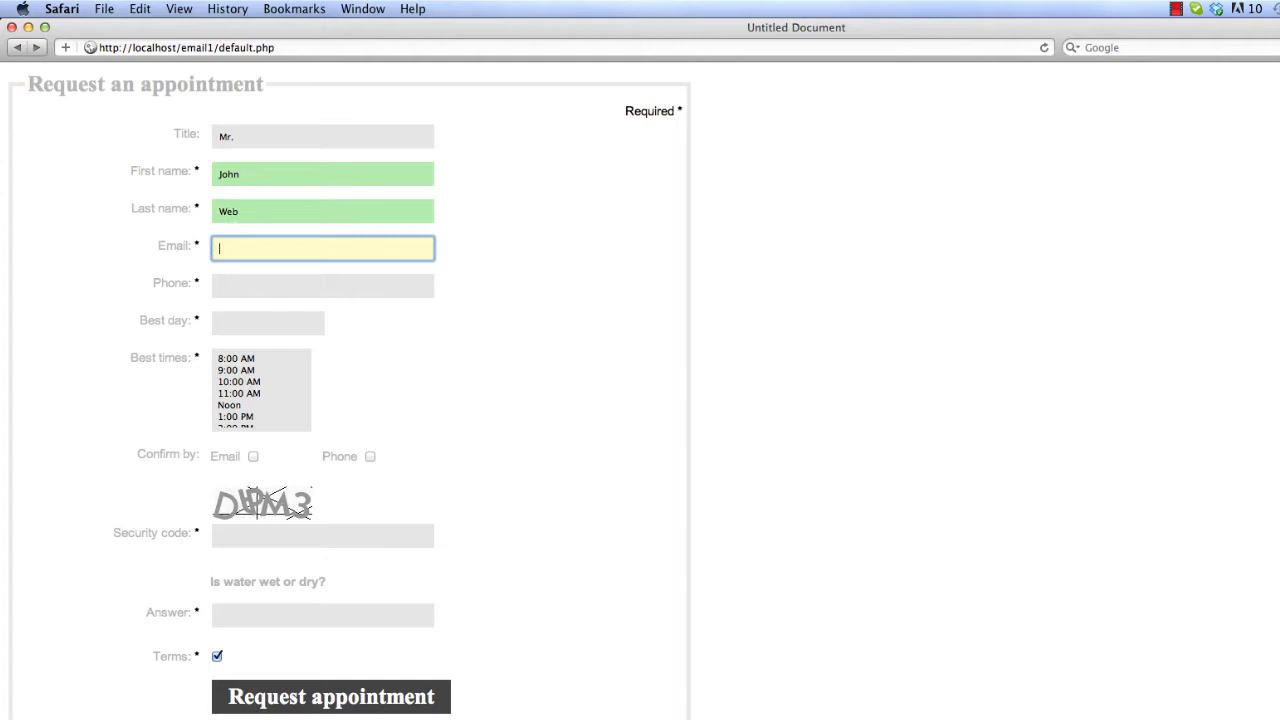
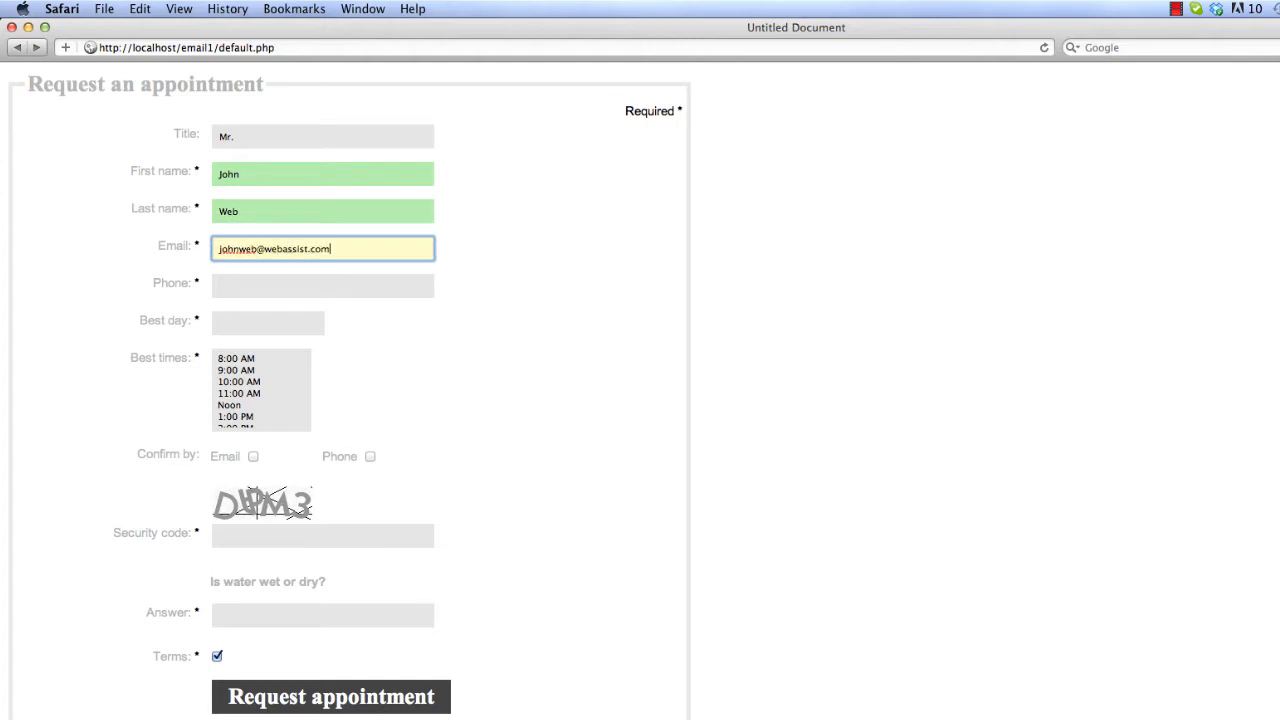
text(D)
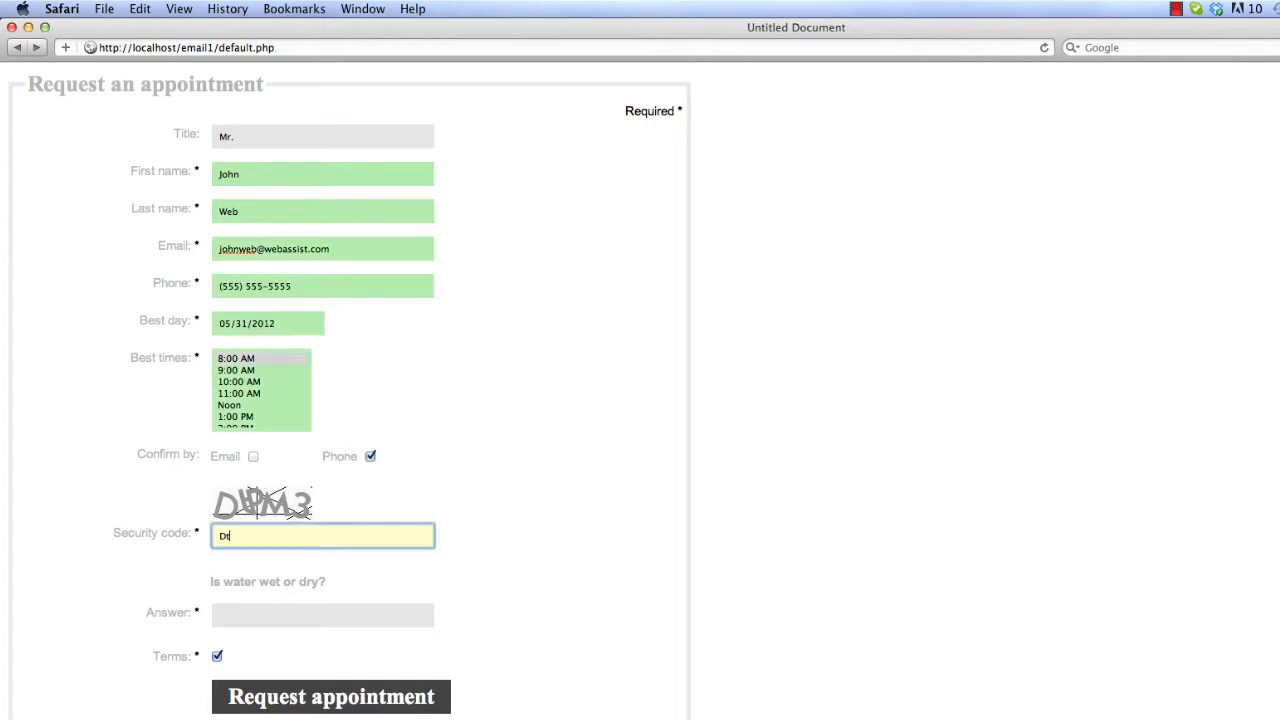
text(tPM3)
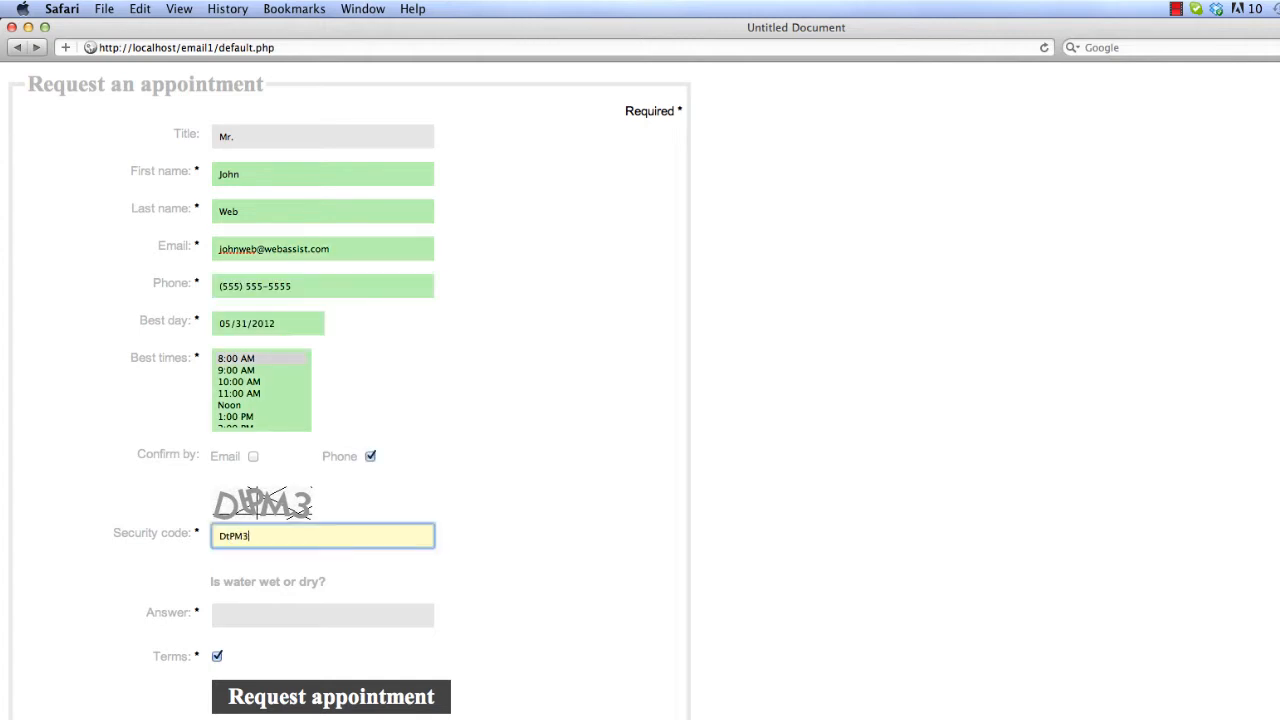
text(wet)
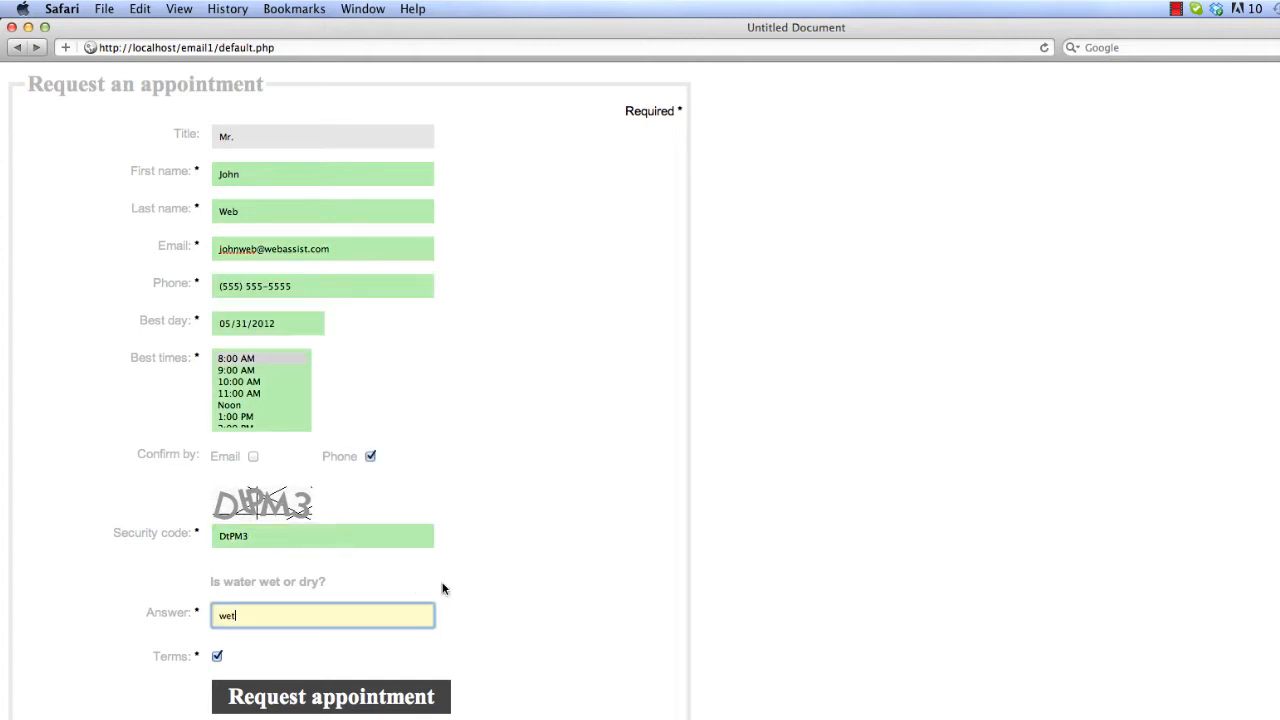
click(331, 697)
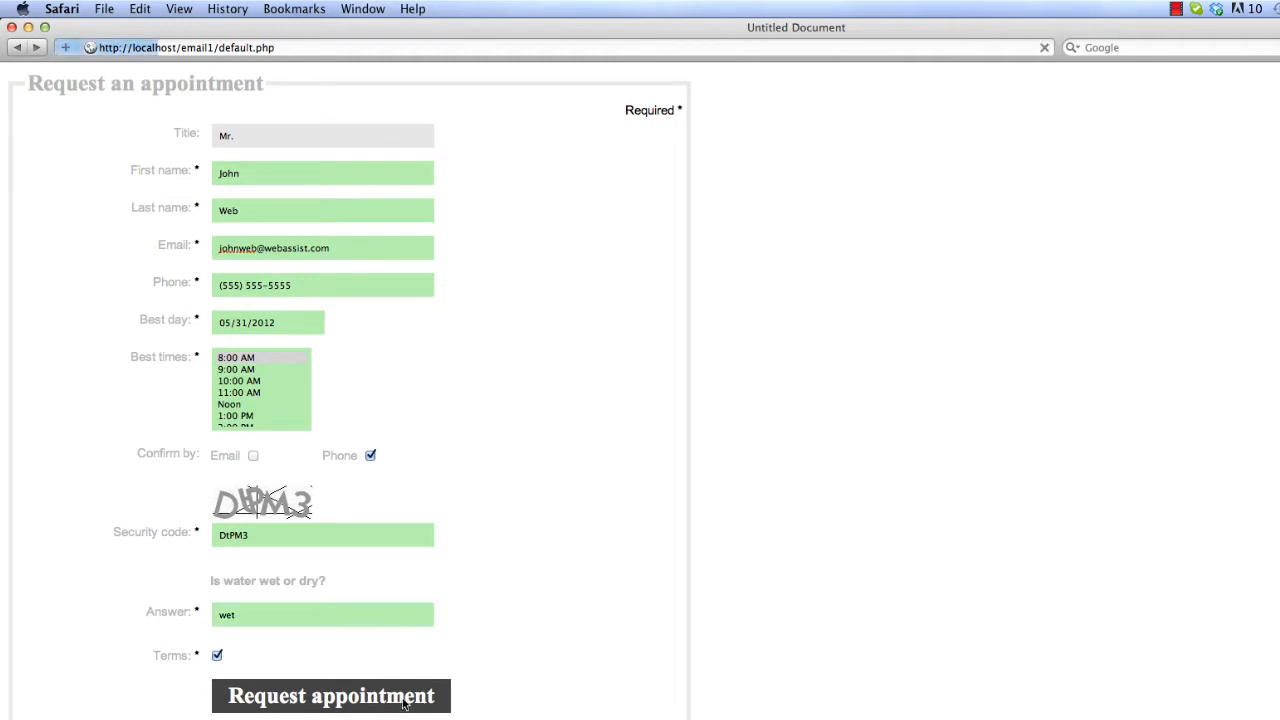
click(331, 696)
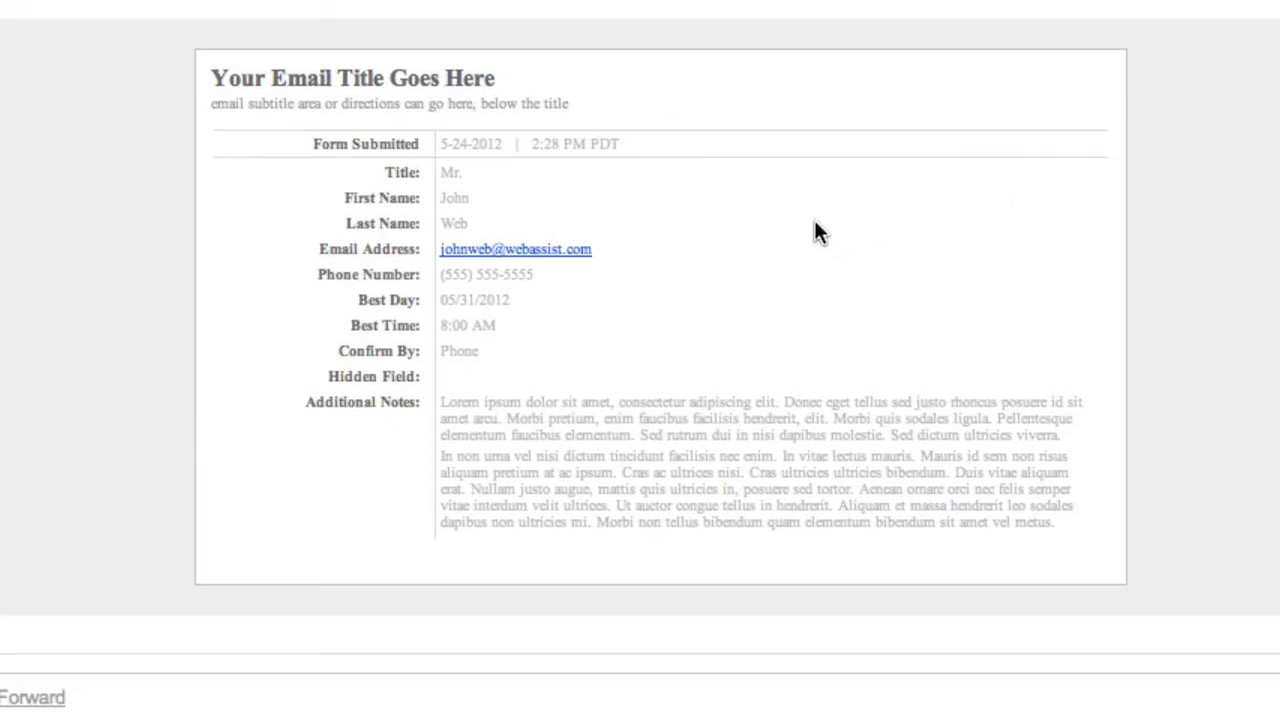
scroll(down, 3)
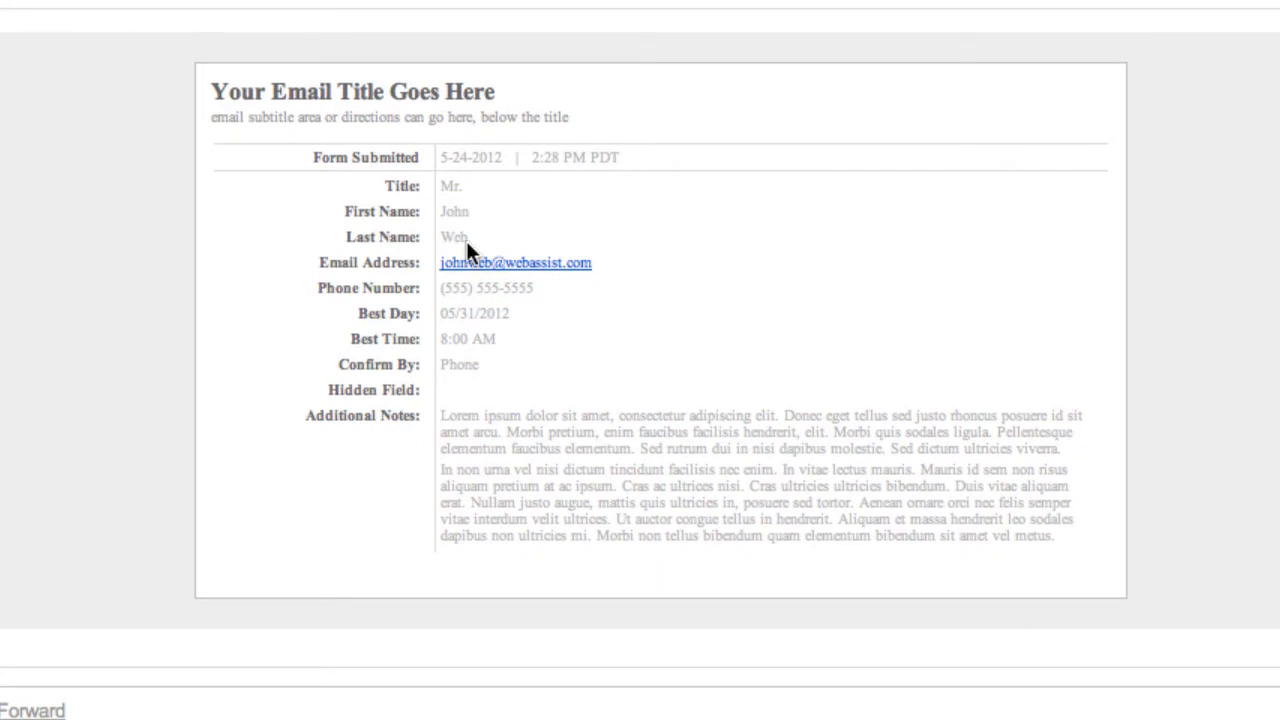
scroll(down, 3)
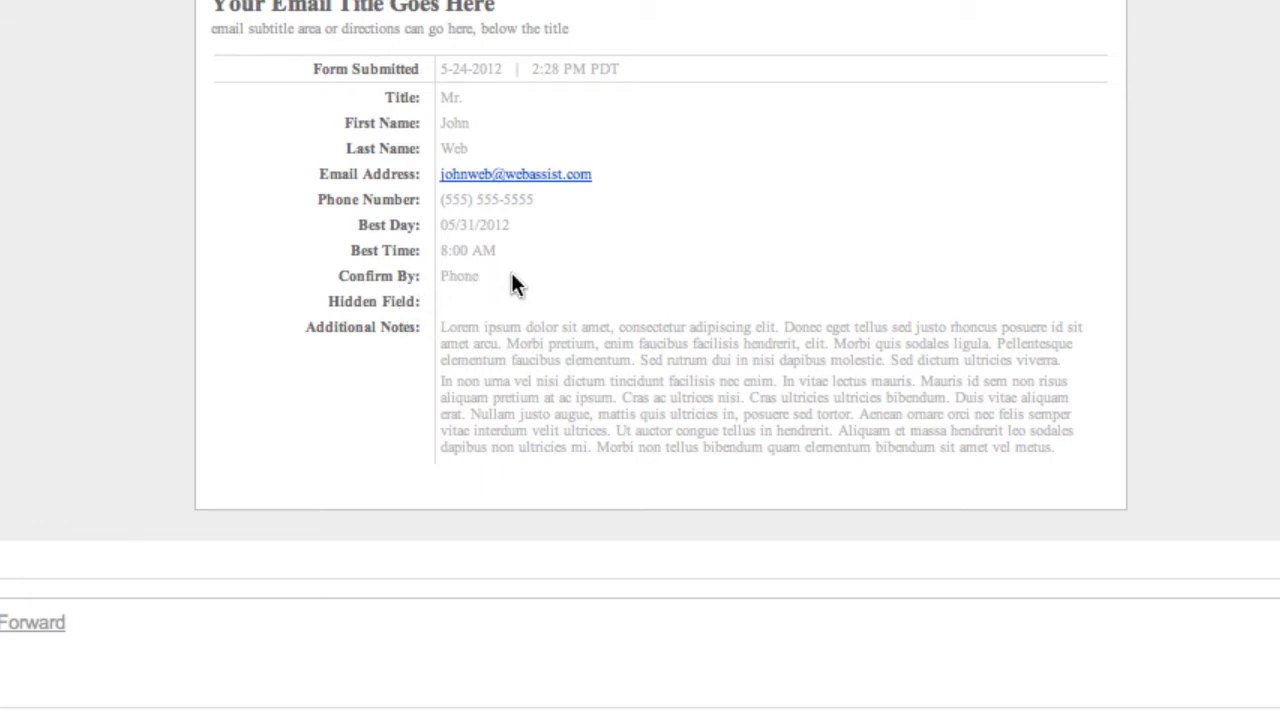
mouse_move(417, 322)
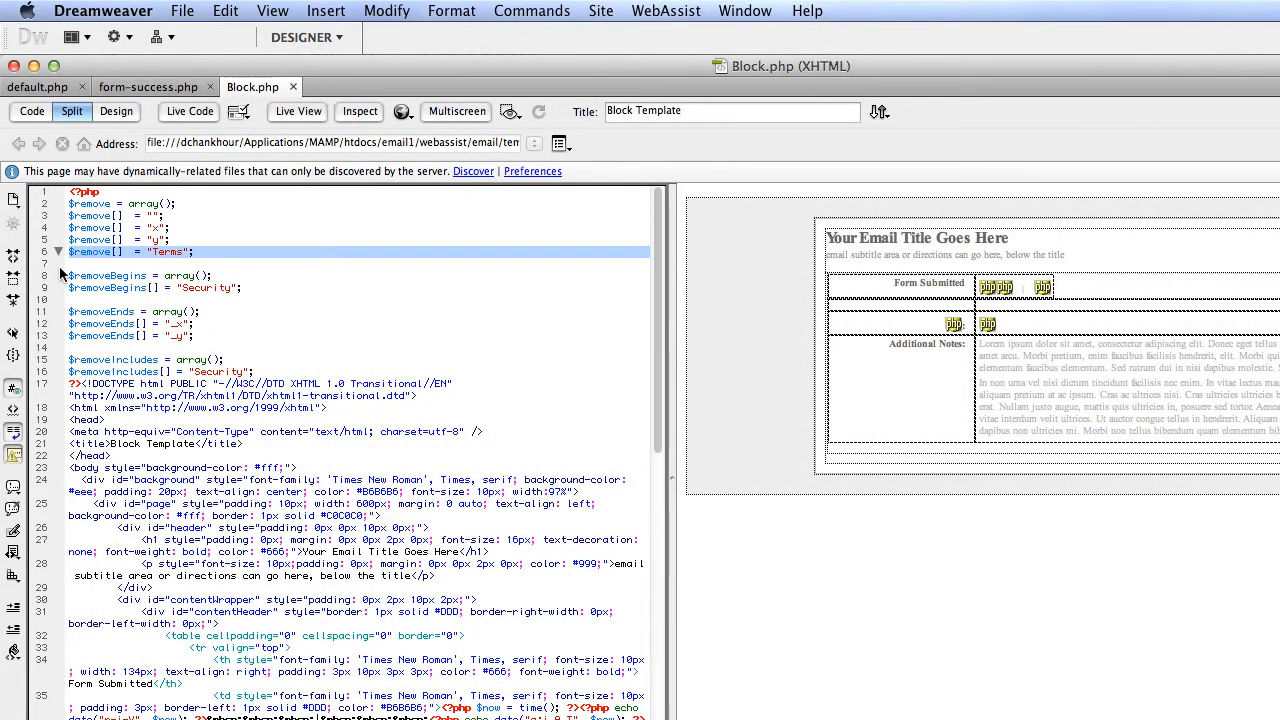
Step: Scroll the Block.php template to its Form Submitted and Additional Notes rows
scroll(down, 3)
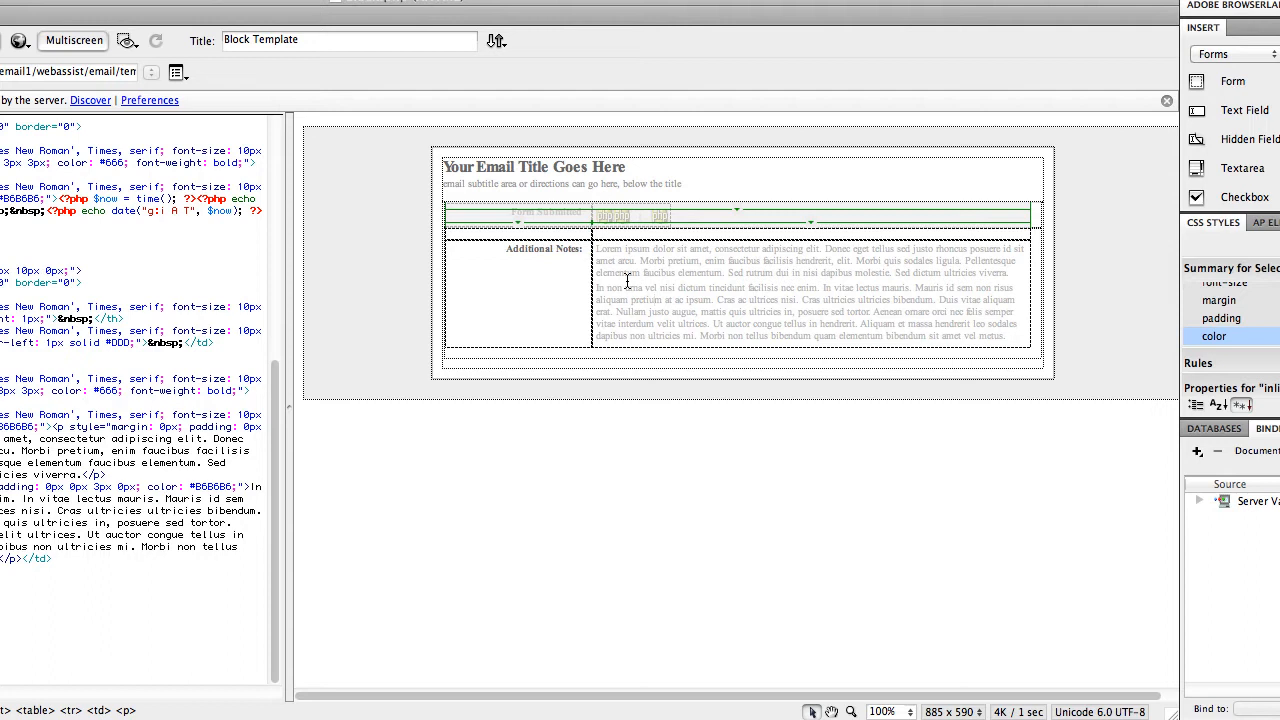
mouse_move(679, 318)
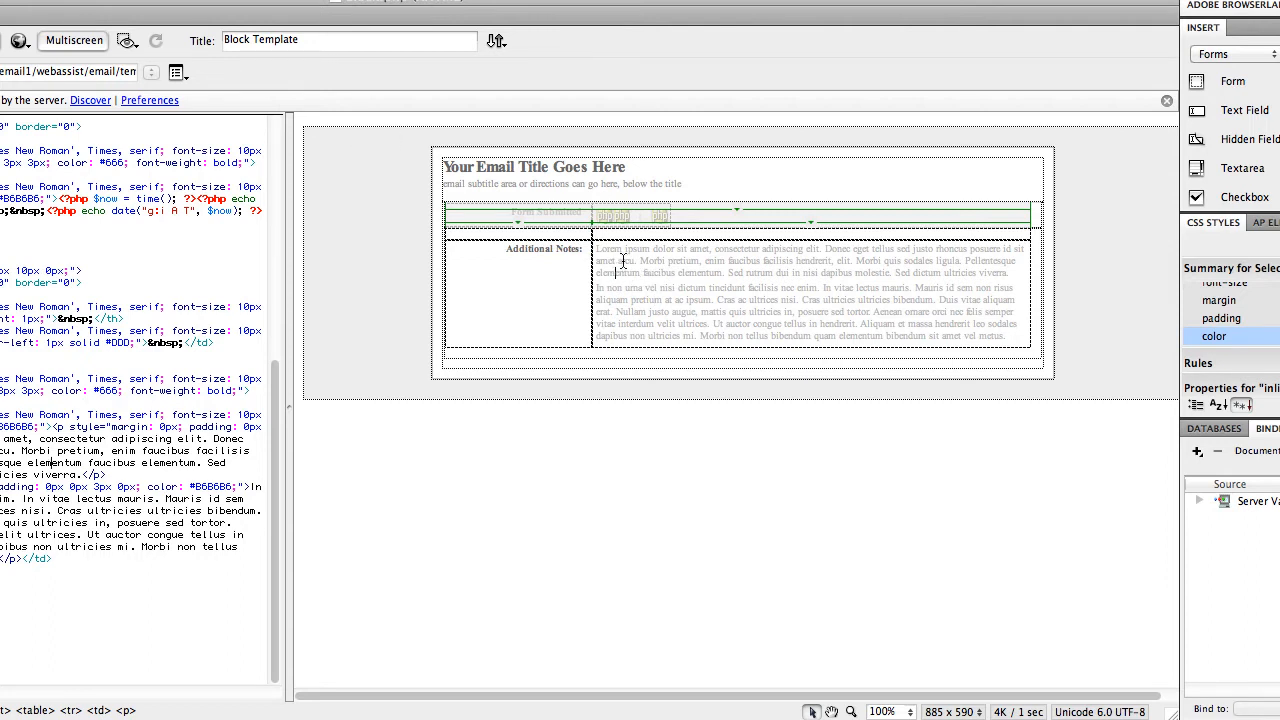
Step: Insert two rows above Additional Notes and label them First Name and Email
right_click(625, 260)
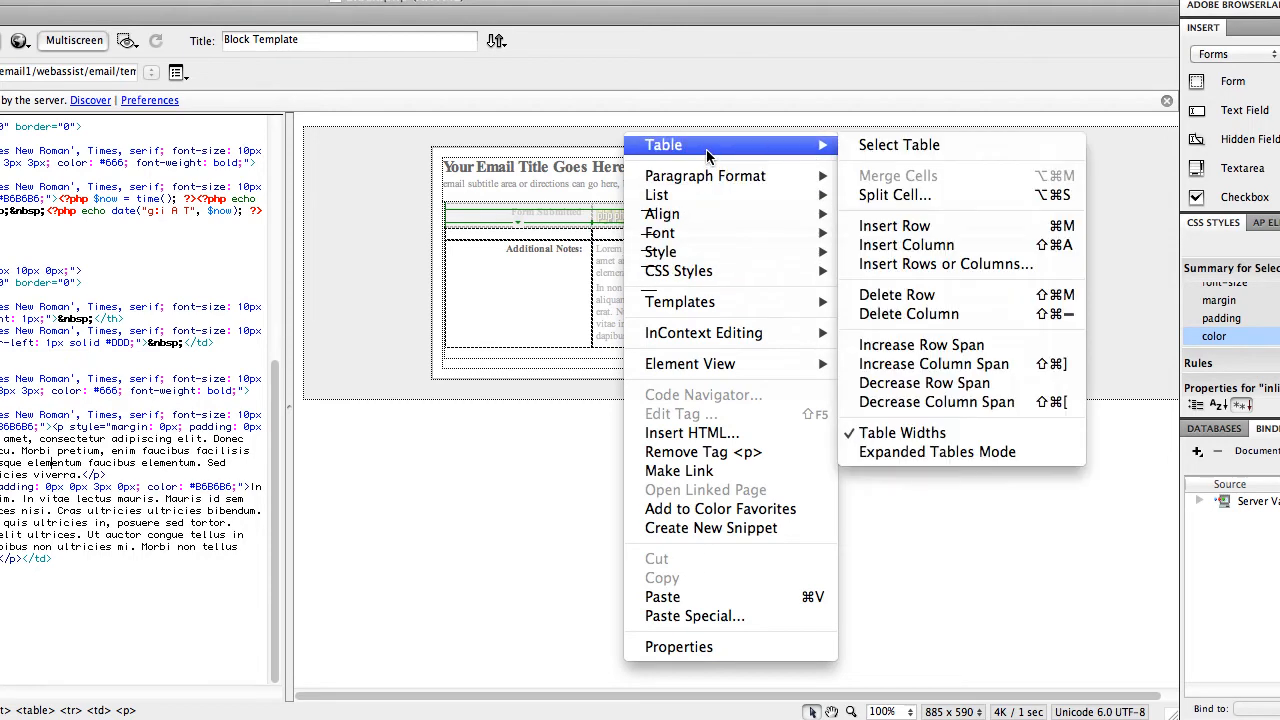
mouse_move(945, 264)
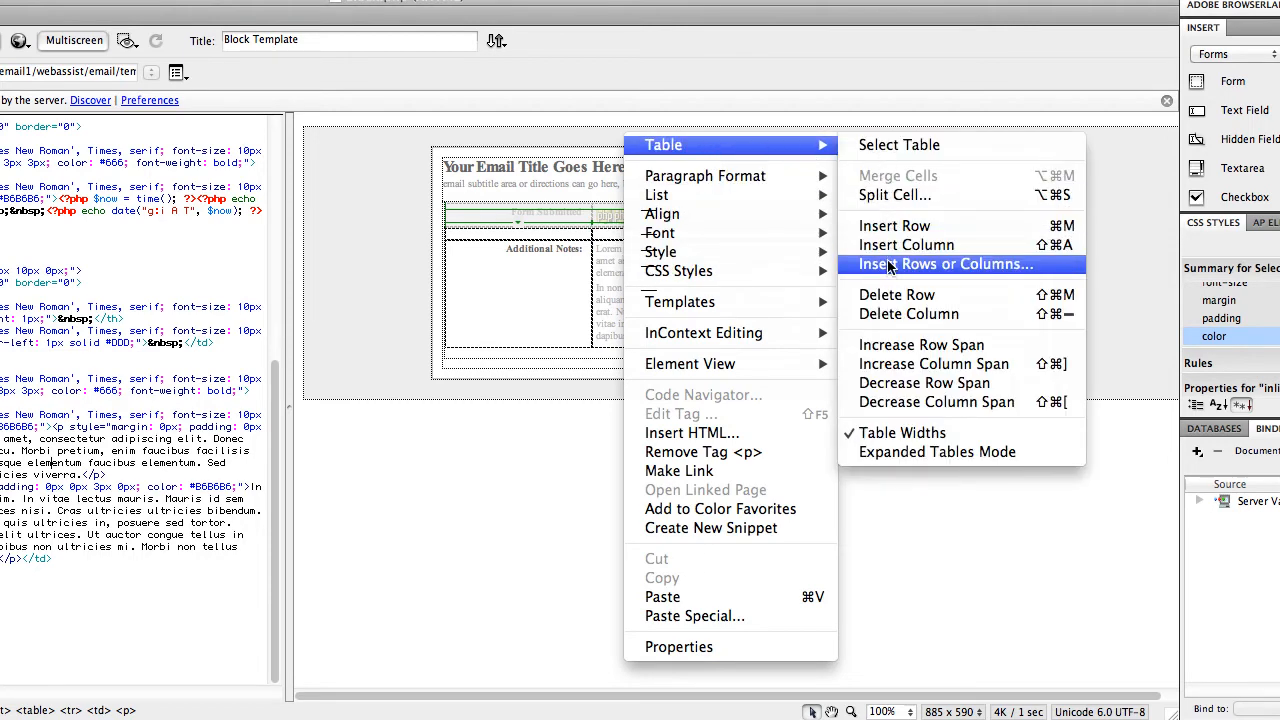
click(946, 264)
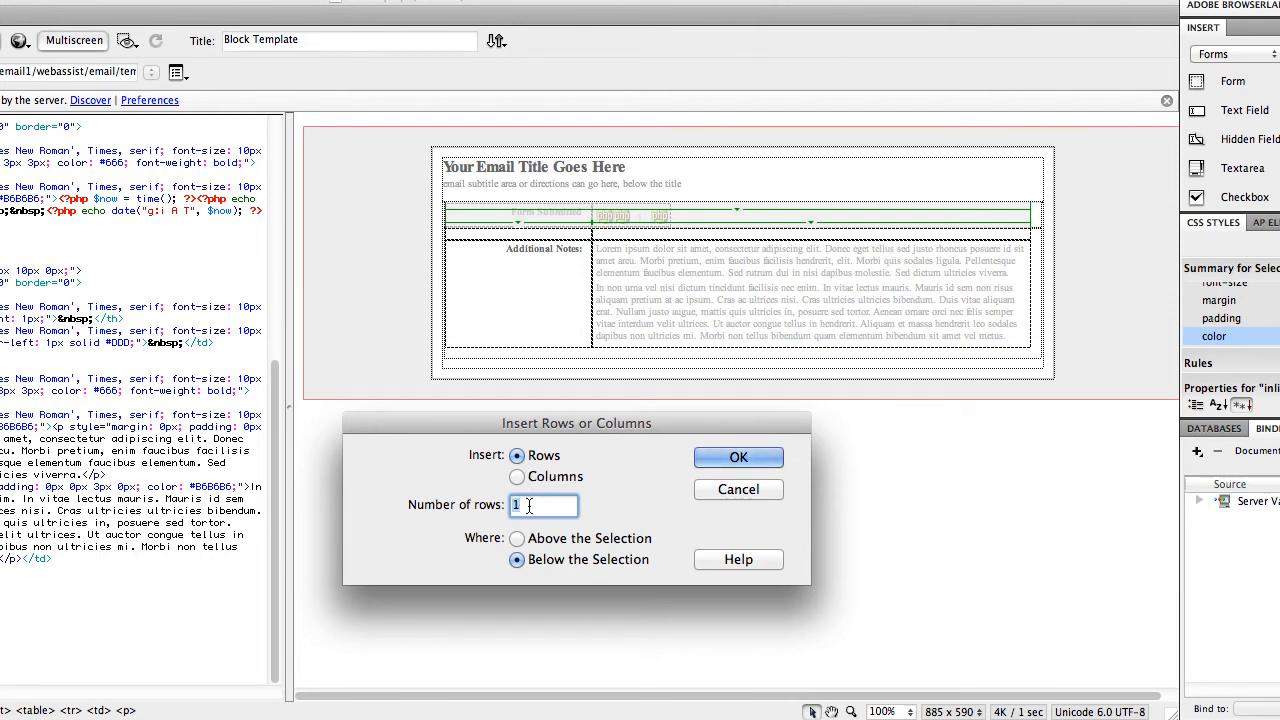
click(517, 538)
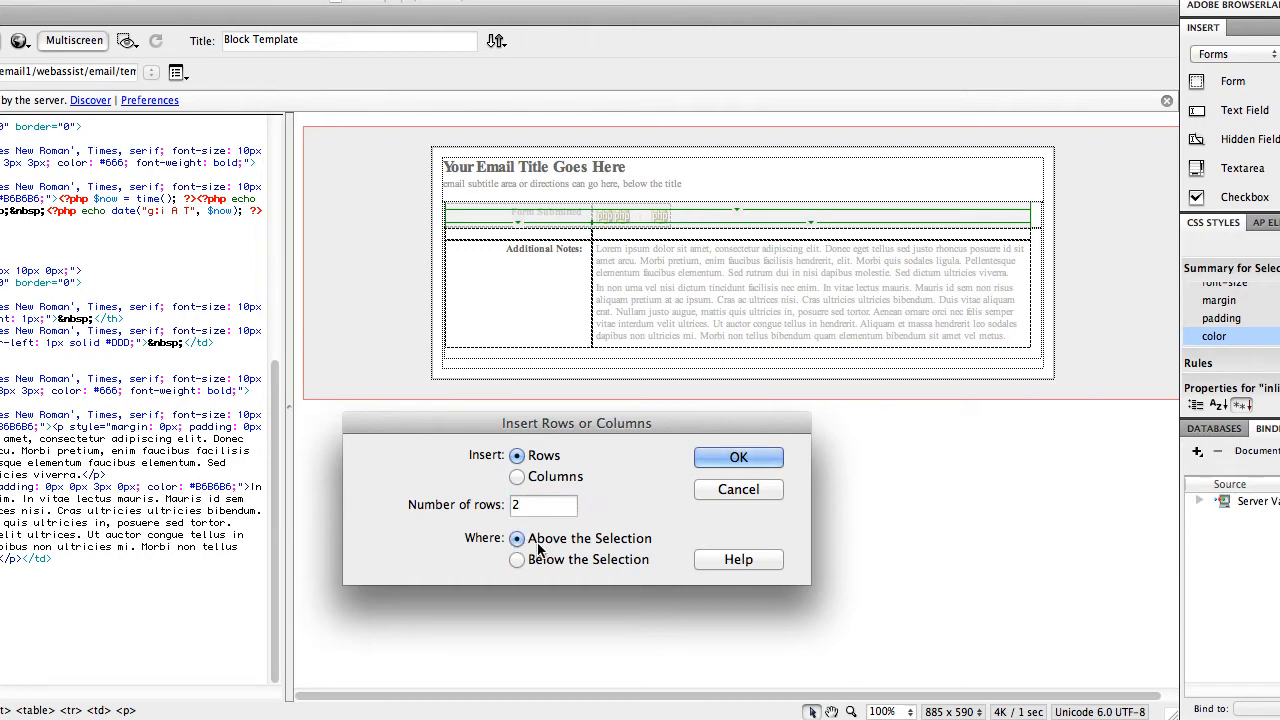
click(738, 457)
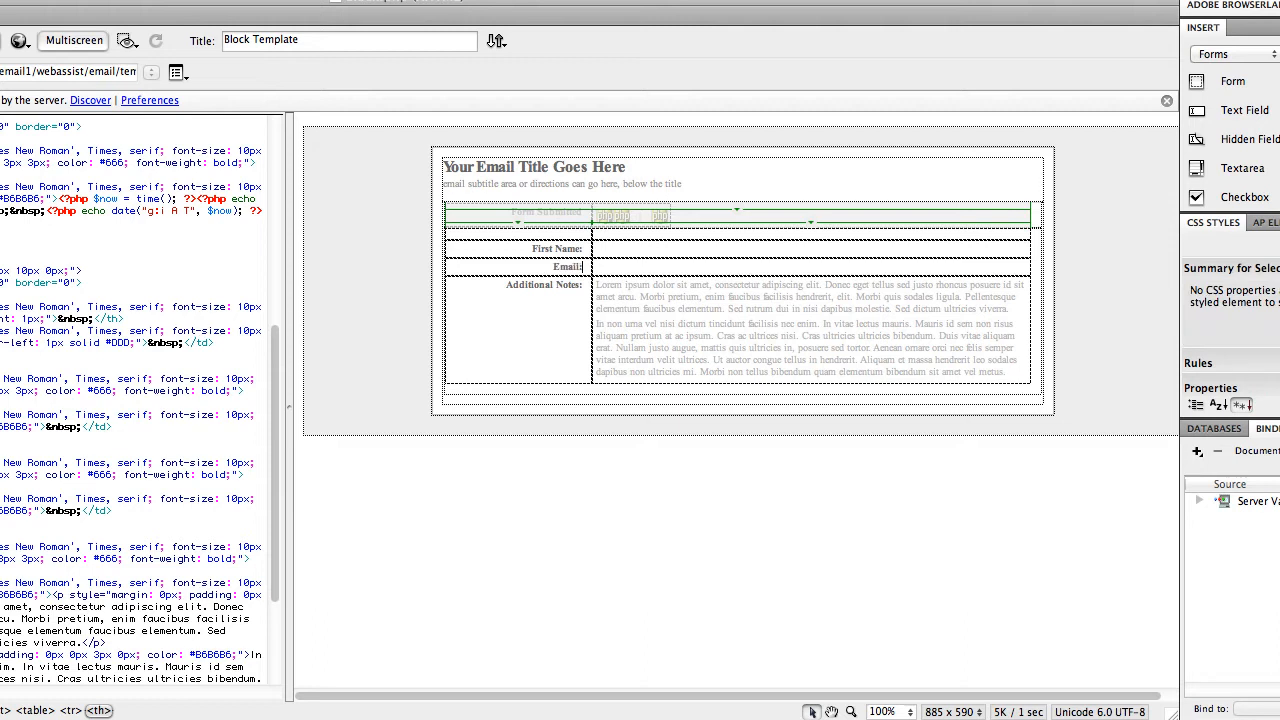
click(610, 249)
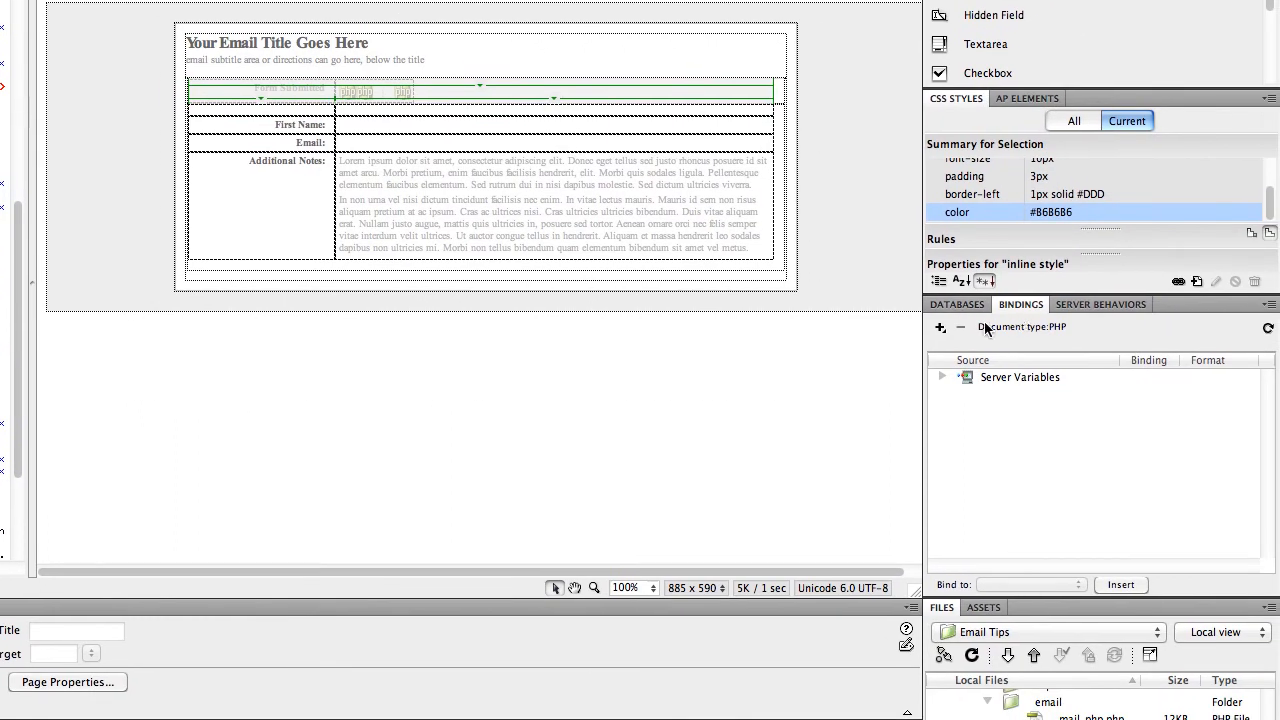
Step: Add Form Data bindings from default.php, listing the appointment form's fields
click(940, 327)
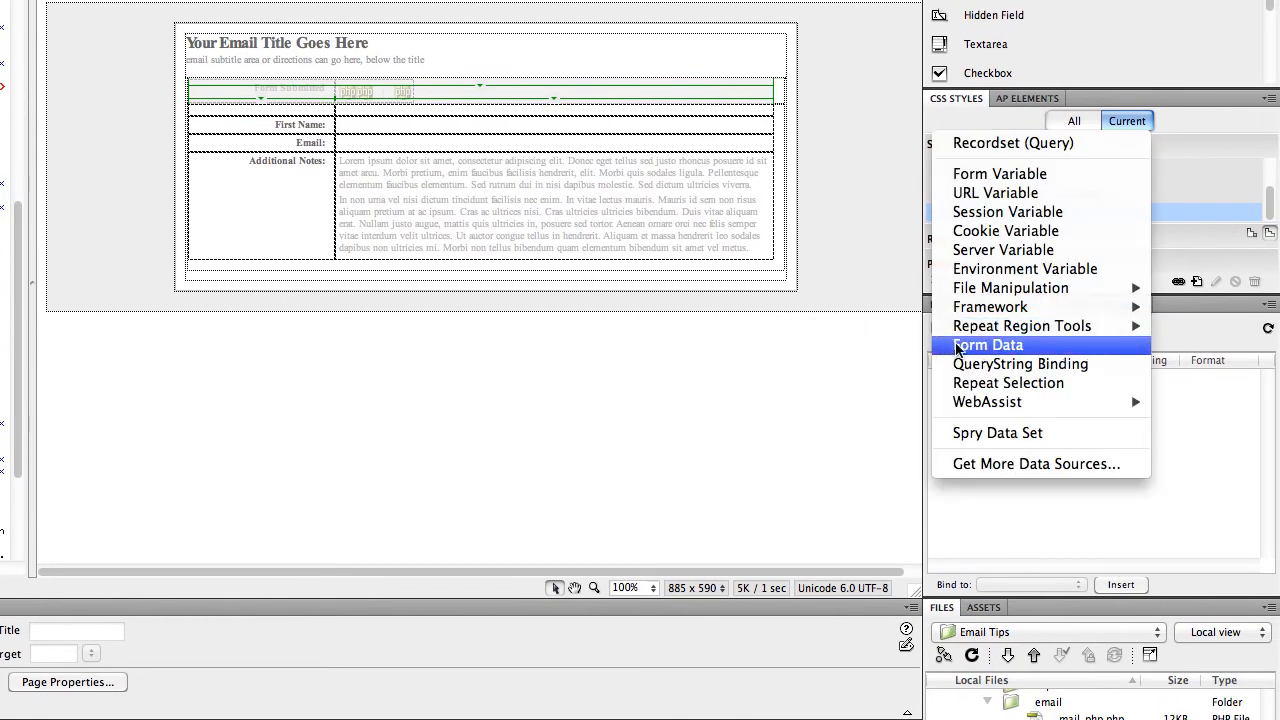
click(987, 344)
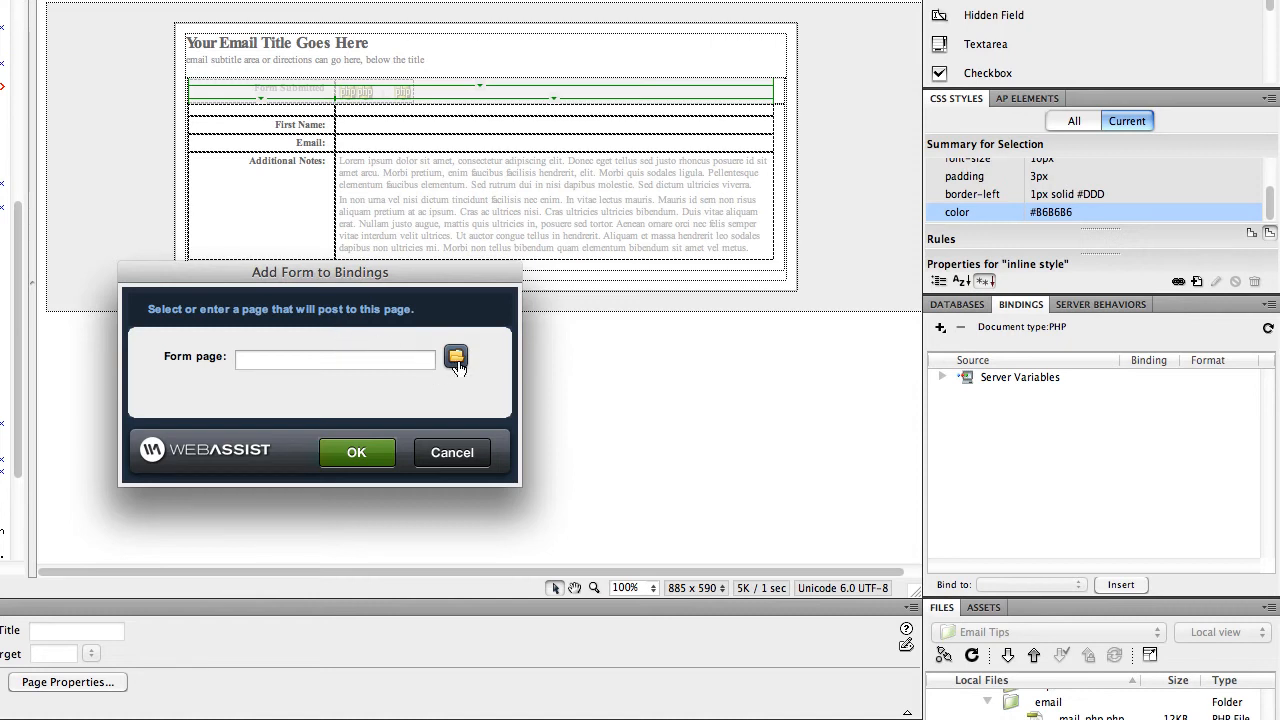
click(456, 357)
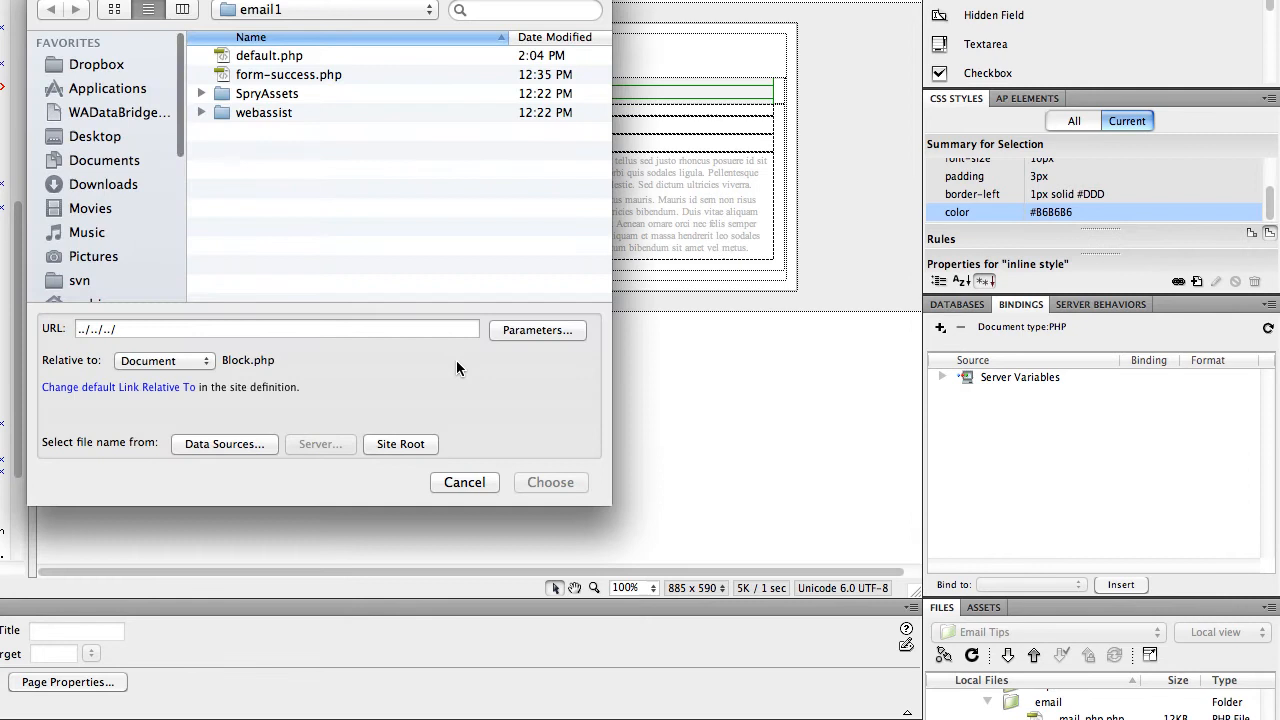
click(269, 55)
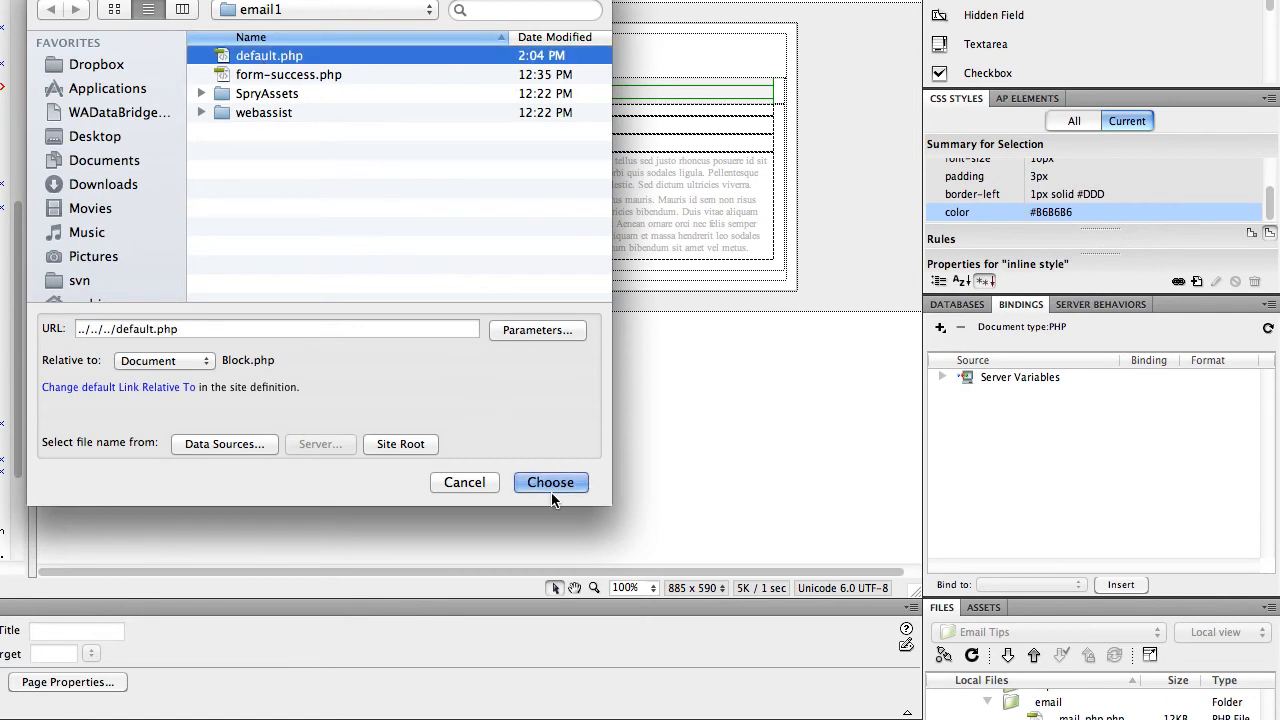
click(550, 482)
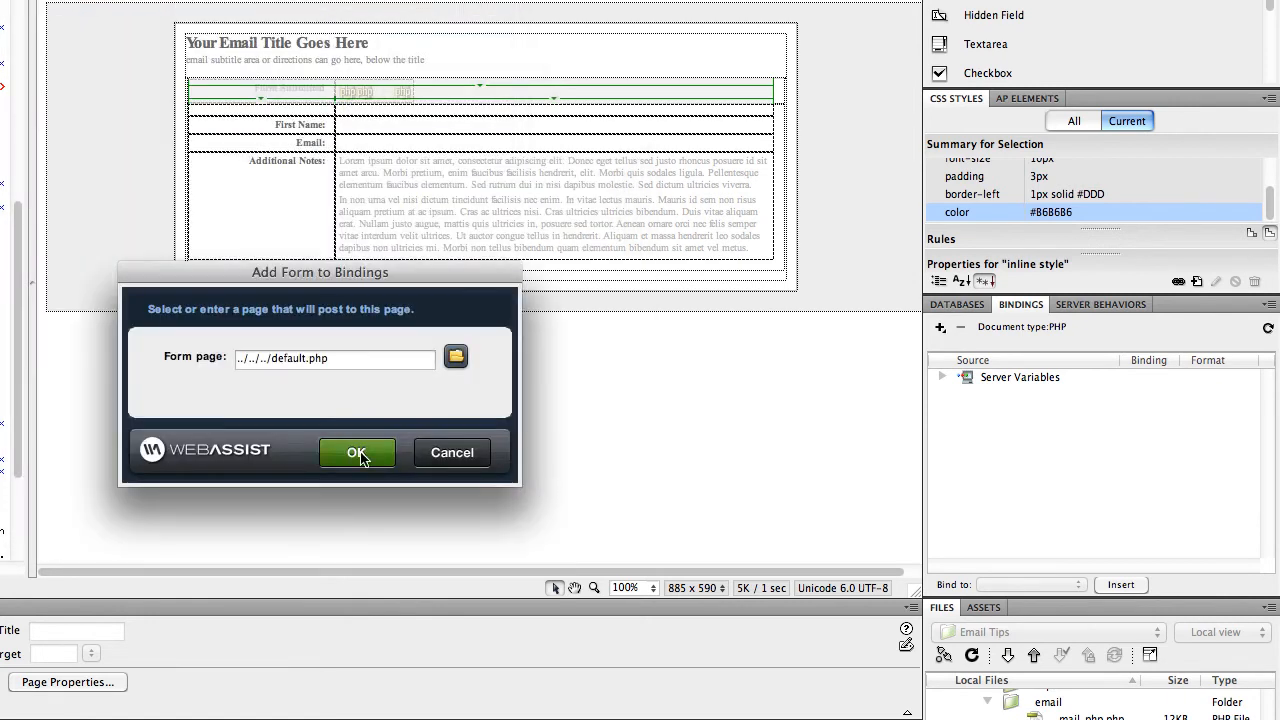
click(357, 452)
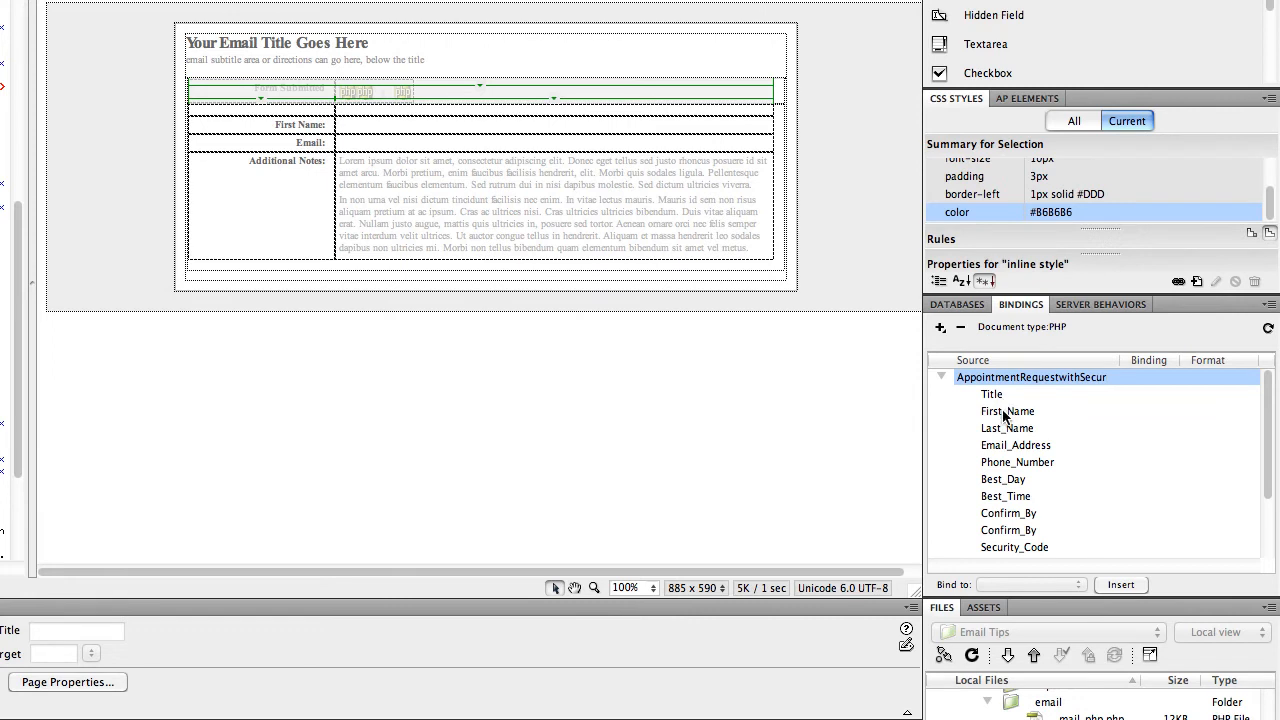
mouse_move(1016, 497)
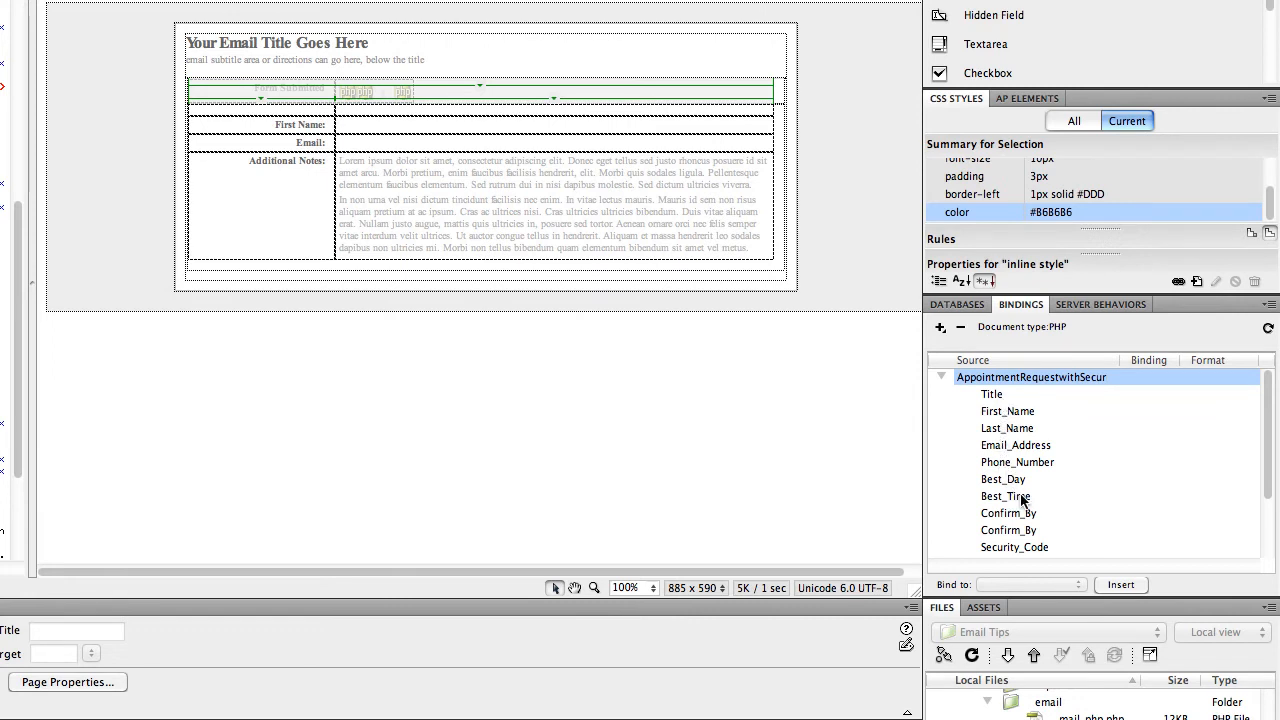
scroll(down, 3)
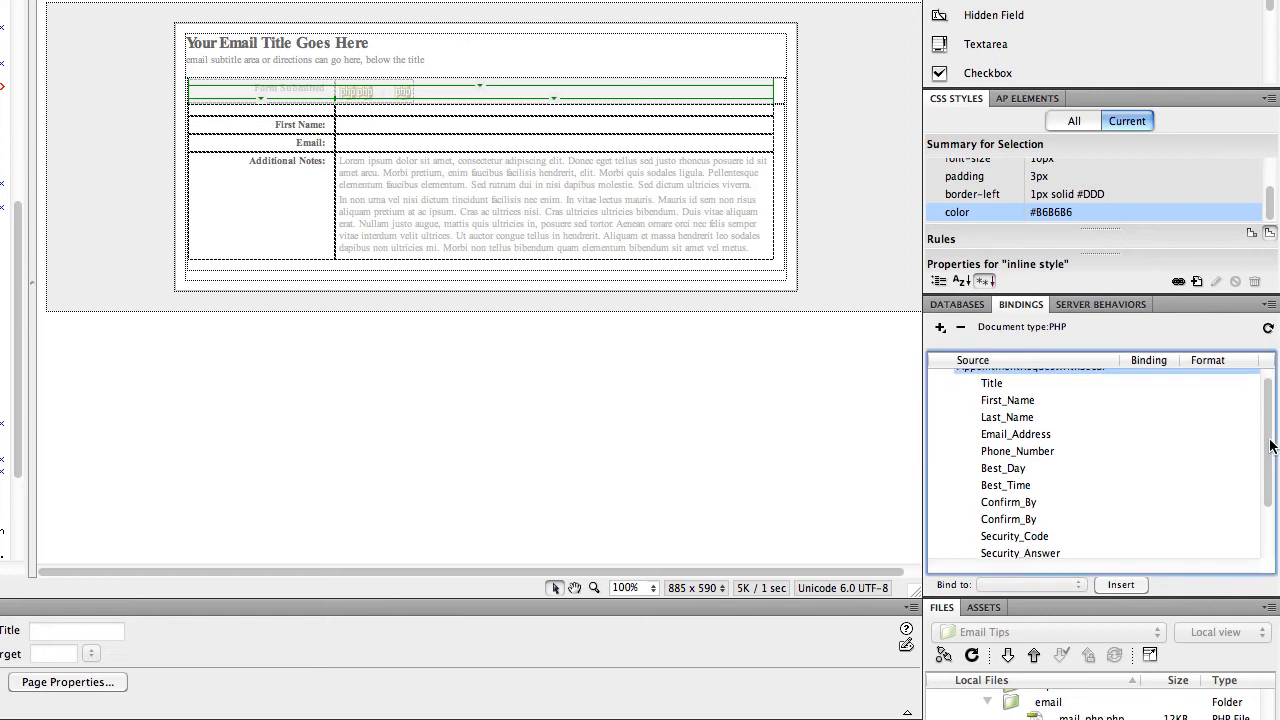
scroll(down, 3)
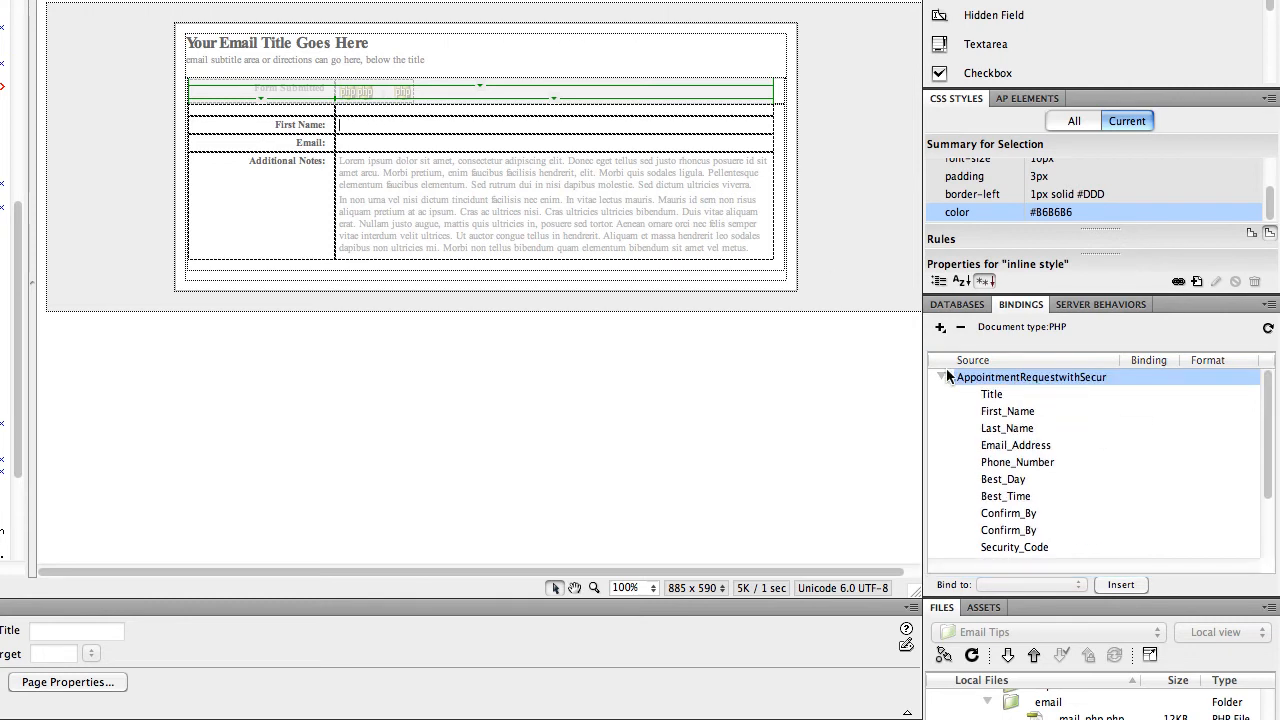
Step: Bind First_Name and Email_Address form data into the First Name and Email value cells
click(1007, 411)
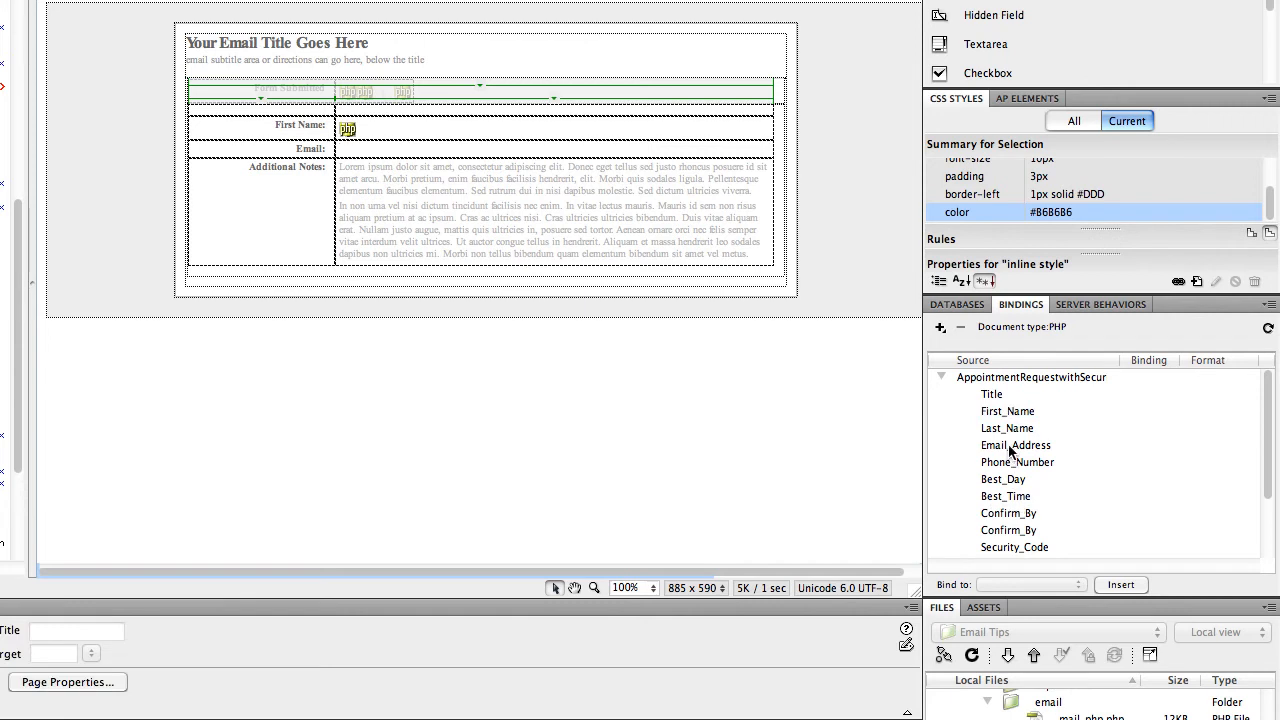
click(1015, 445)
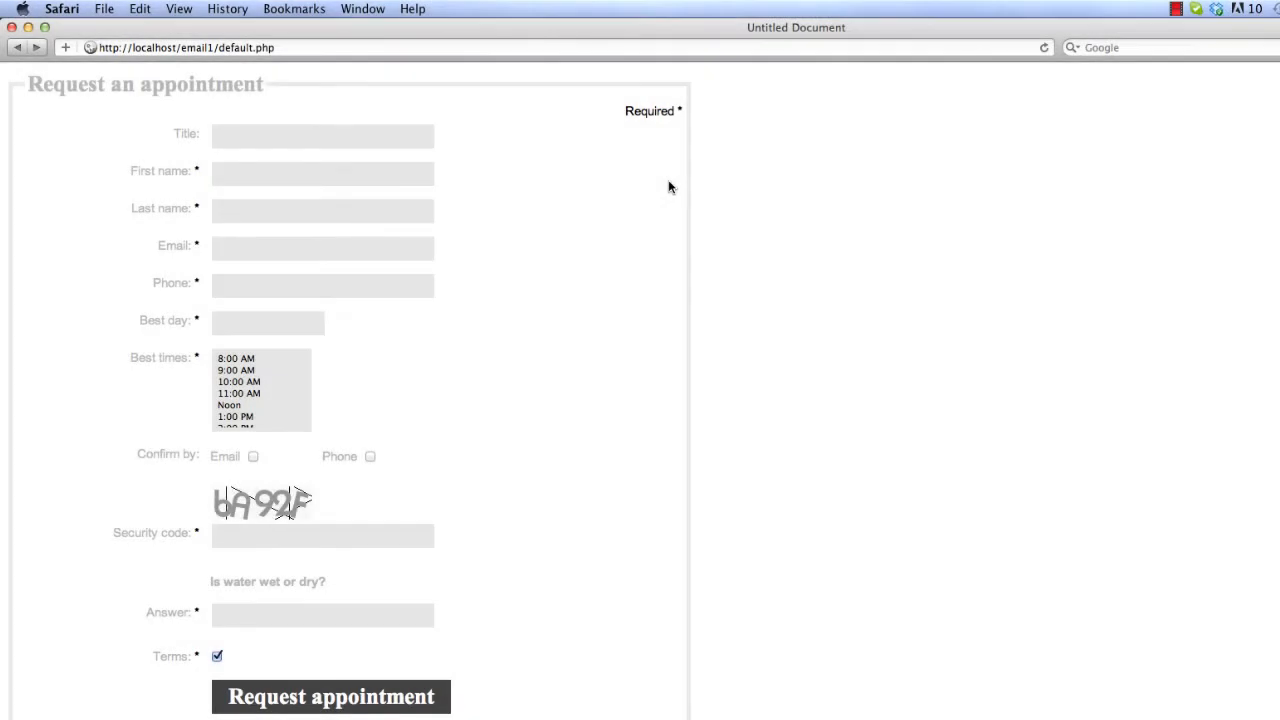
mouse_move(430, 178)
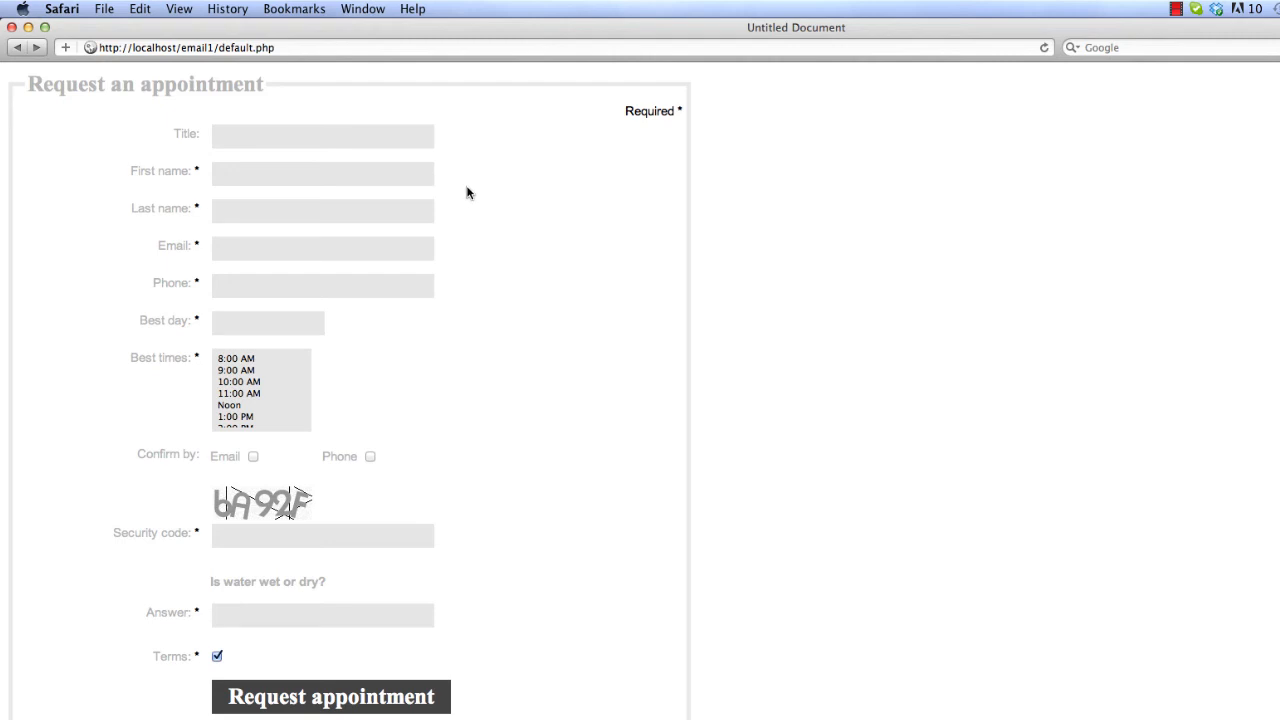
Step: Enter first name 'Assi' and submit the appointment request to reach form-success.php
click(322, 173)
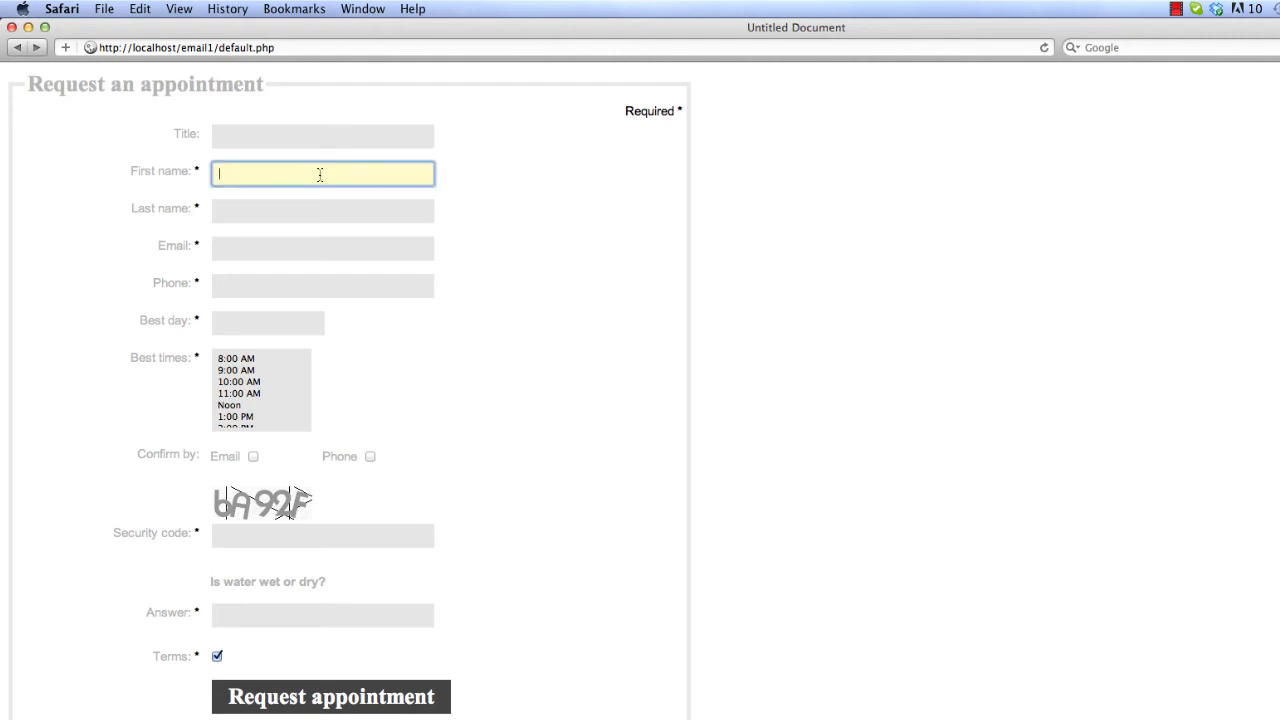
text(Assist)
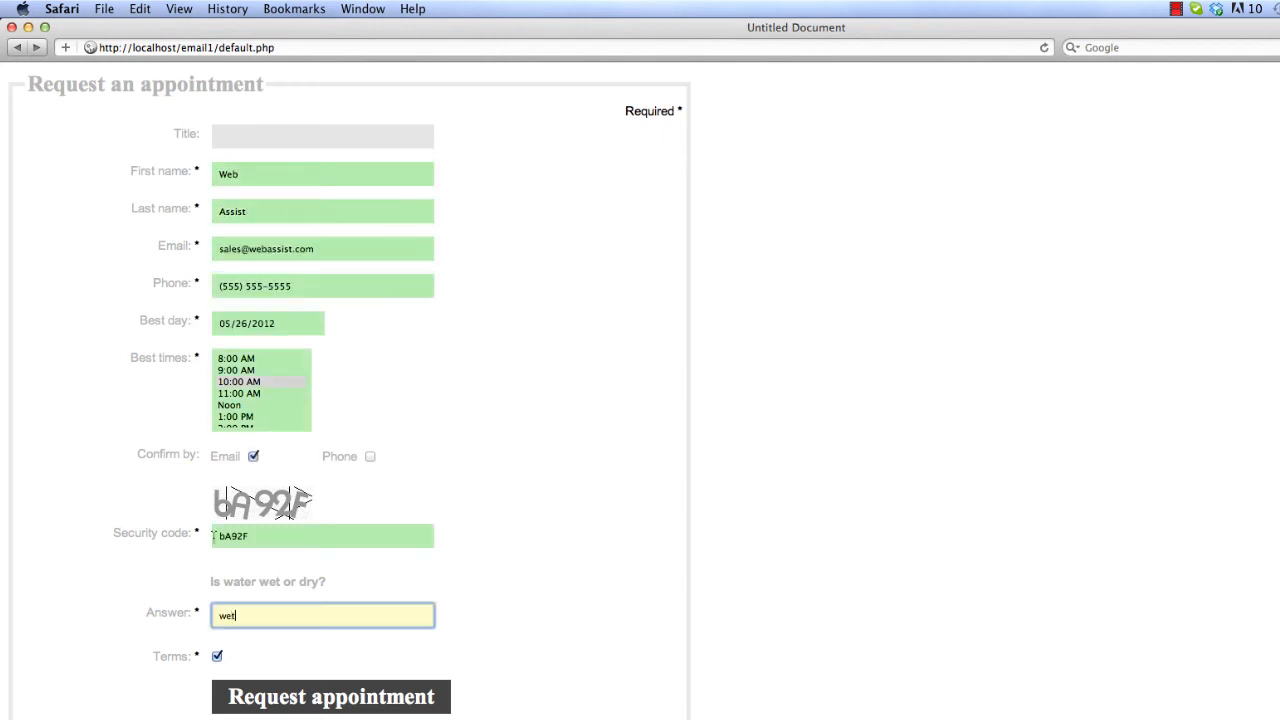
click(331, 697)
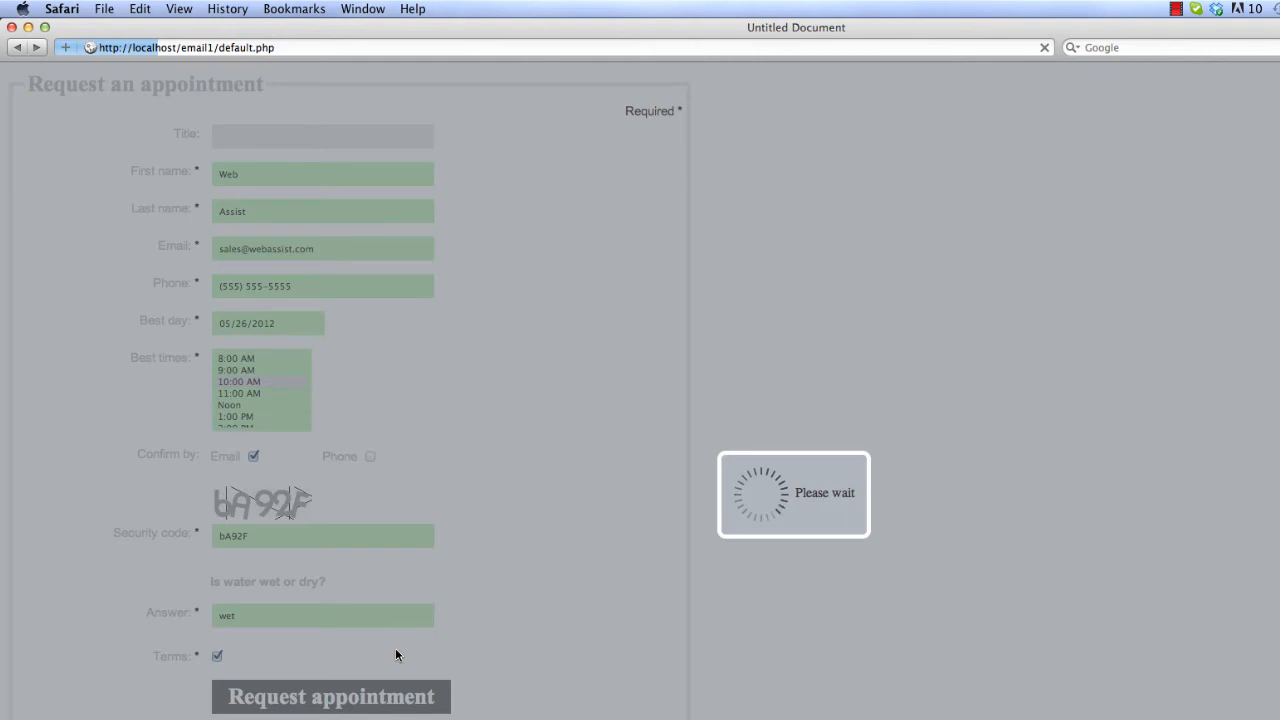
click(331, 697)
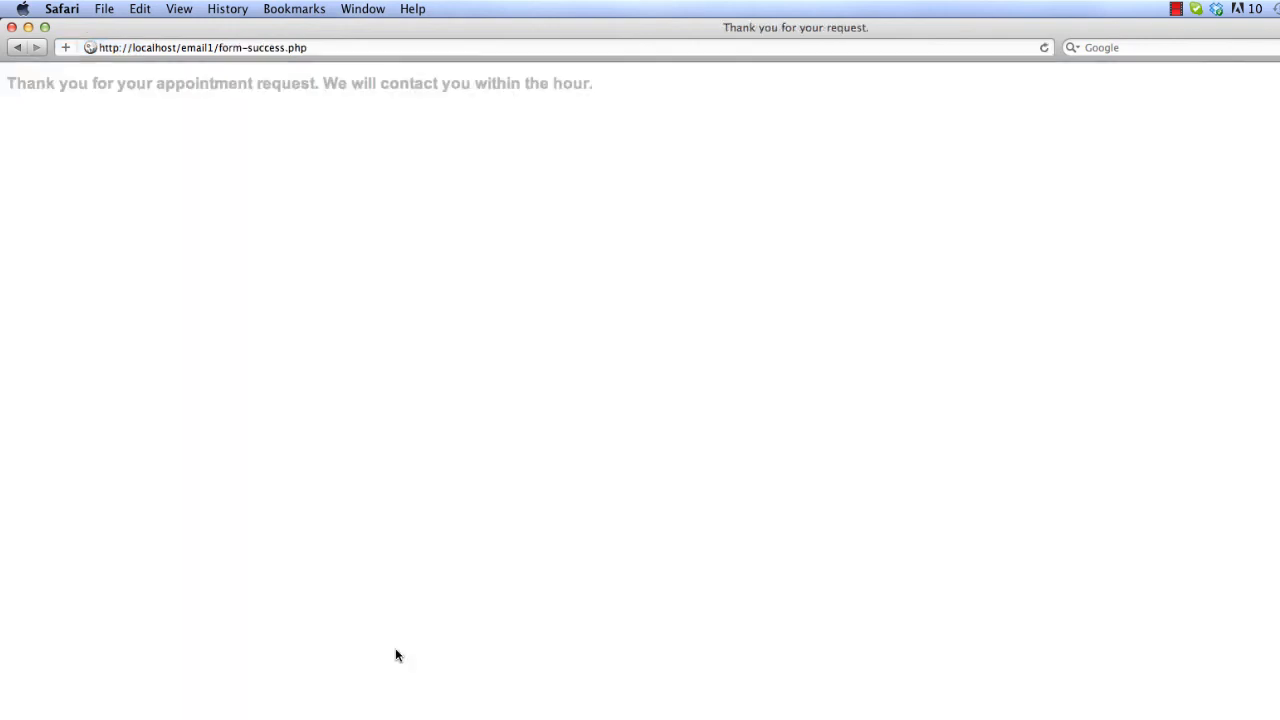